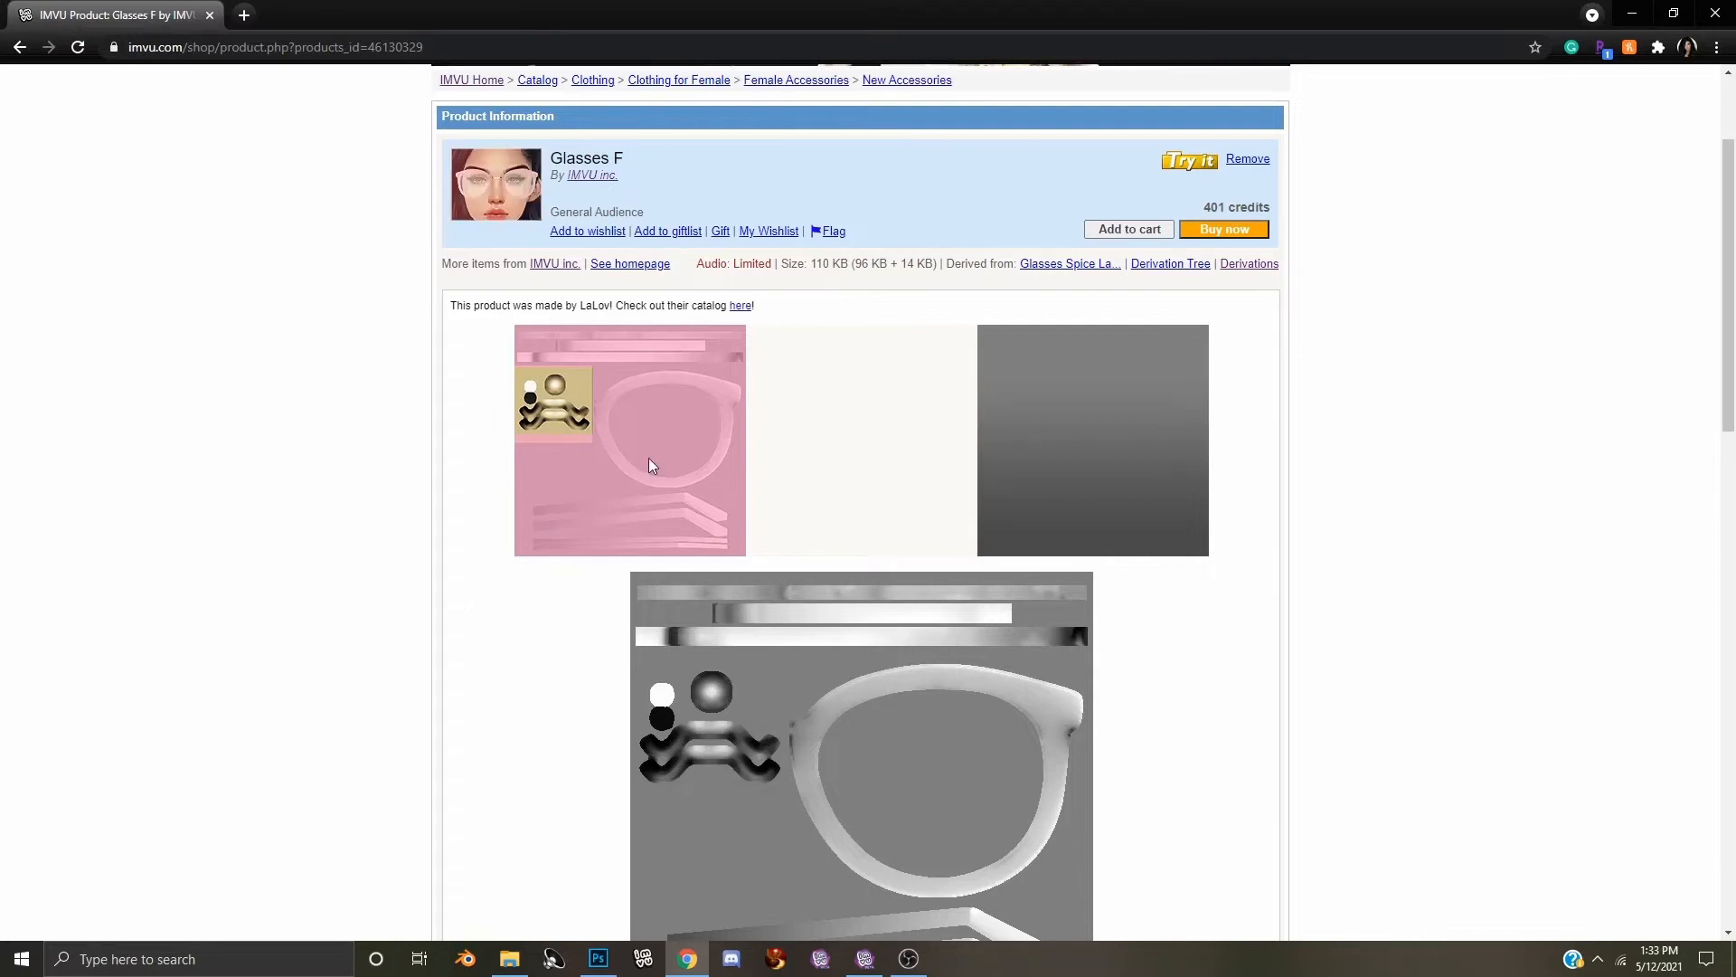
Start saving the pink Glasses F texture image into Desktop > Female Sunglasses
right_click(651, 465)
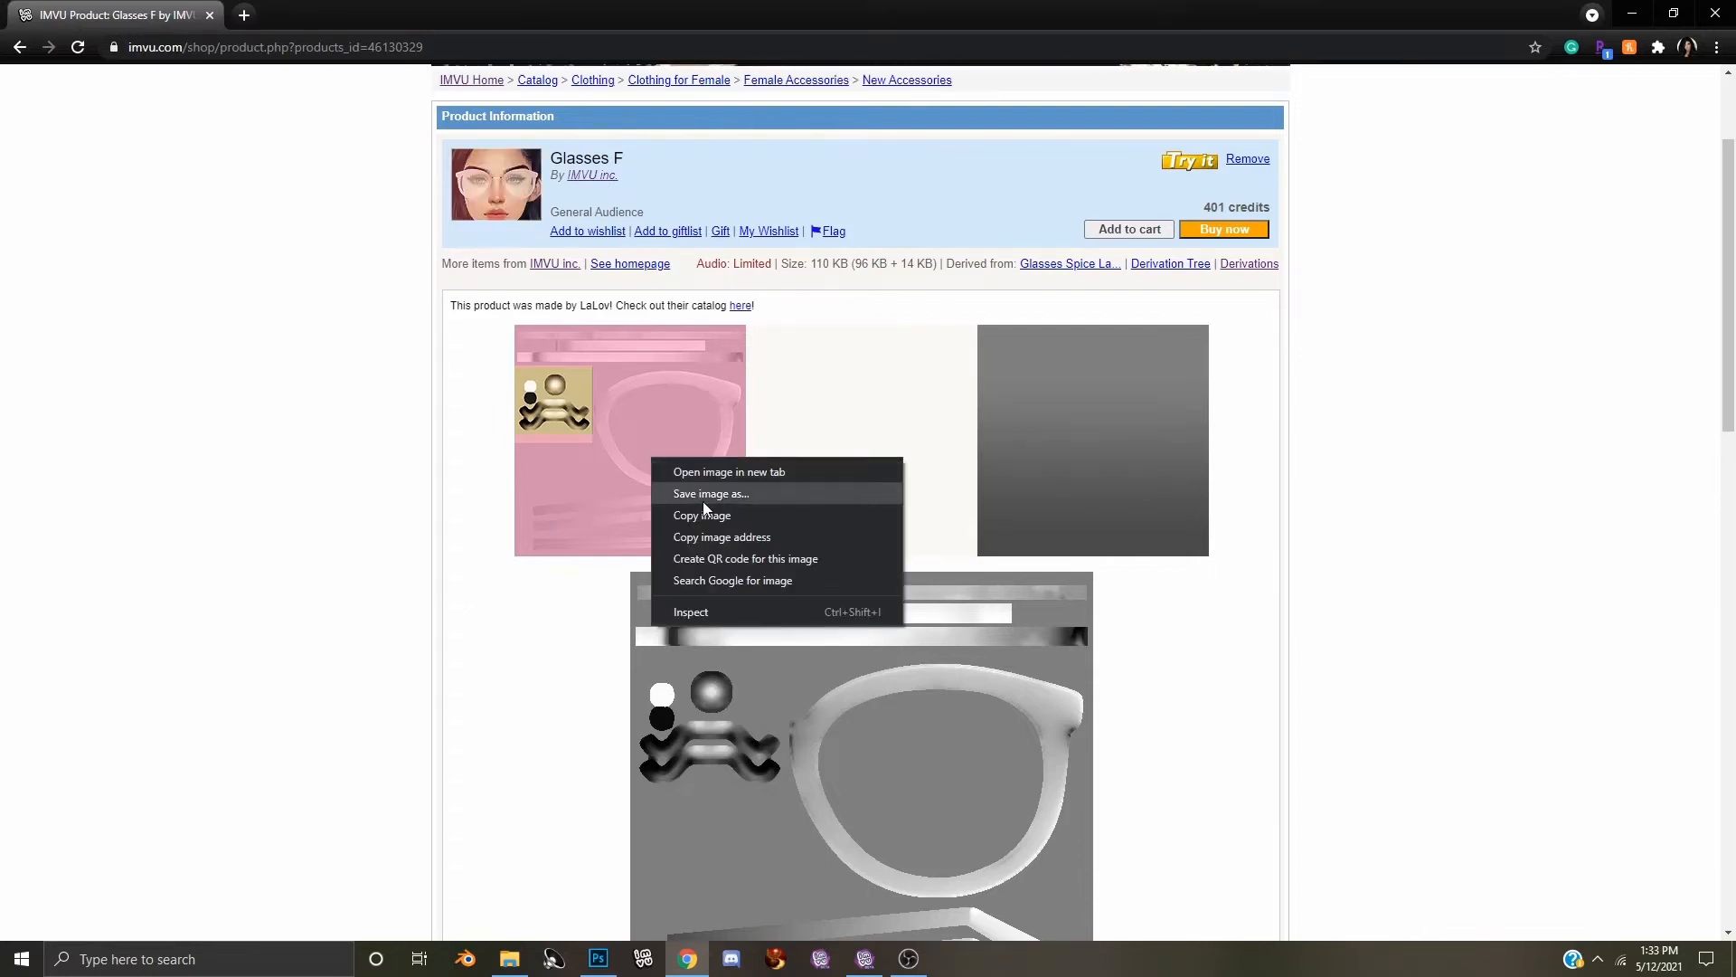
click(711, 492)
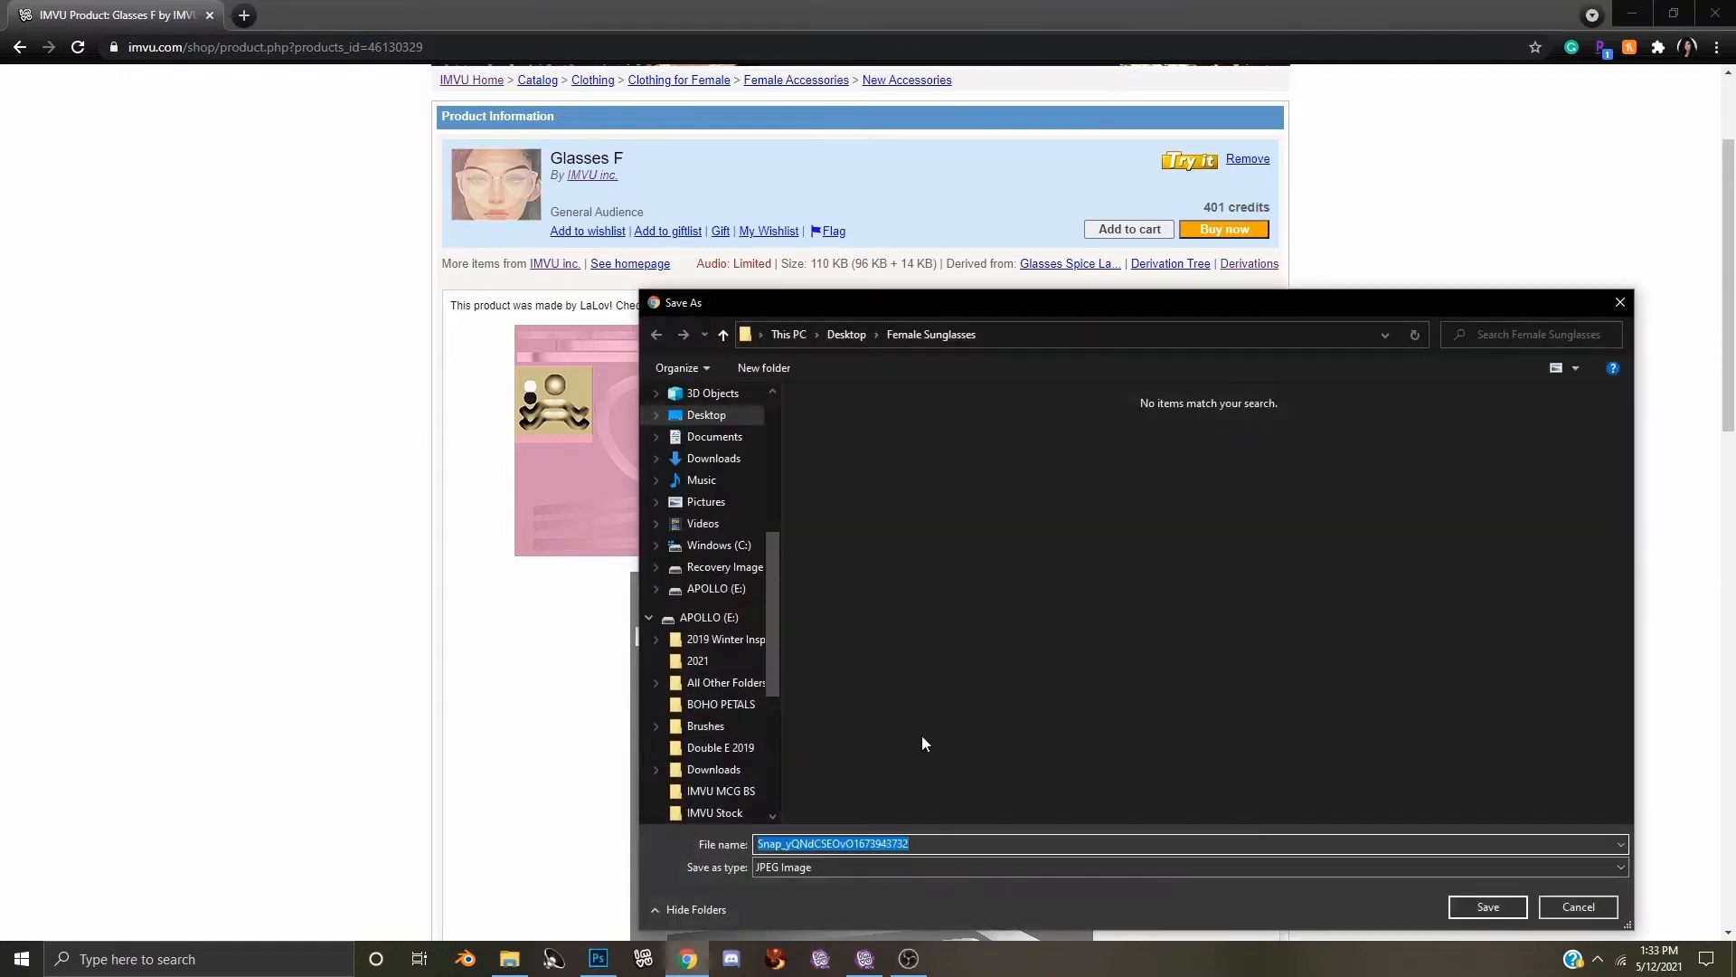
mouse_move(993, 593)
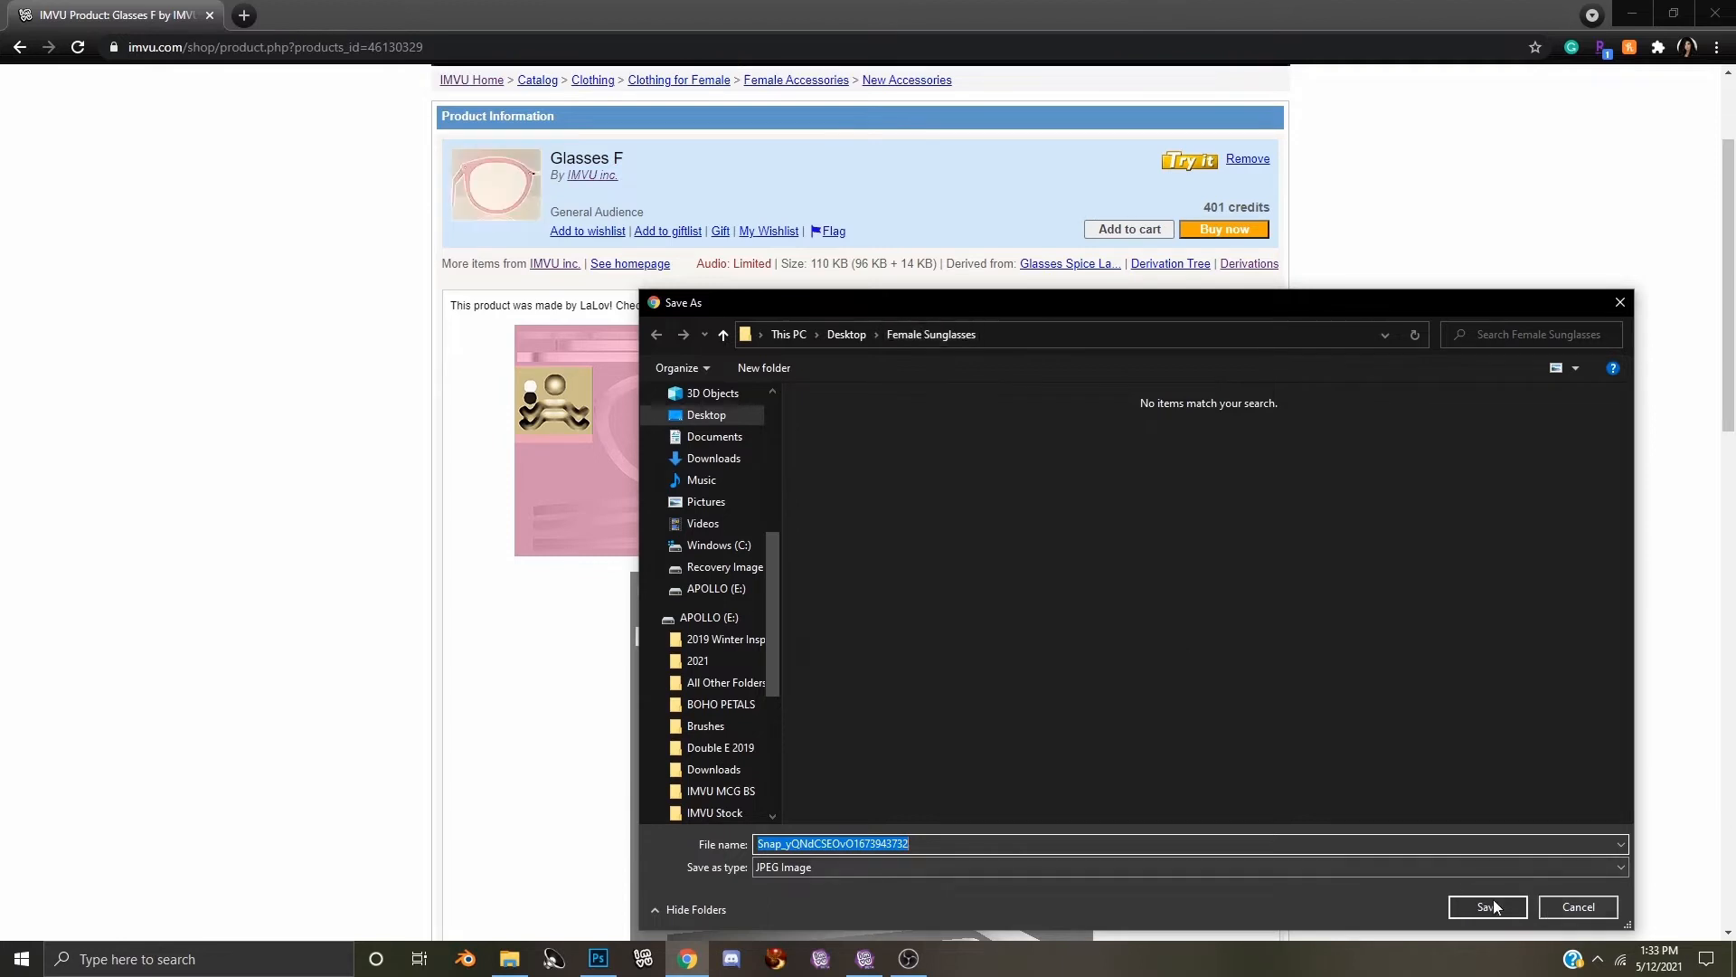
Confirm saving the pink texture JPG into the Female Sunglasses folder
click(1486, 906)
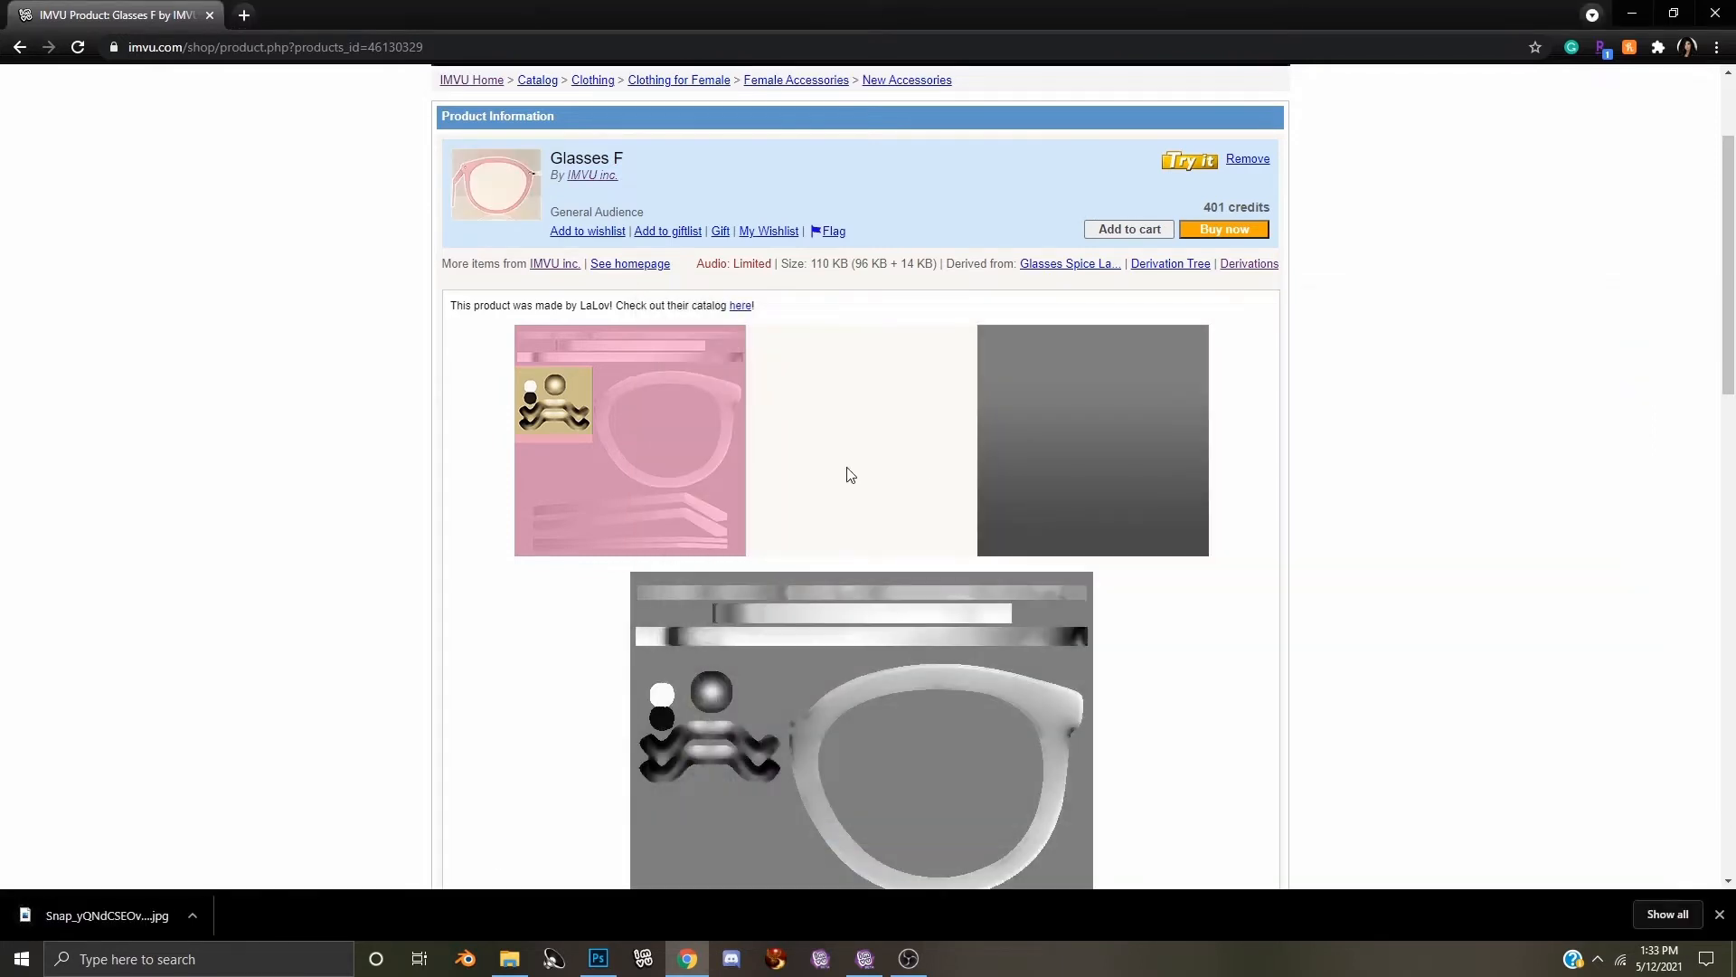
mouse_move(886, 513)
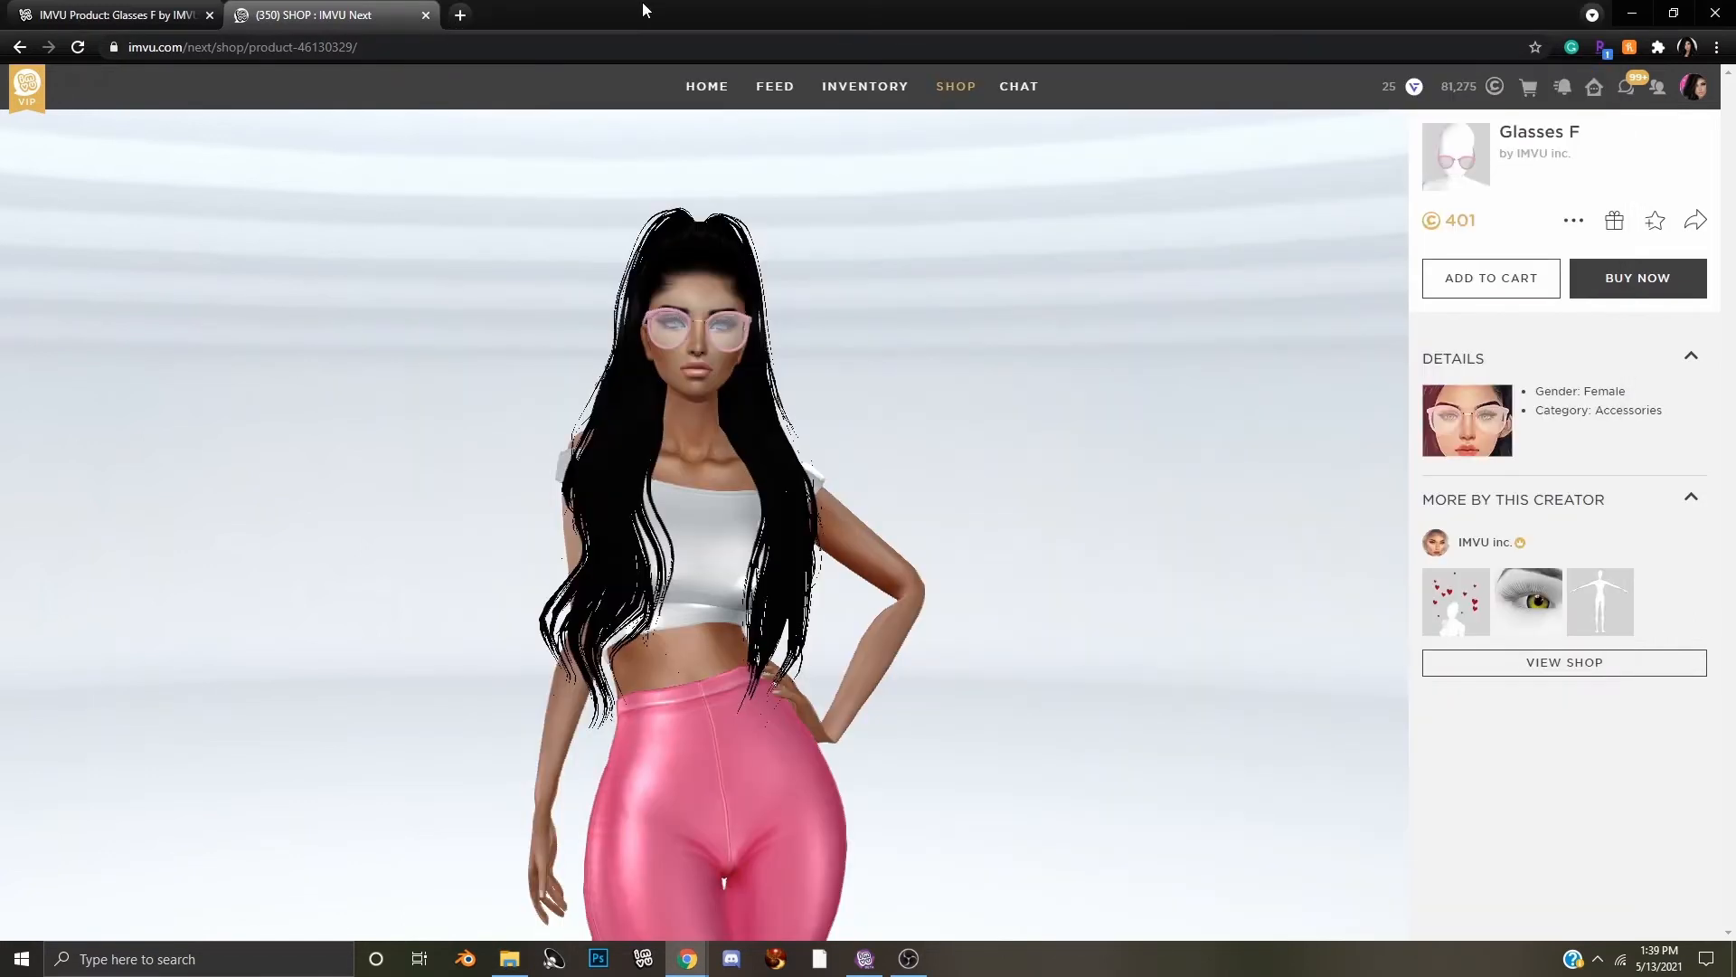
mouse_move(355, 67)
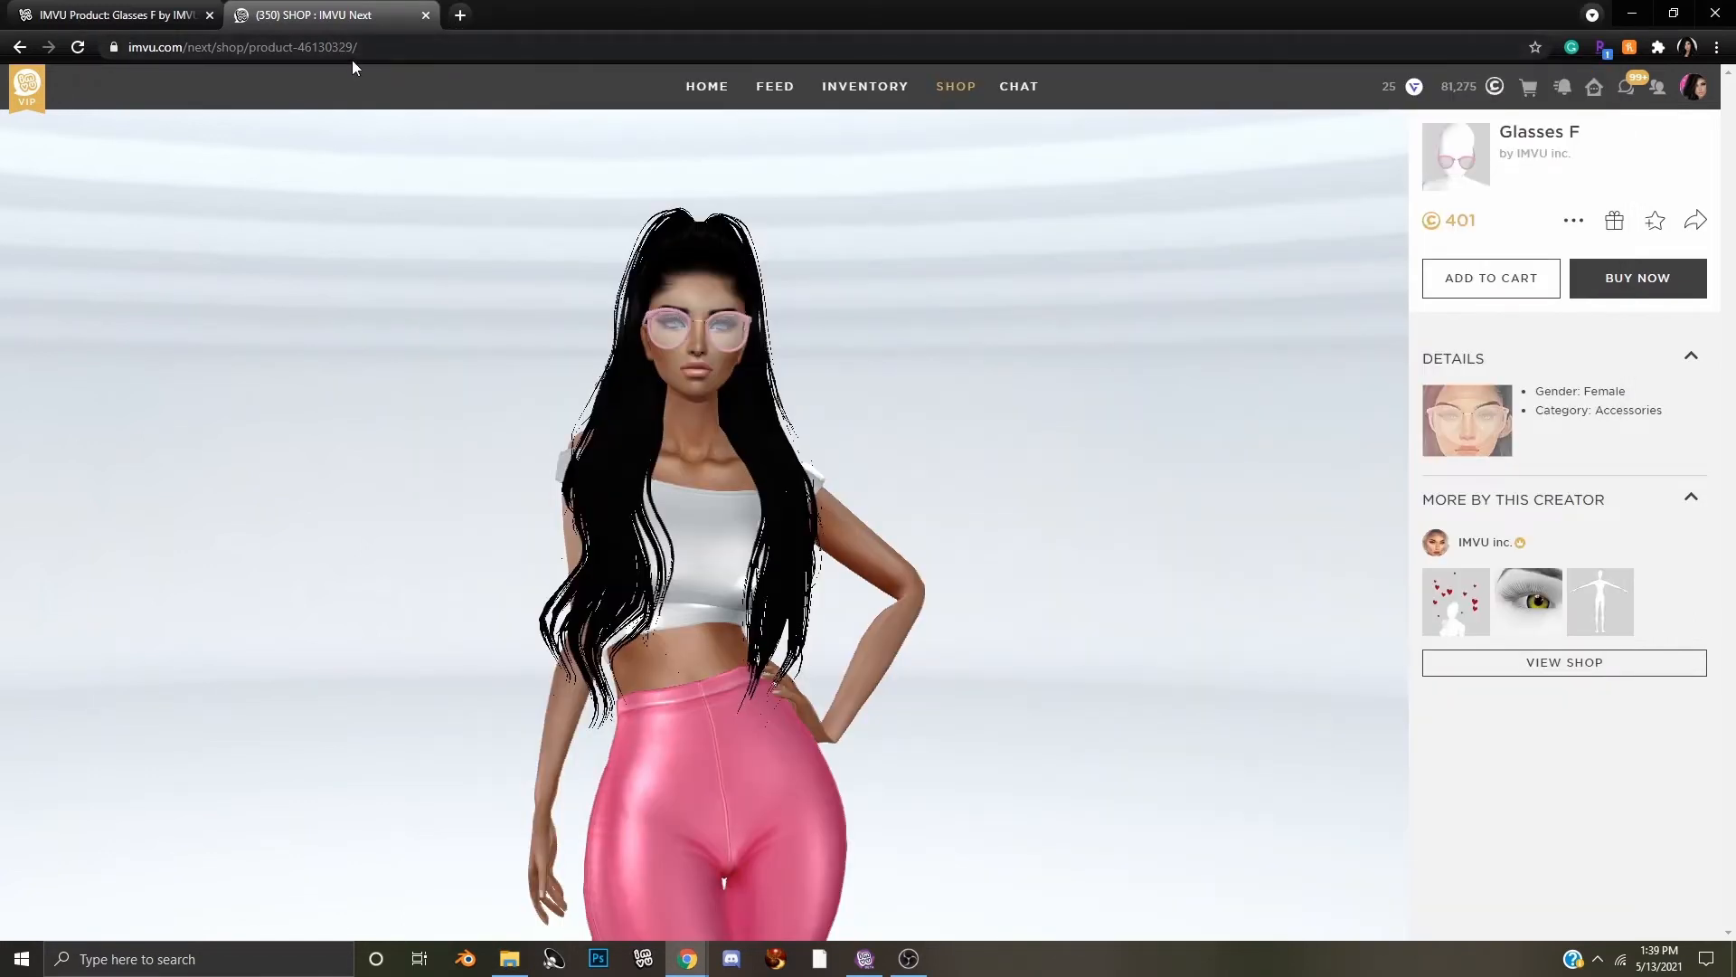
Copy the Glasses F product ID 46130329 from the IMVU Next address bar
click(241, 47)
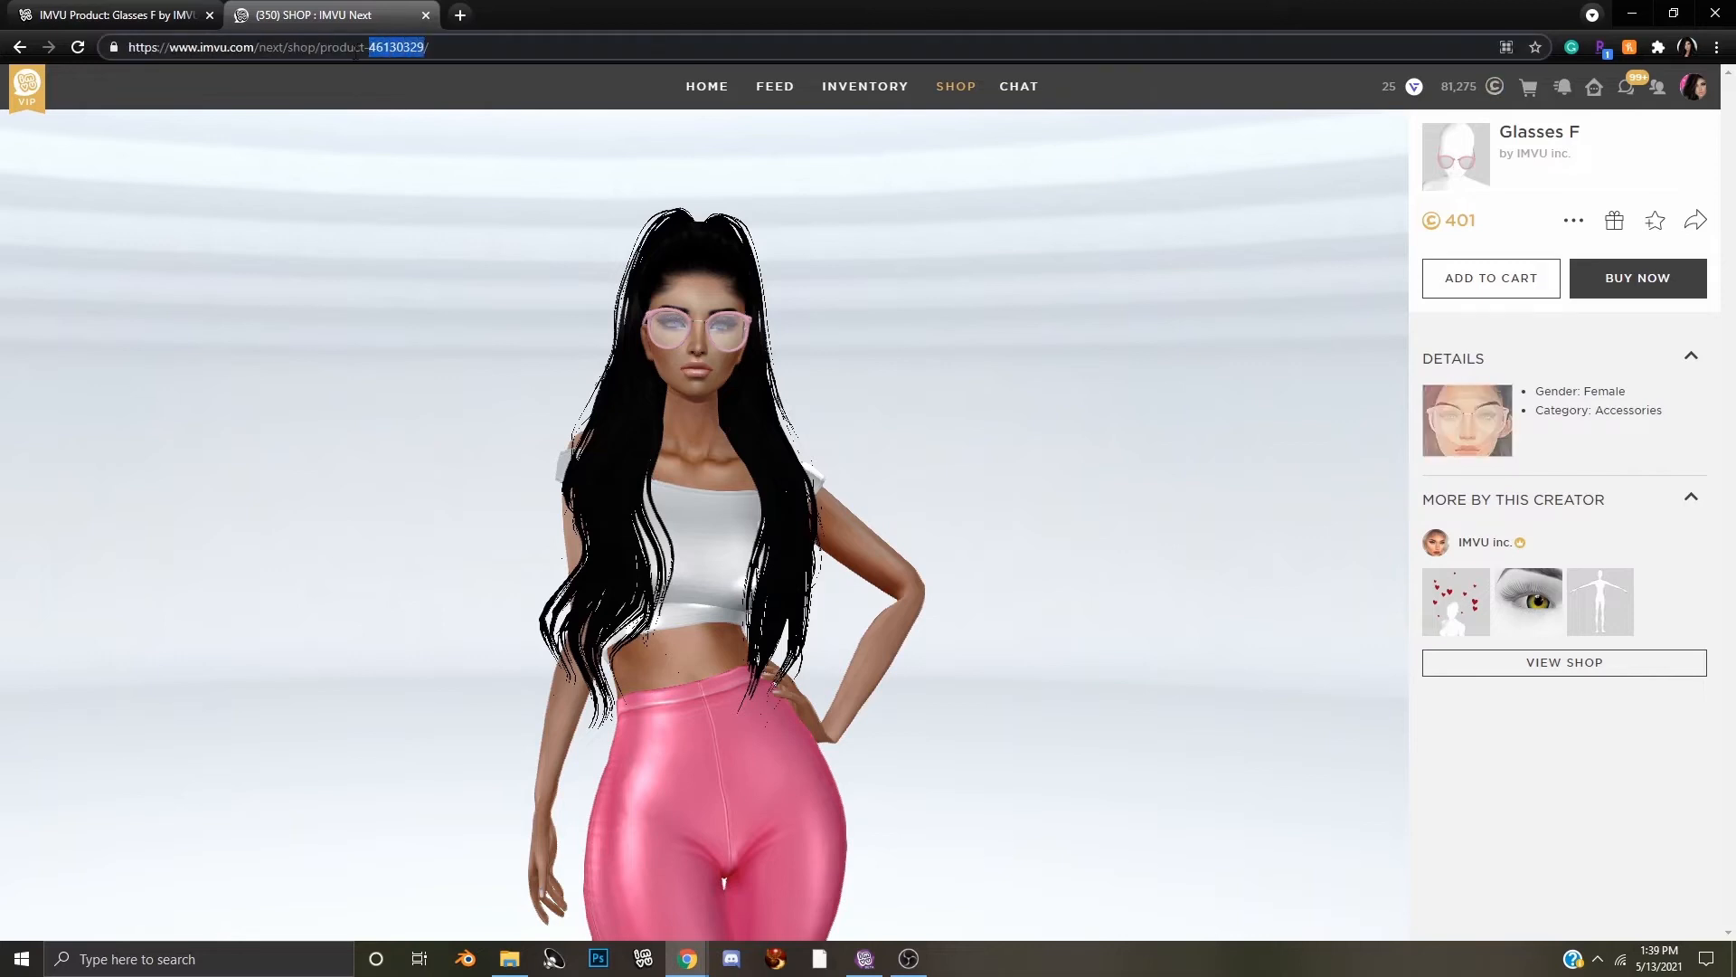
right_click(396, 47)
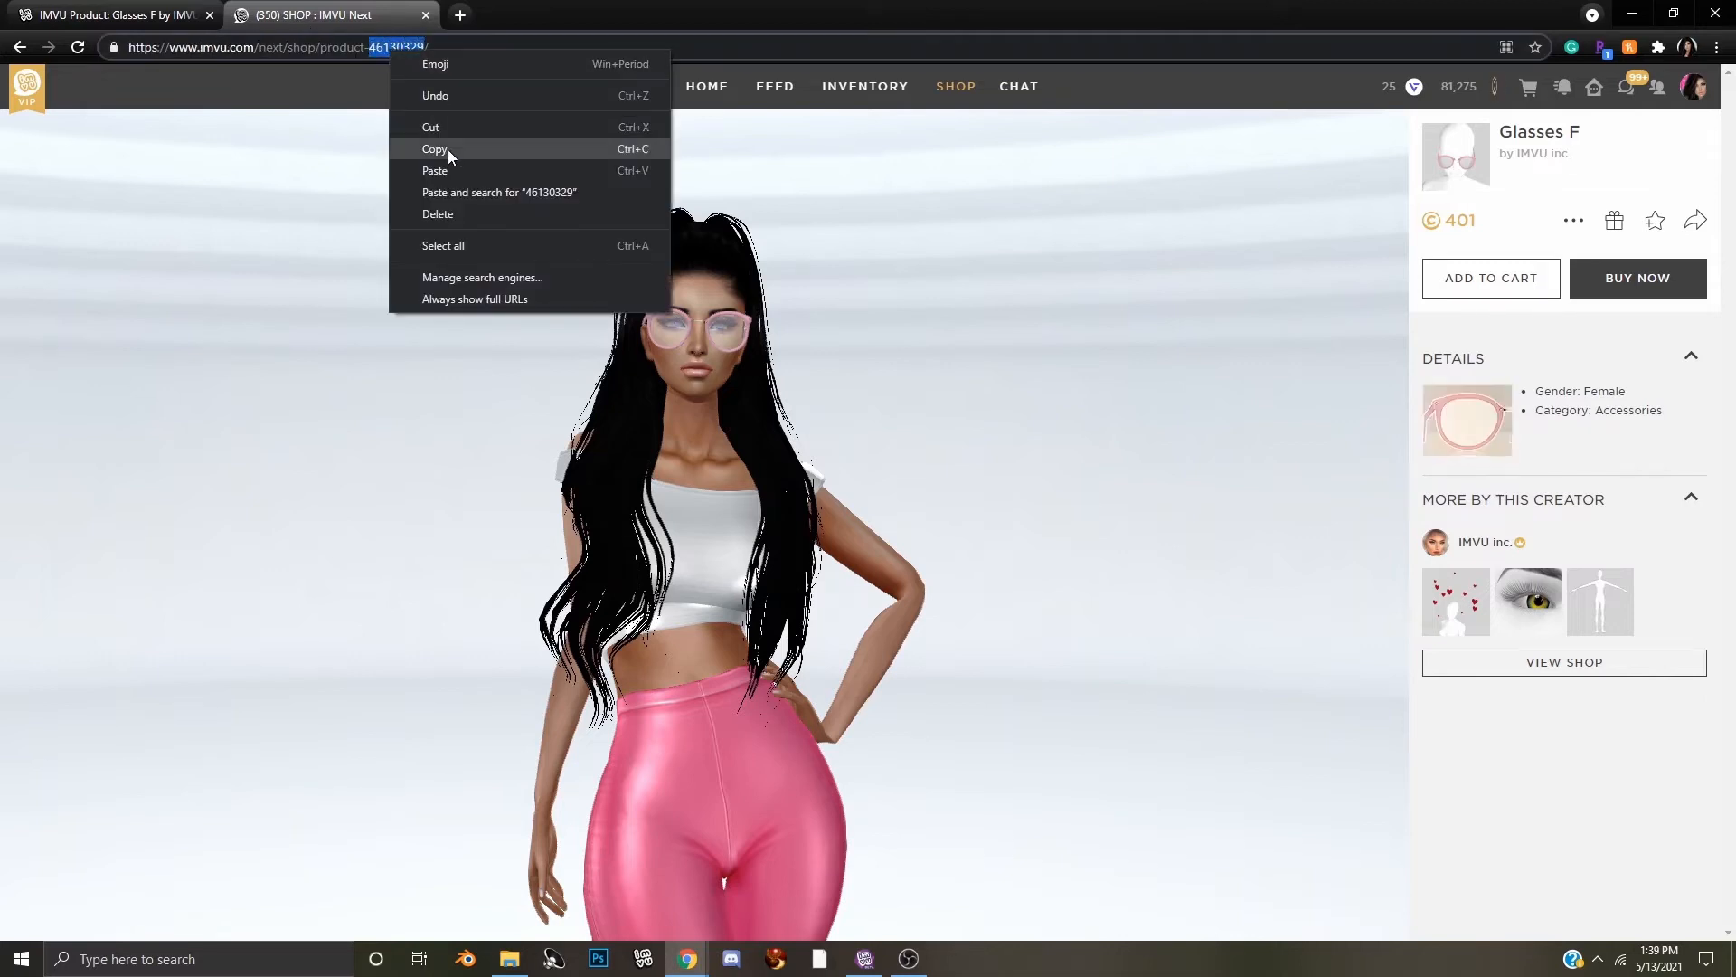
click(110, 14)
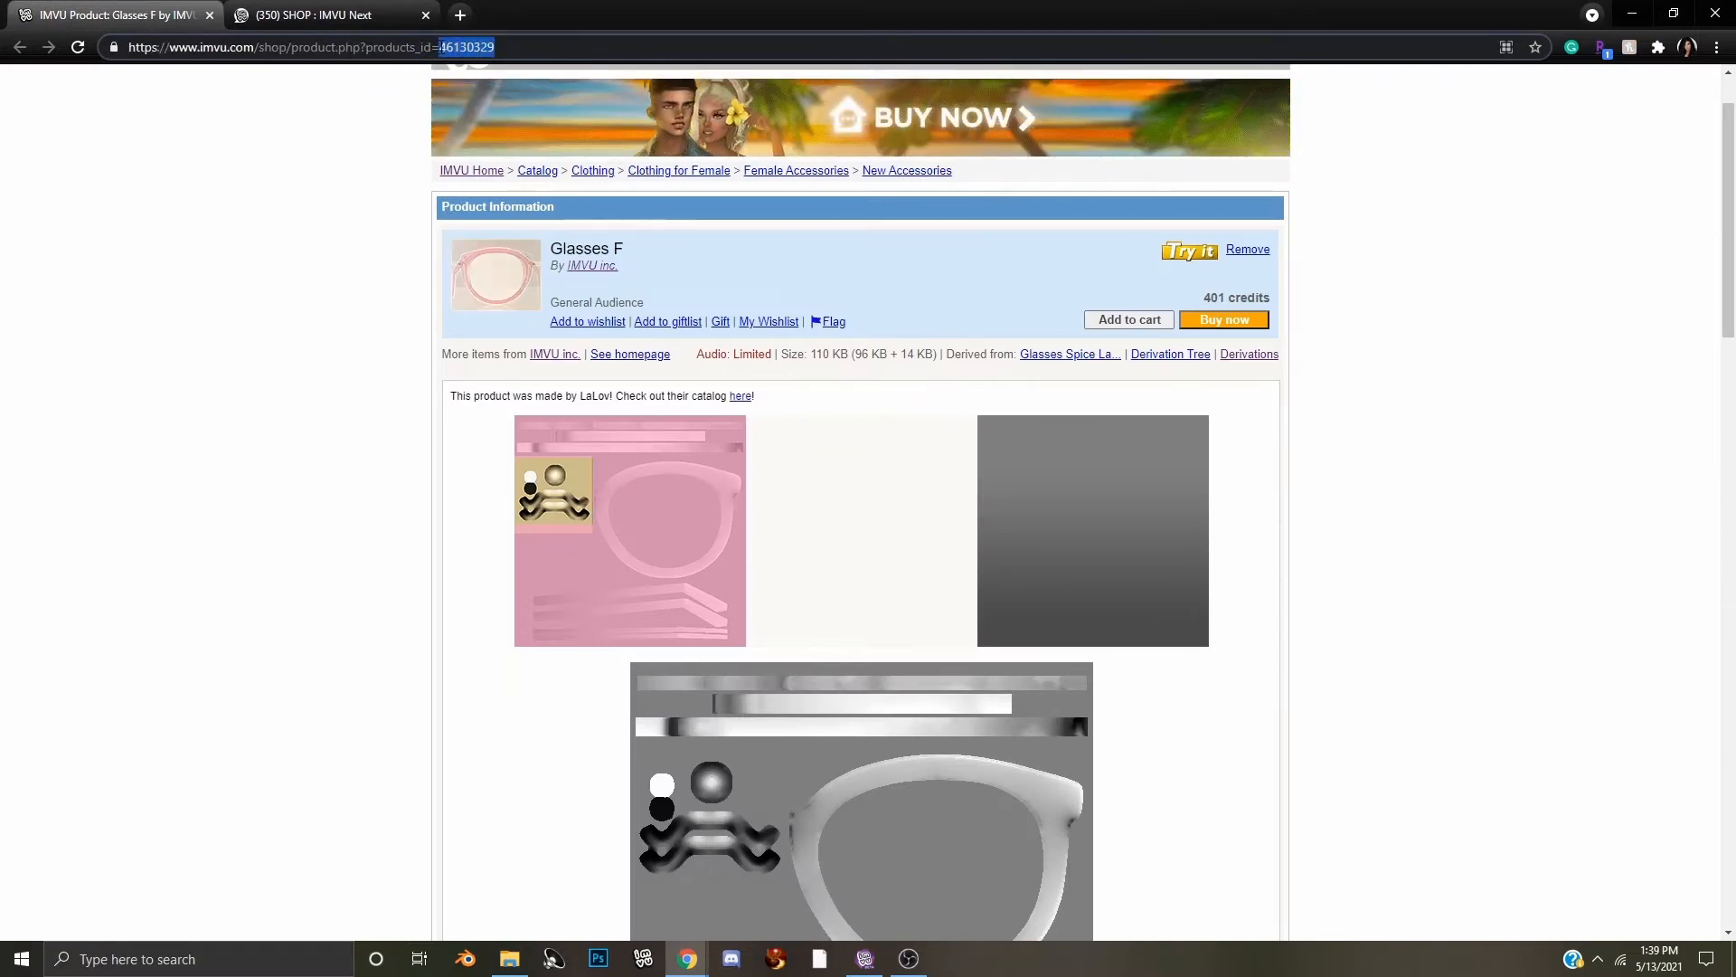
Select the product number on the classic page's Creator Tools line
scroll(down, 3)
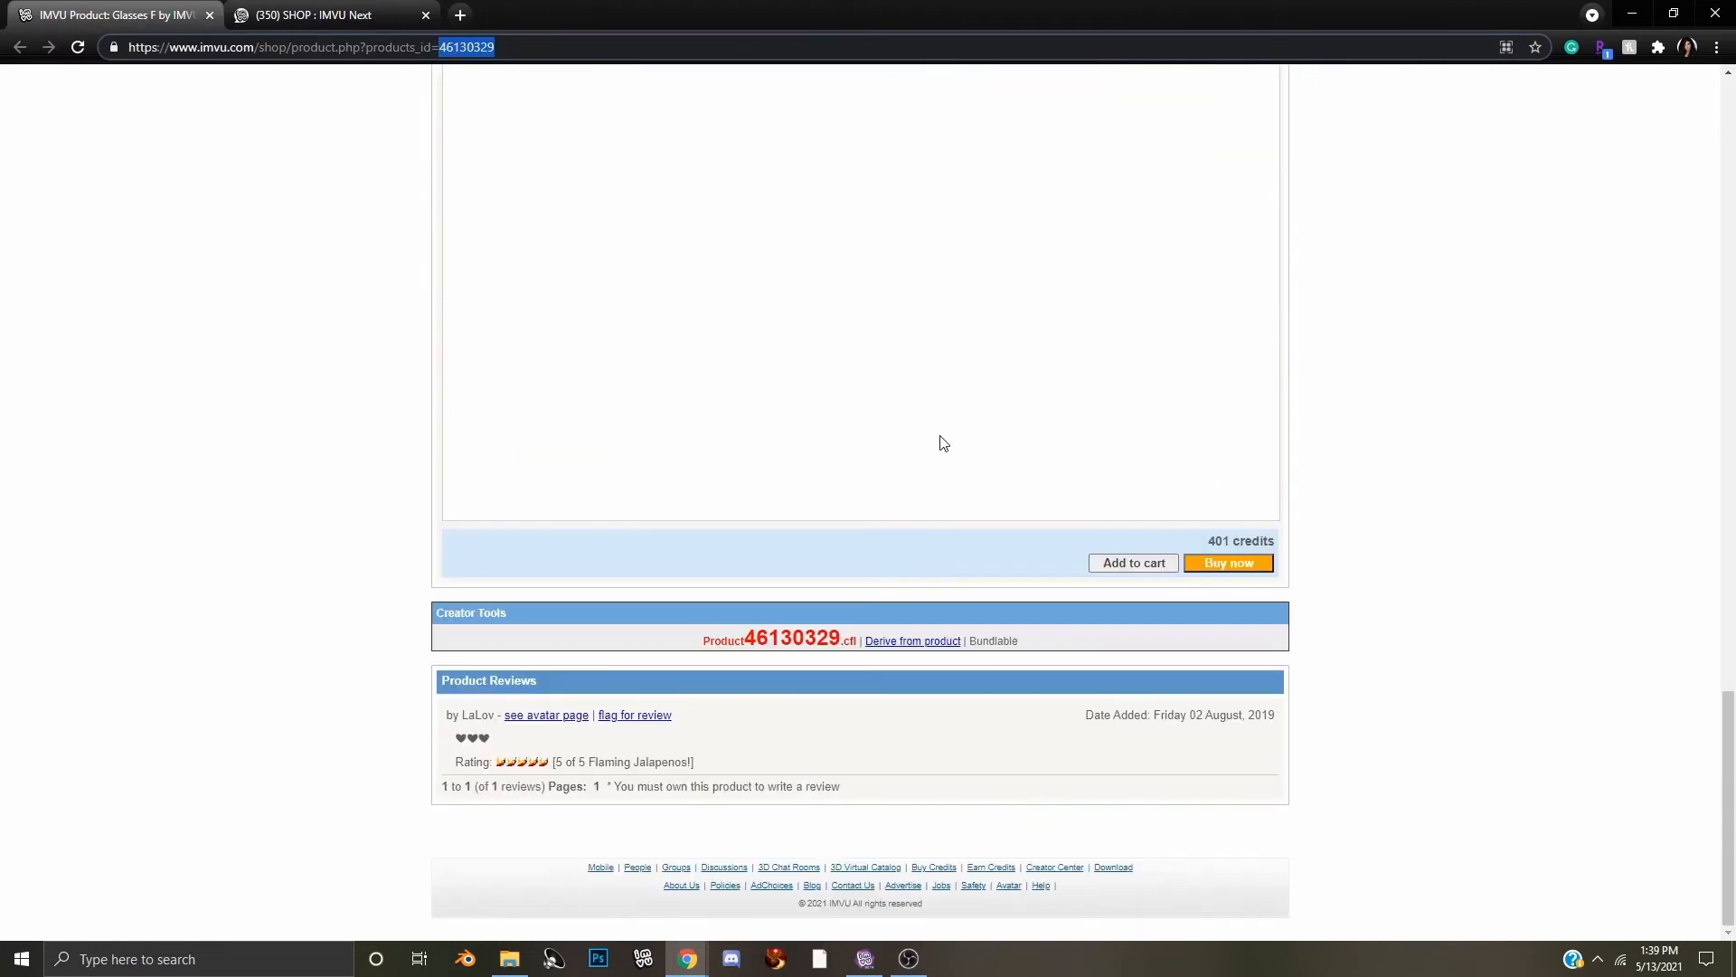
double_click(792, 638)
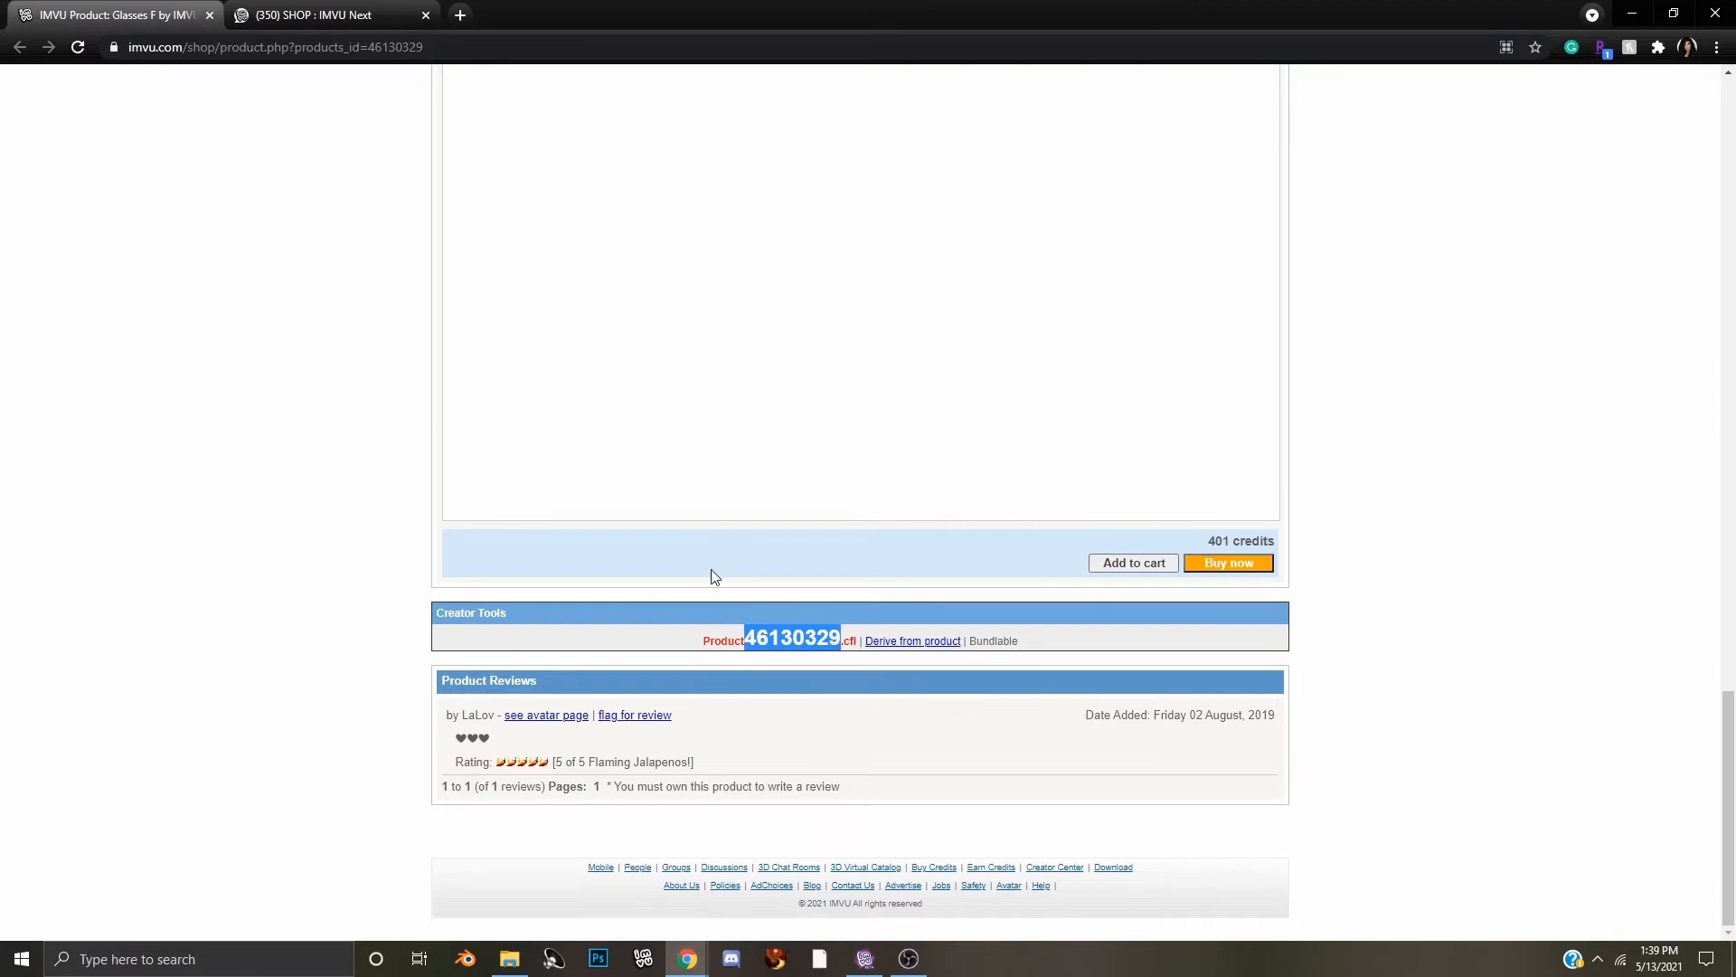
mouse_move(604, 577)
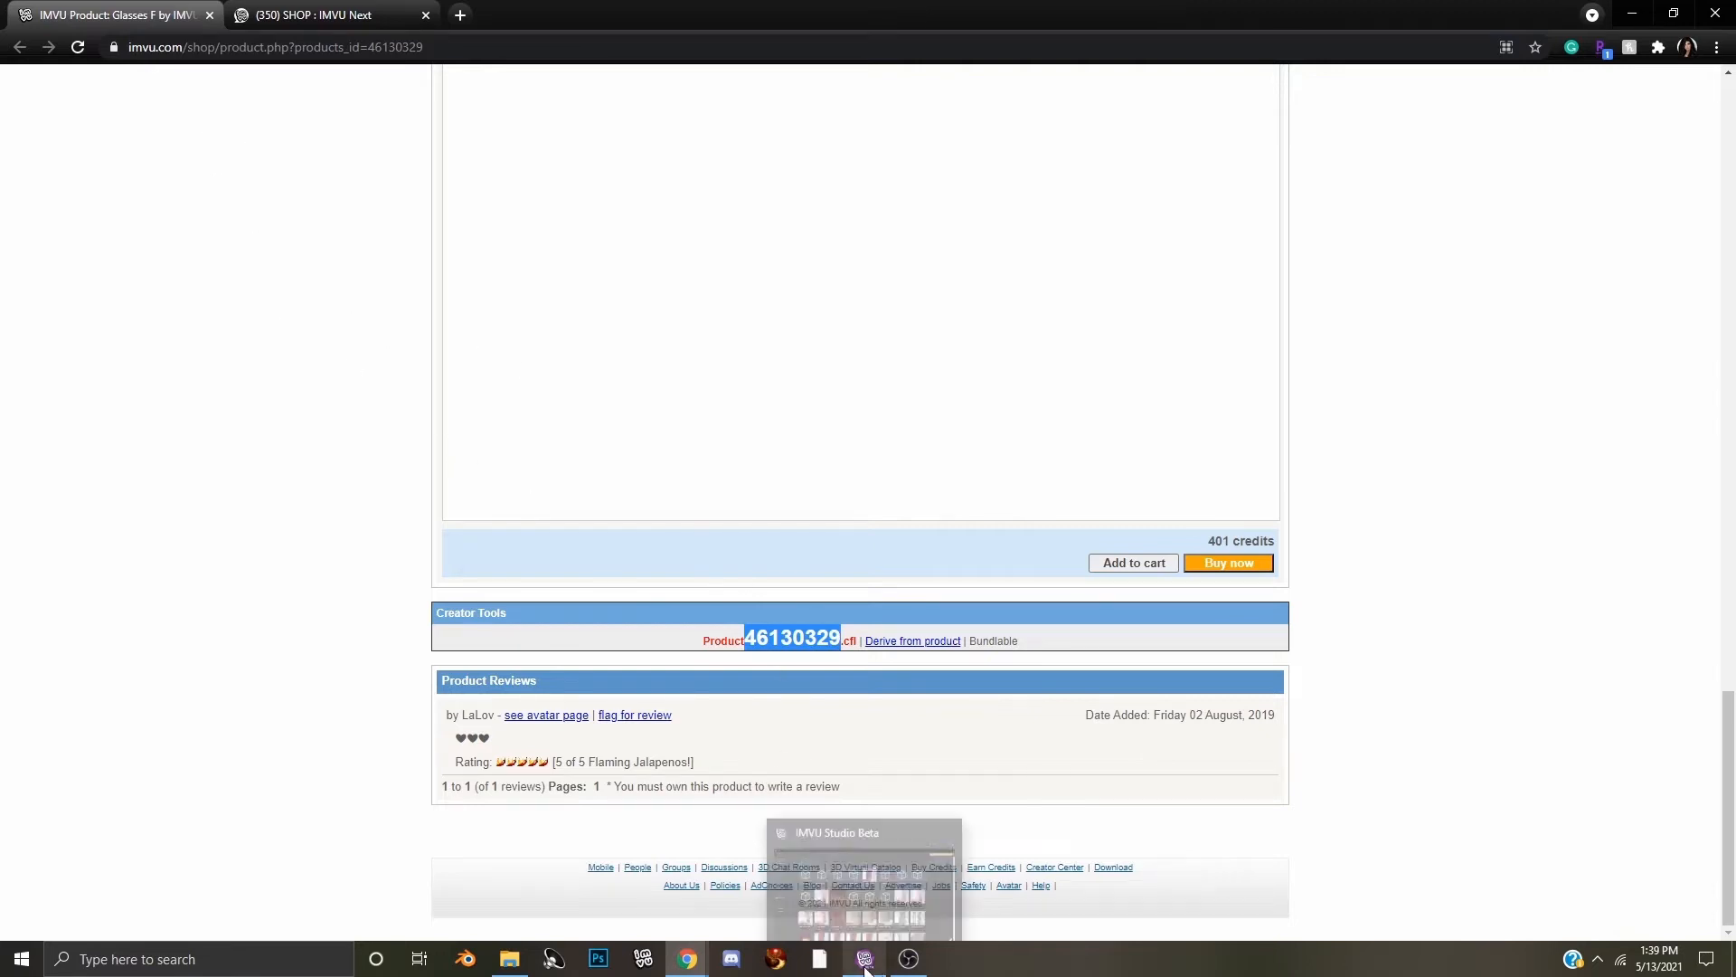
Switch to IMVU Studio Beta and start creating a new derived product
click(863, 959)
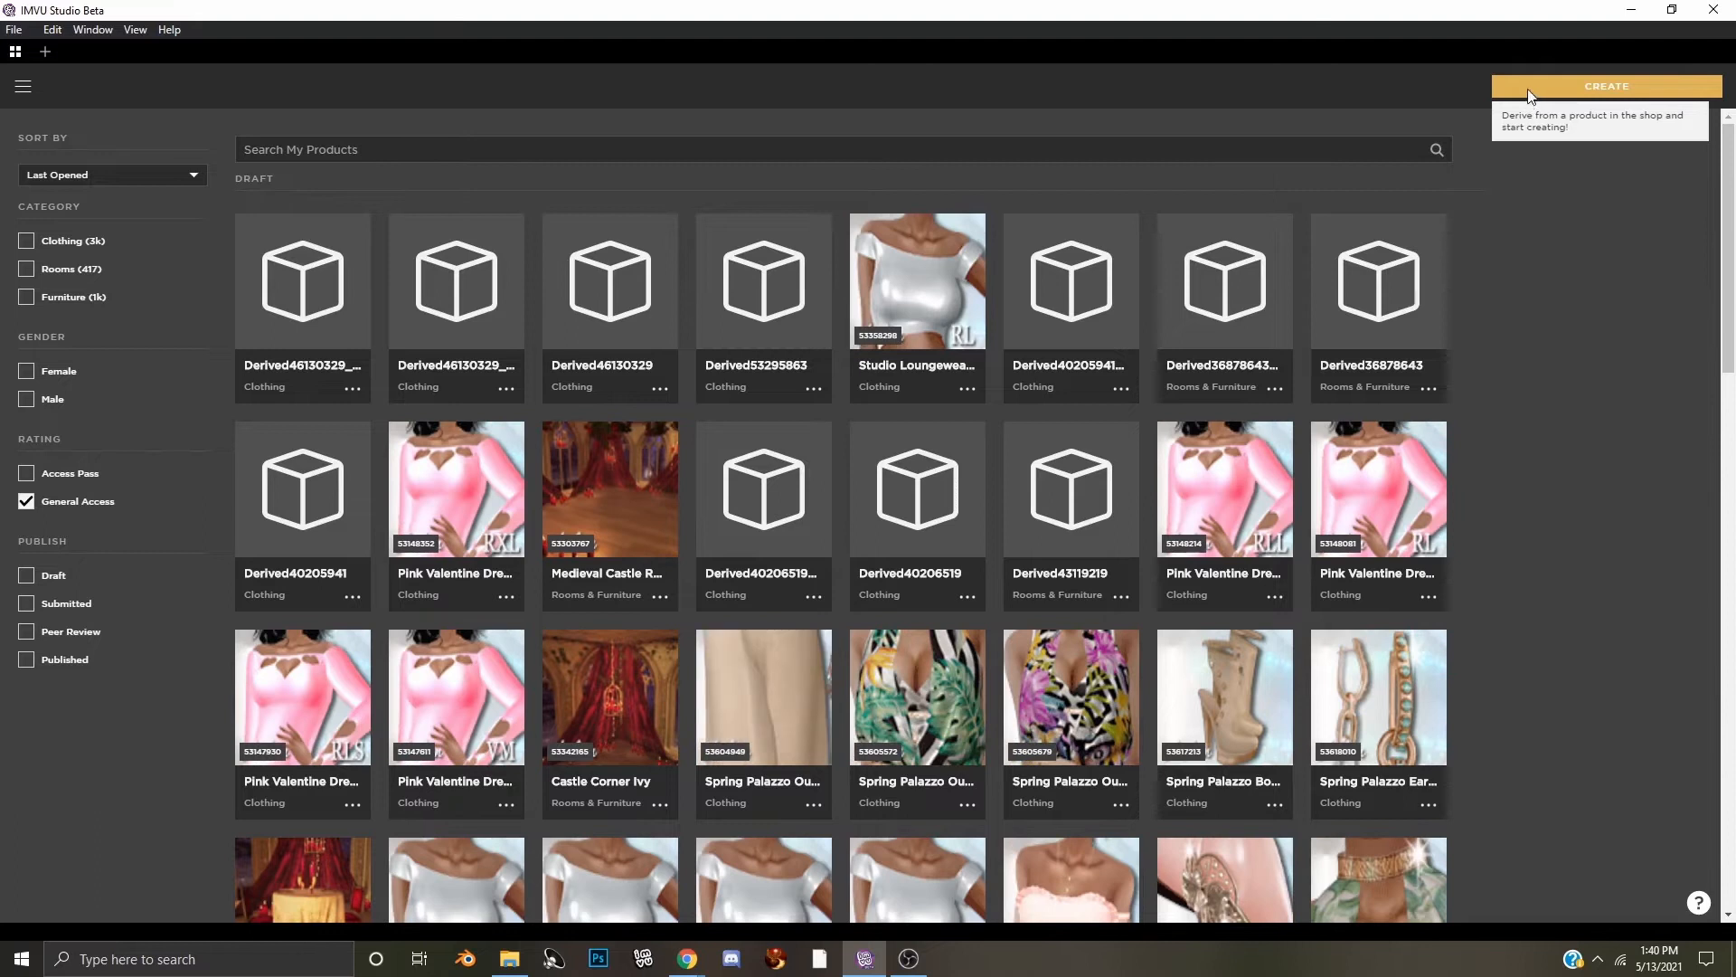
click(1606, 87)
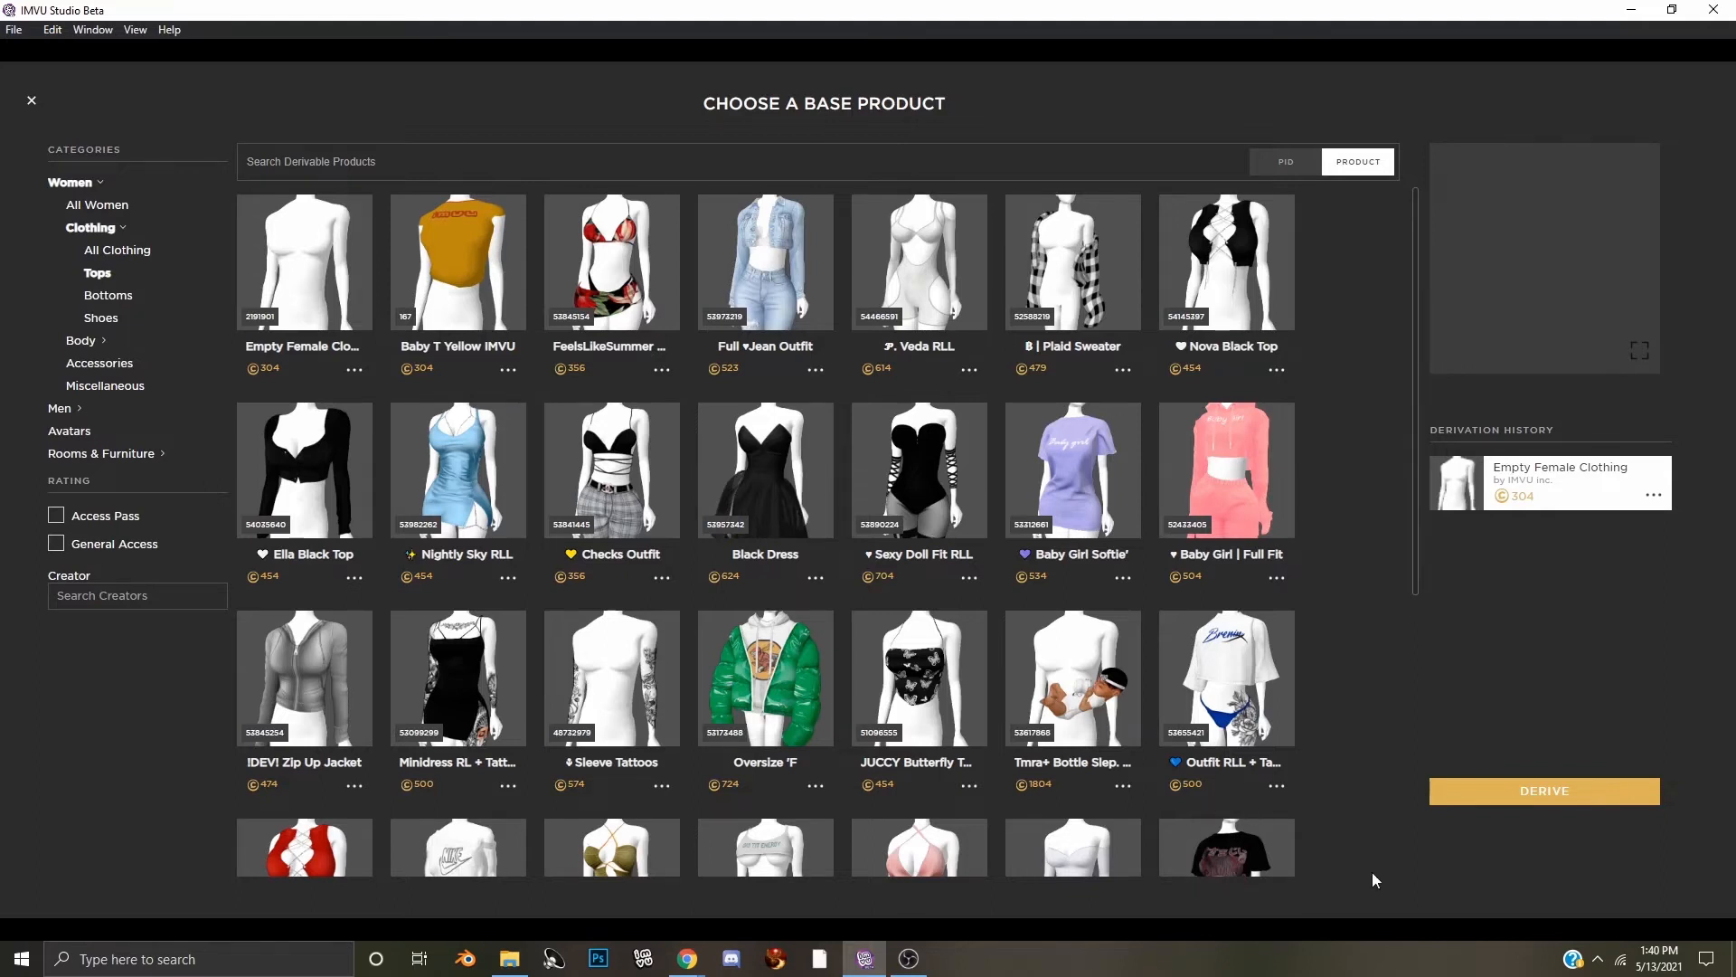
Search by PID for 46130329 to list Glasses F as the derivable base product
click(56, 544)
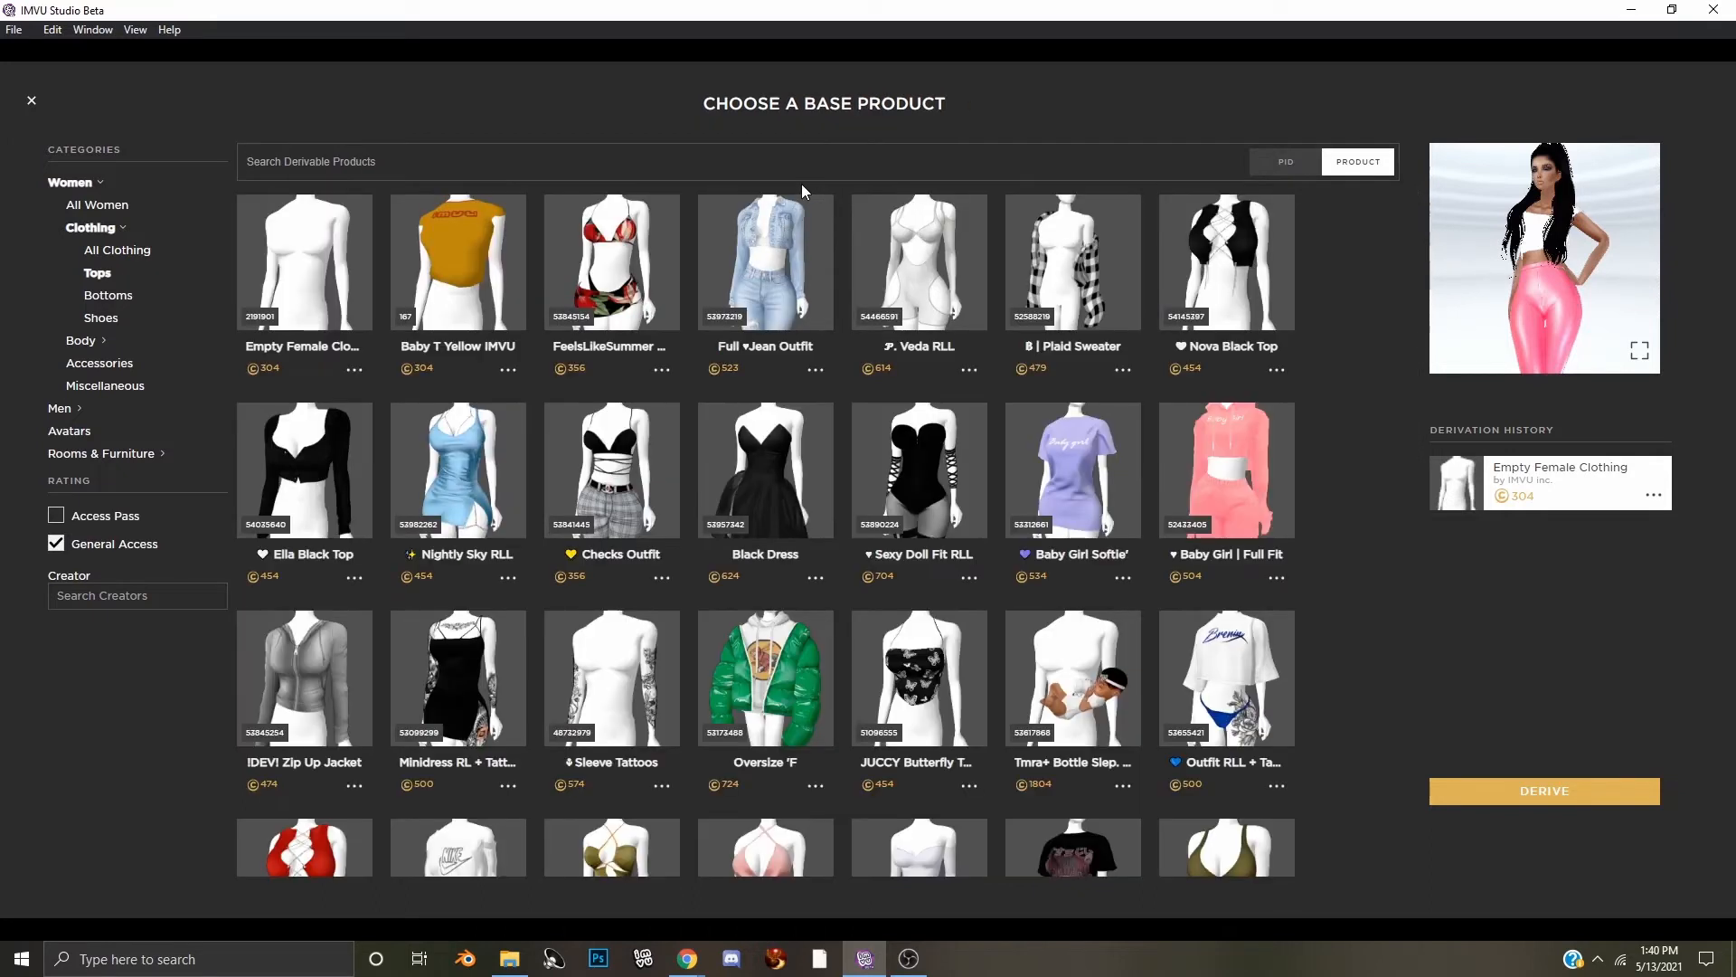
mouse_move(1201, 132)
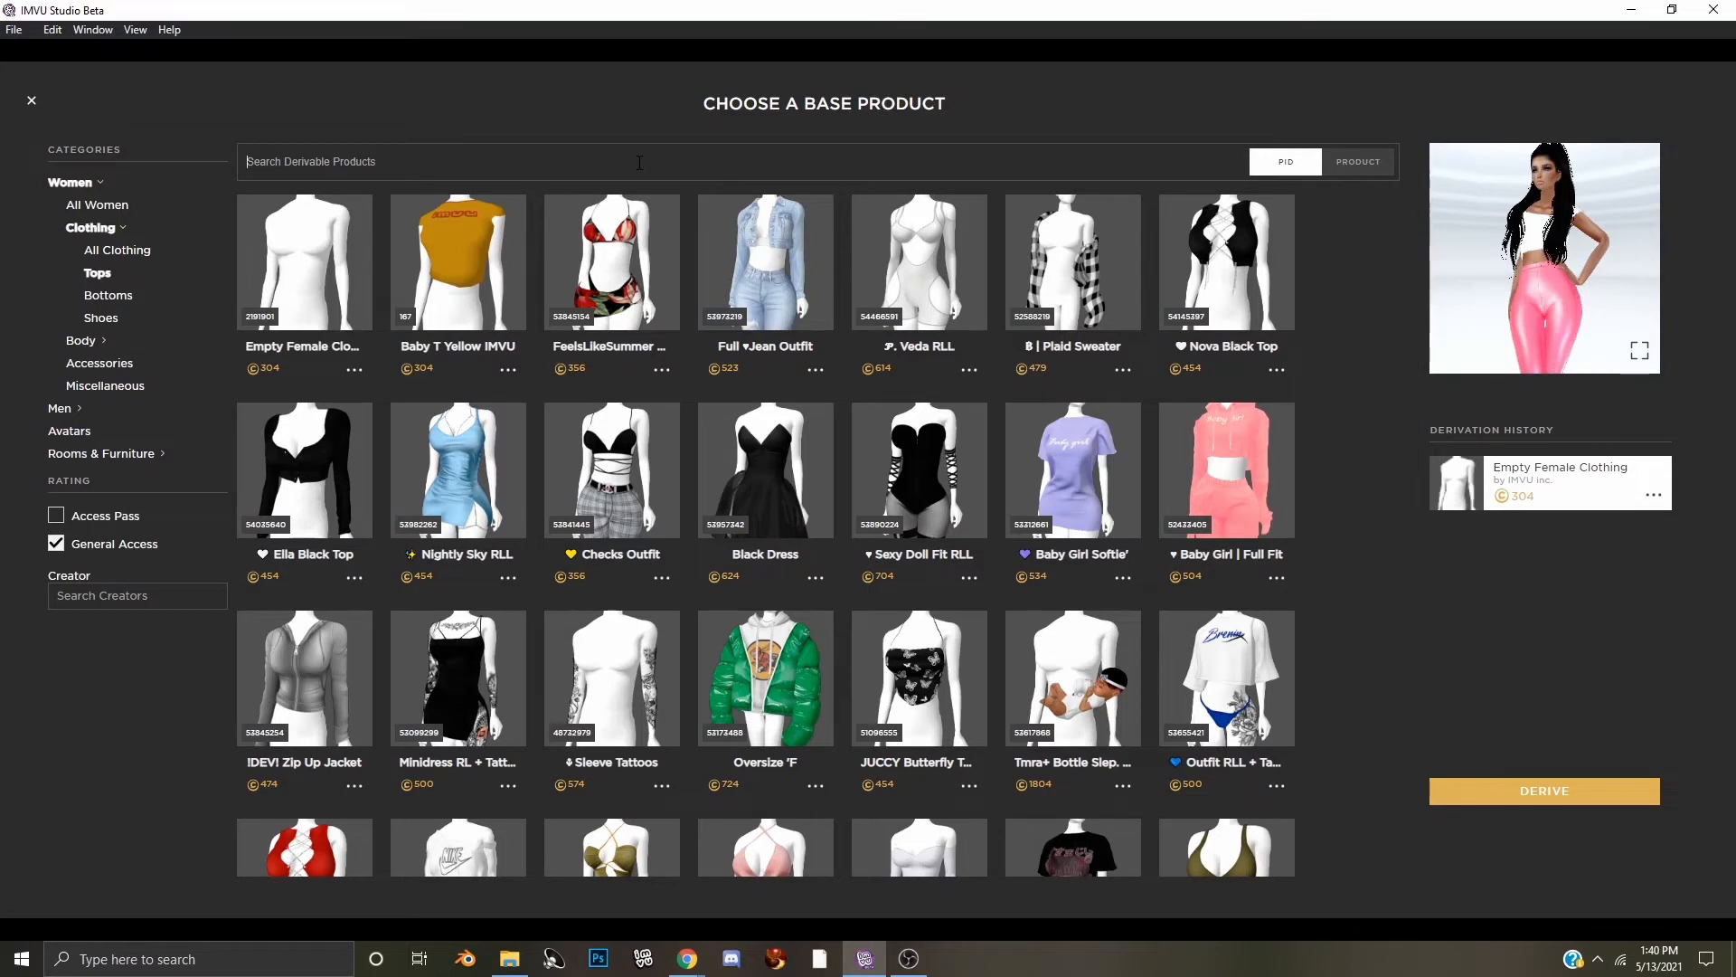
text(46130329)
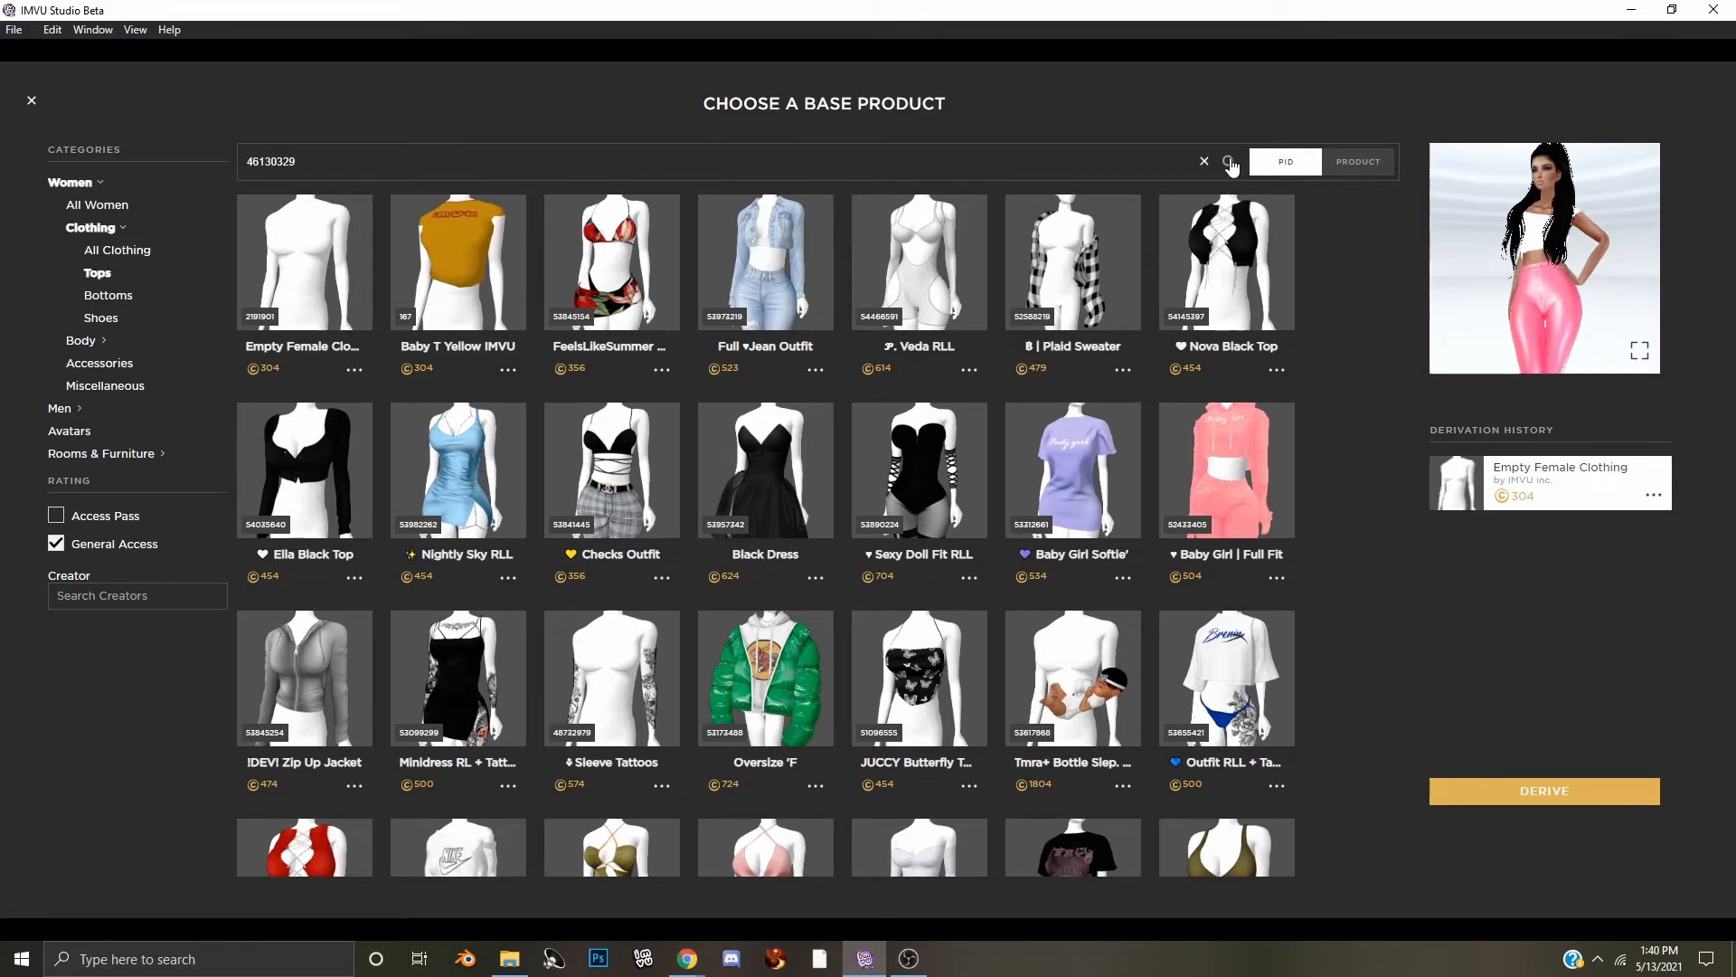
click(1228, 161)
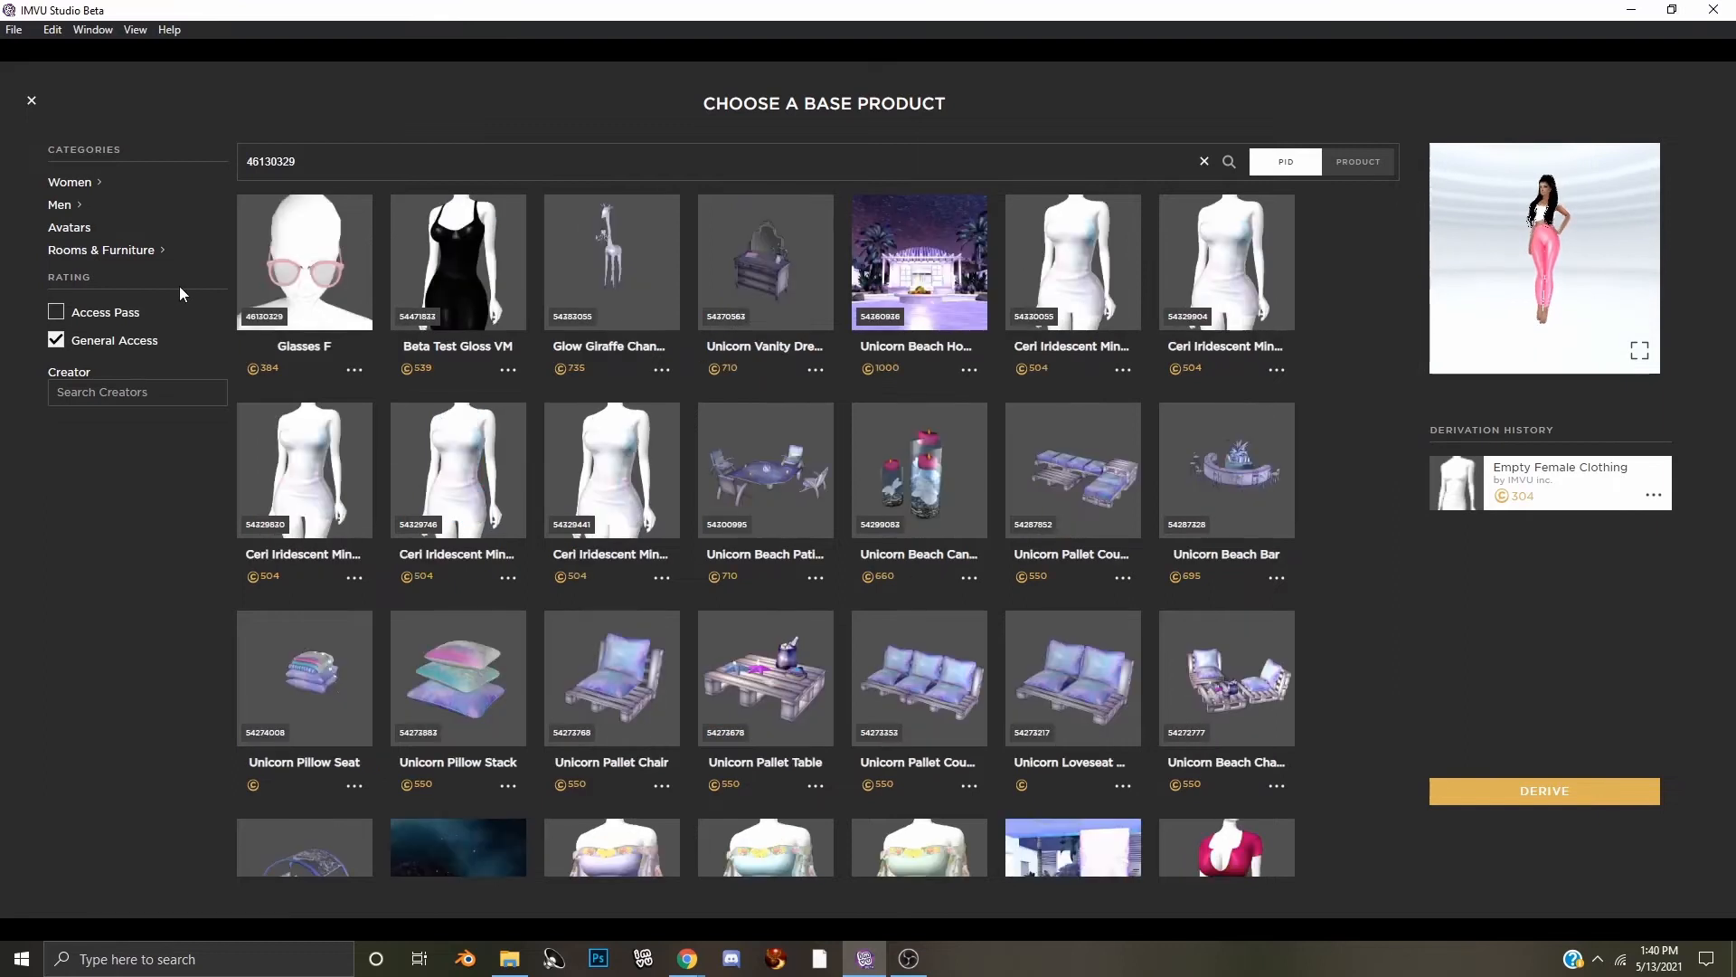
mouse_move(303, 244)
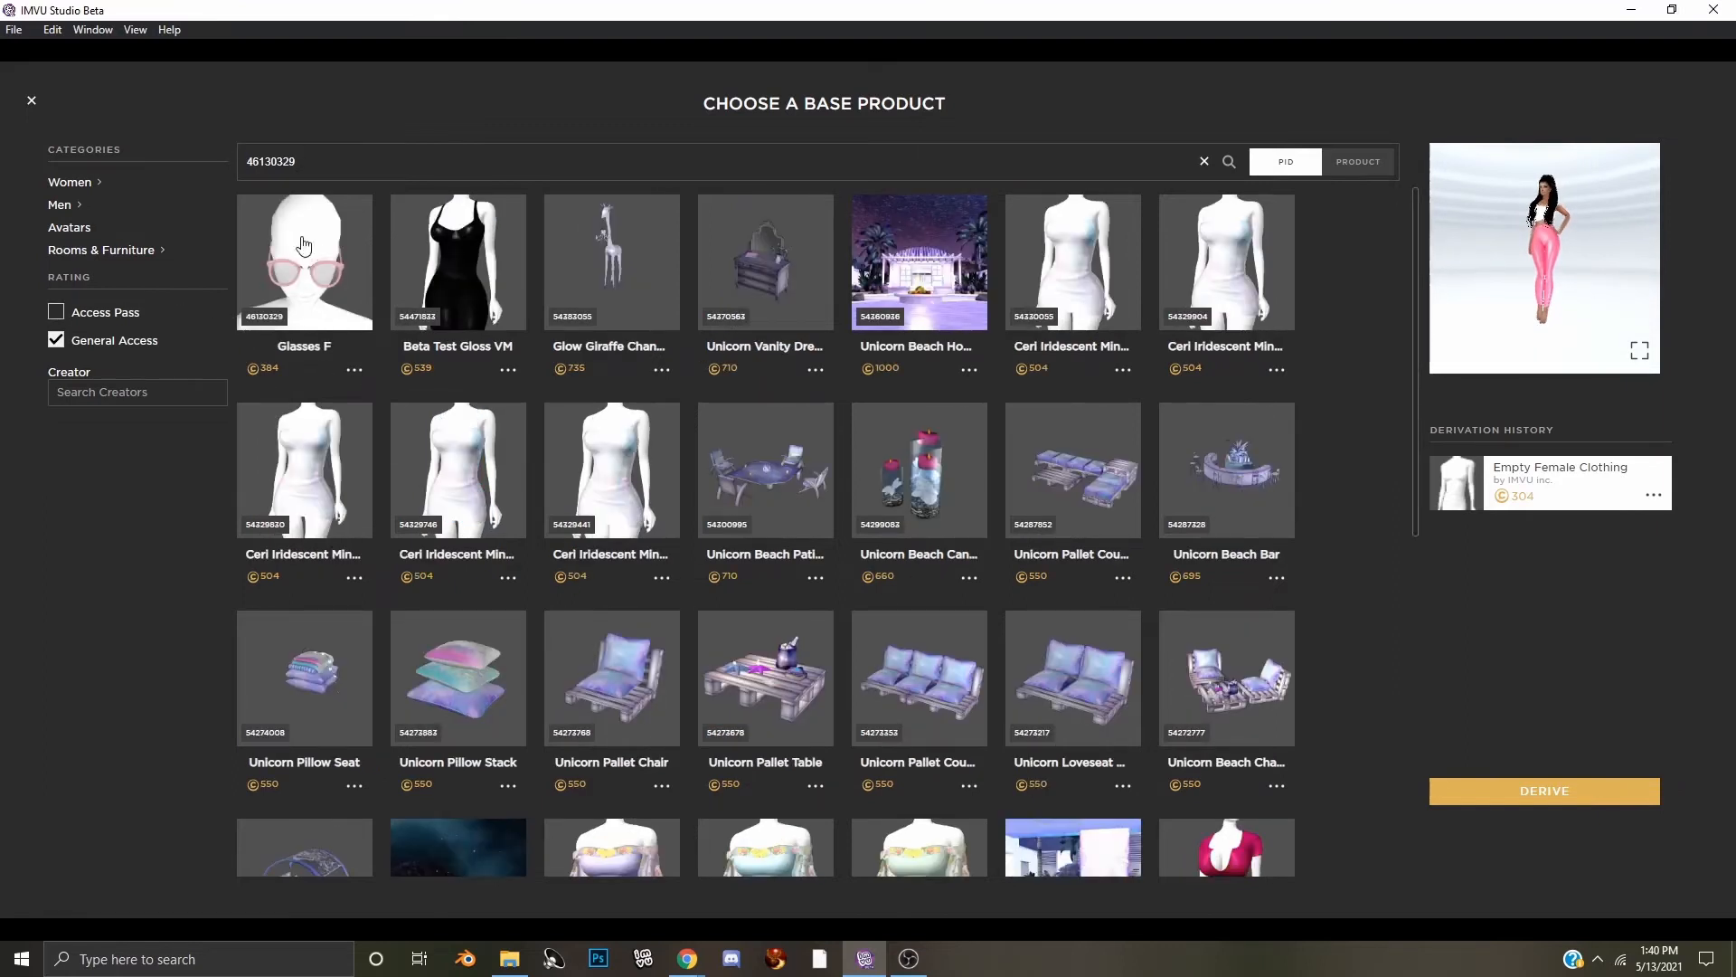
mouse_move(309, 269)
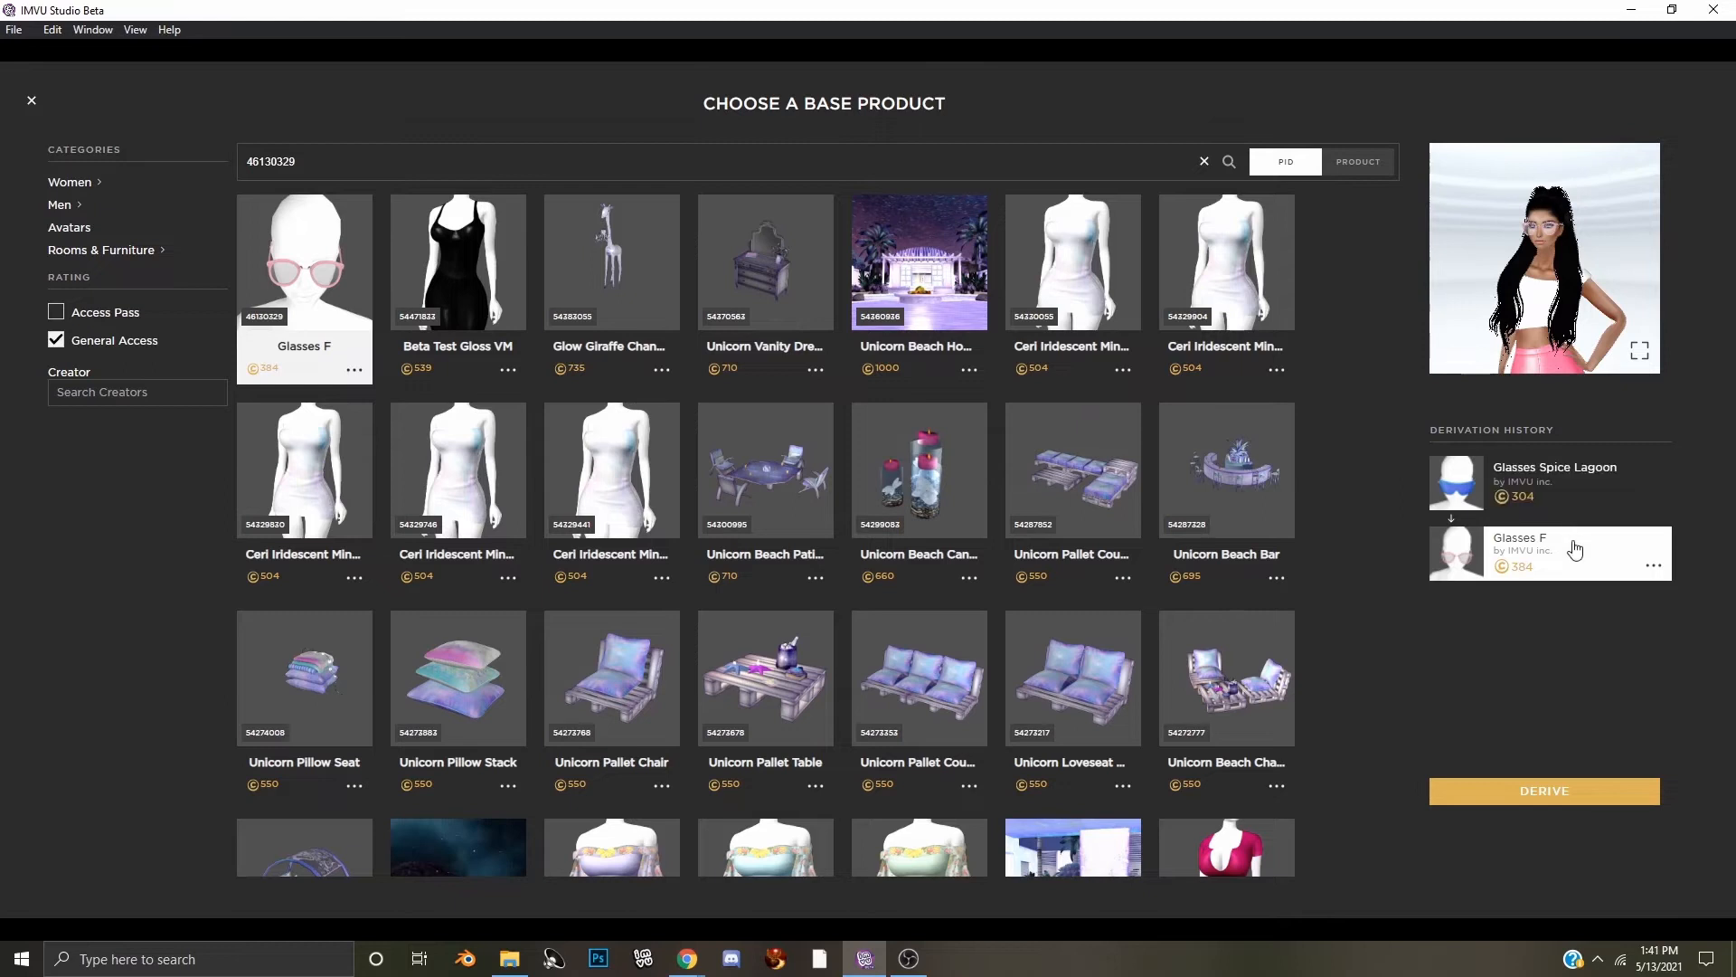
mouse_move(1483, 224)
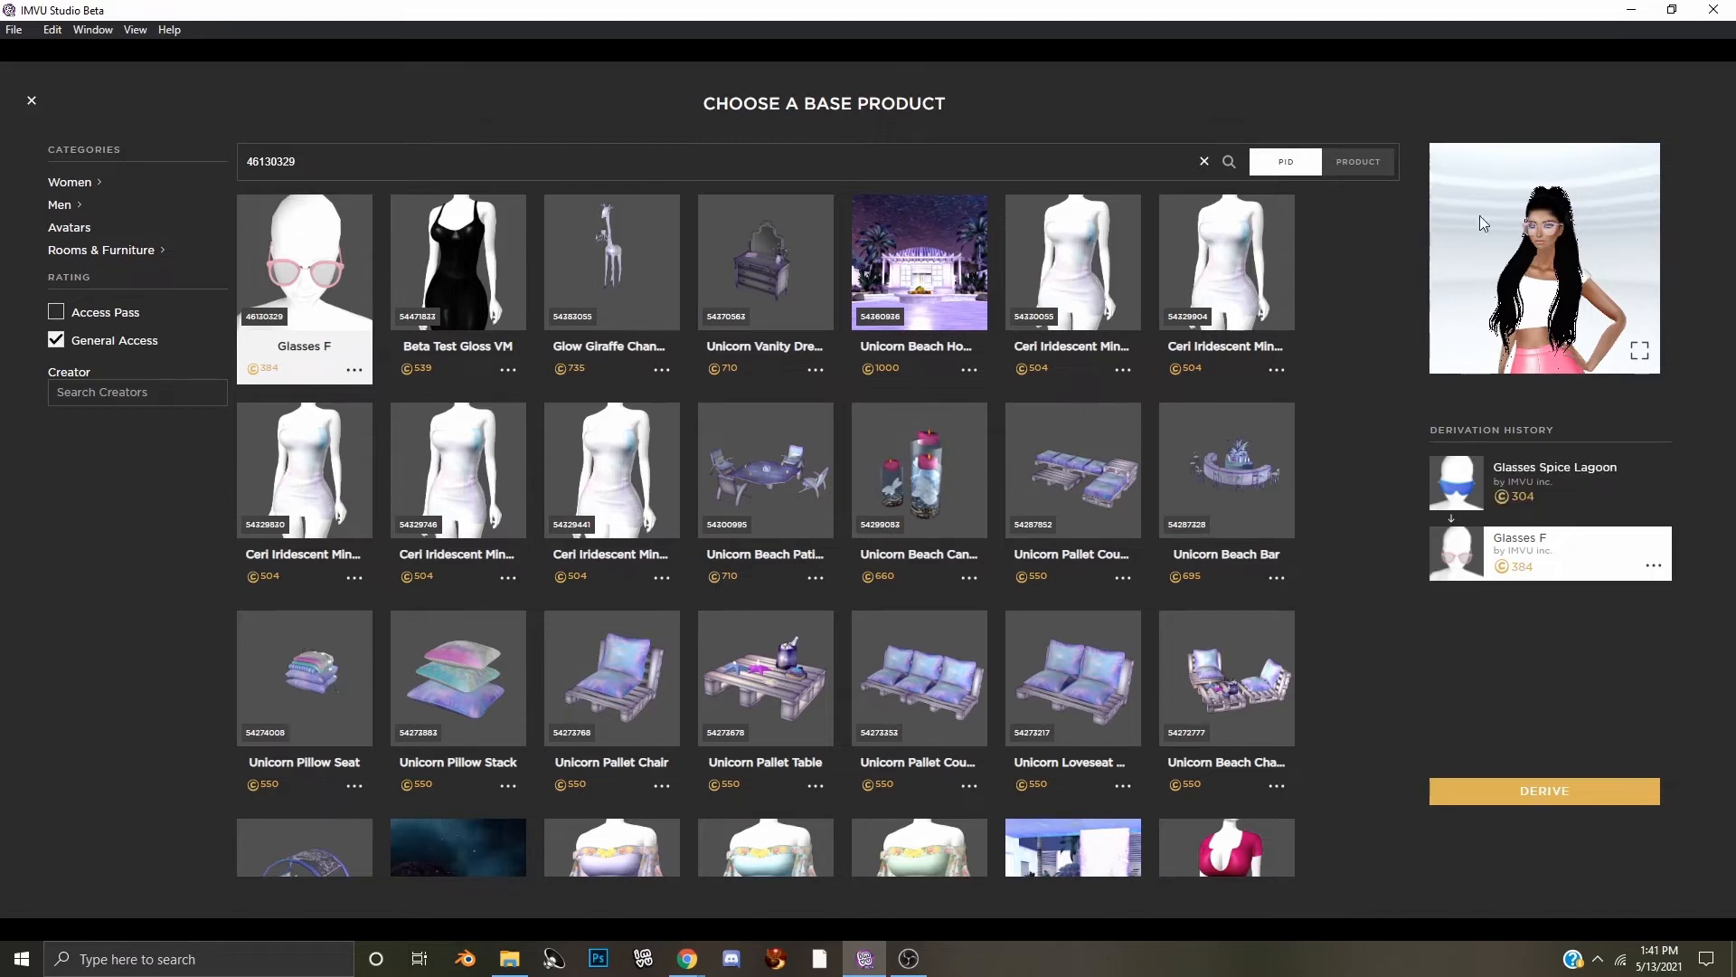
mouse_move(1527, 966)
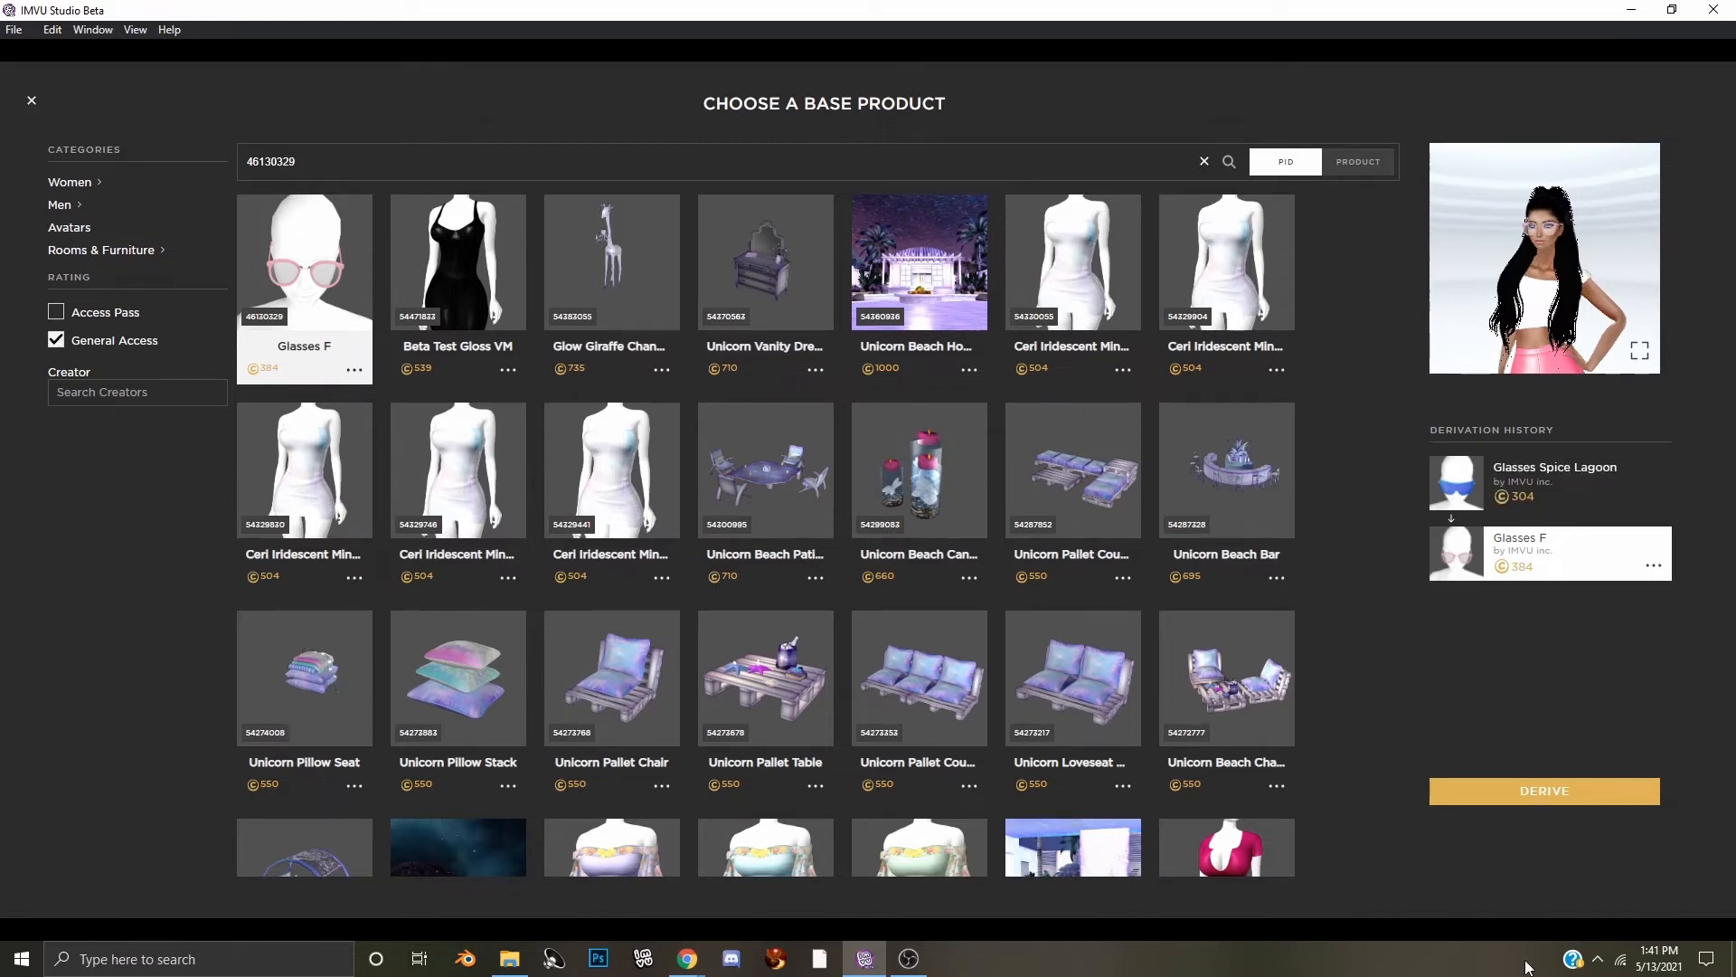
mouse_move(1543, 790)
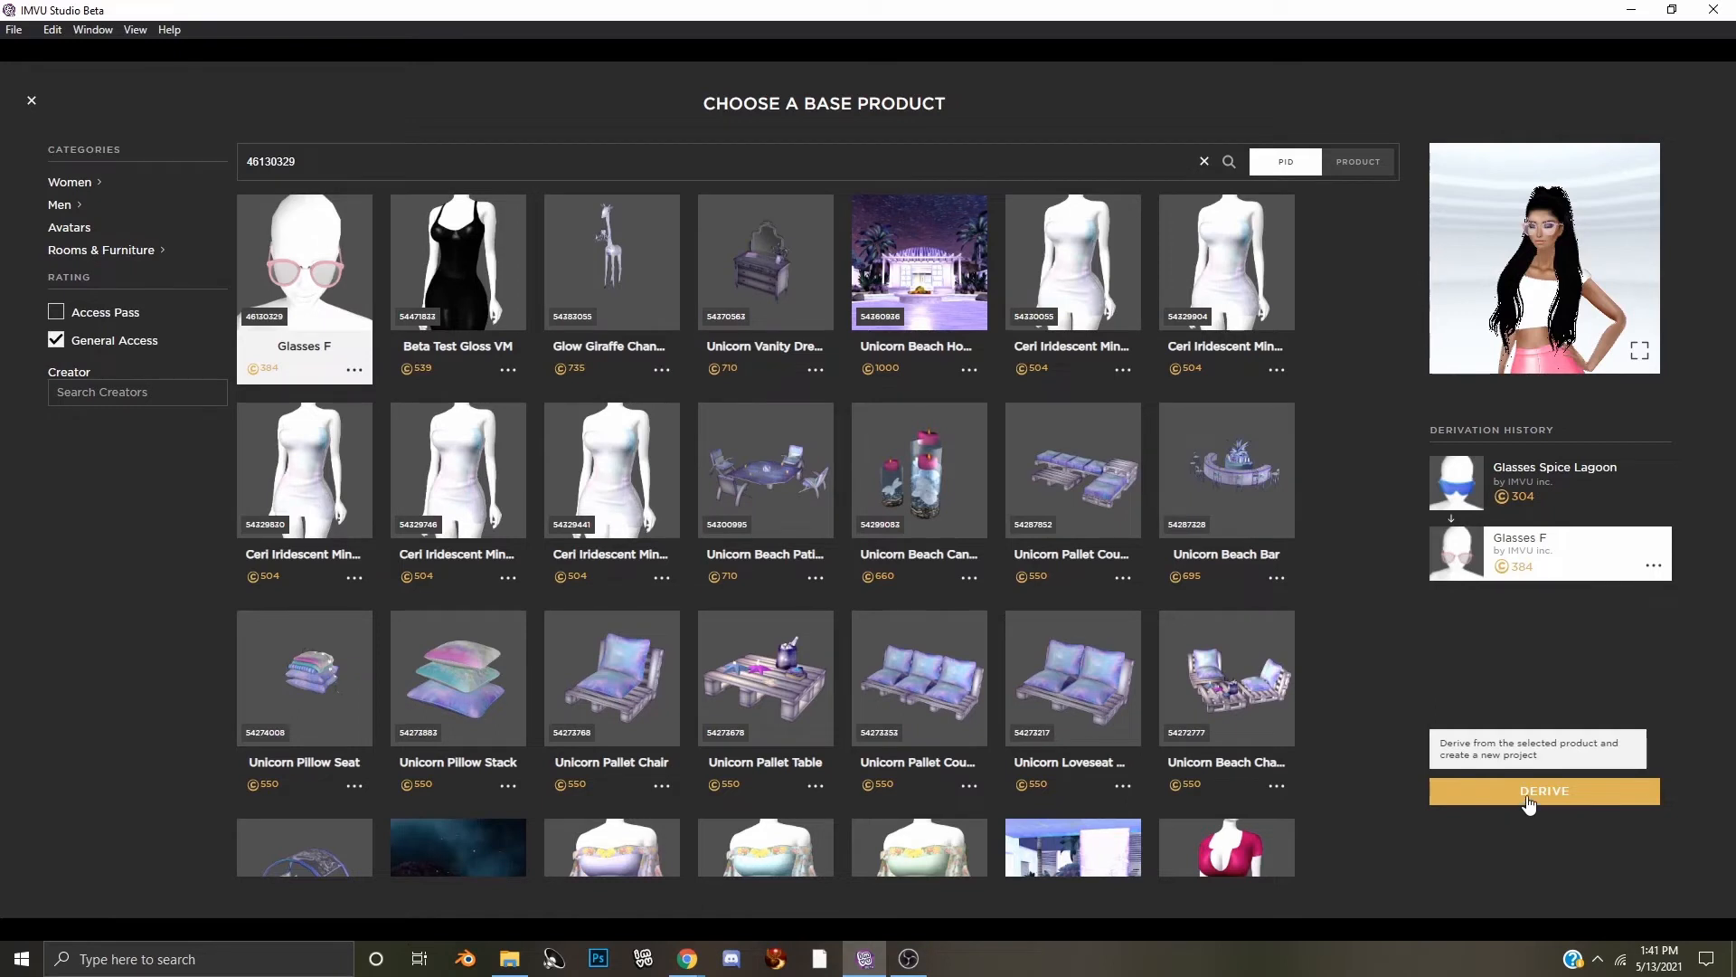
Derive a project from Glasses F and set the frame's diffuse texture to Sunglasses.jpg
click(1543, 790)
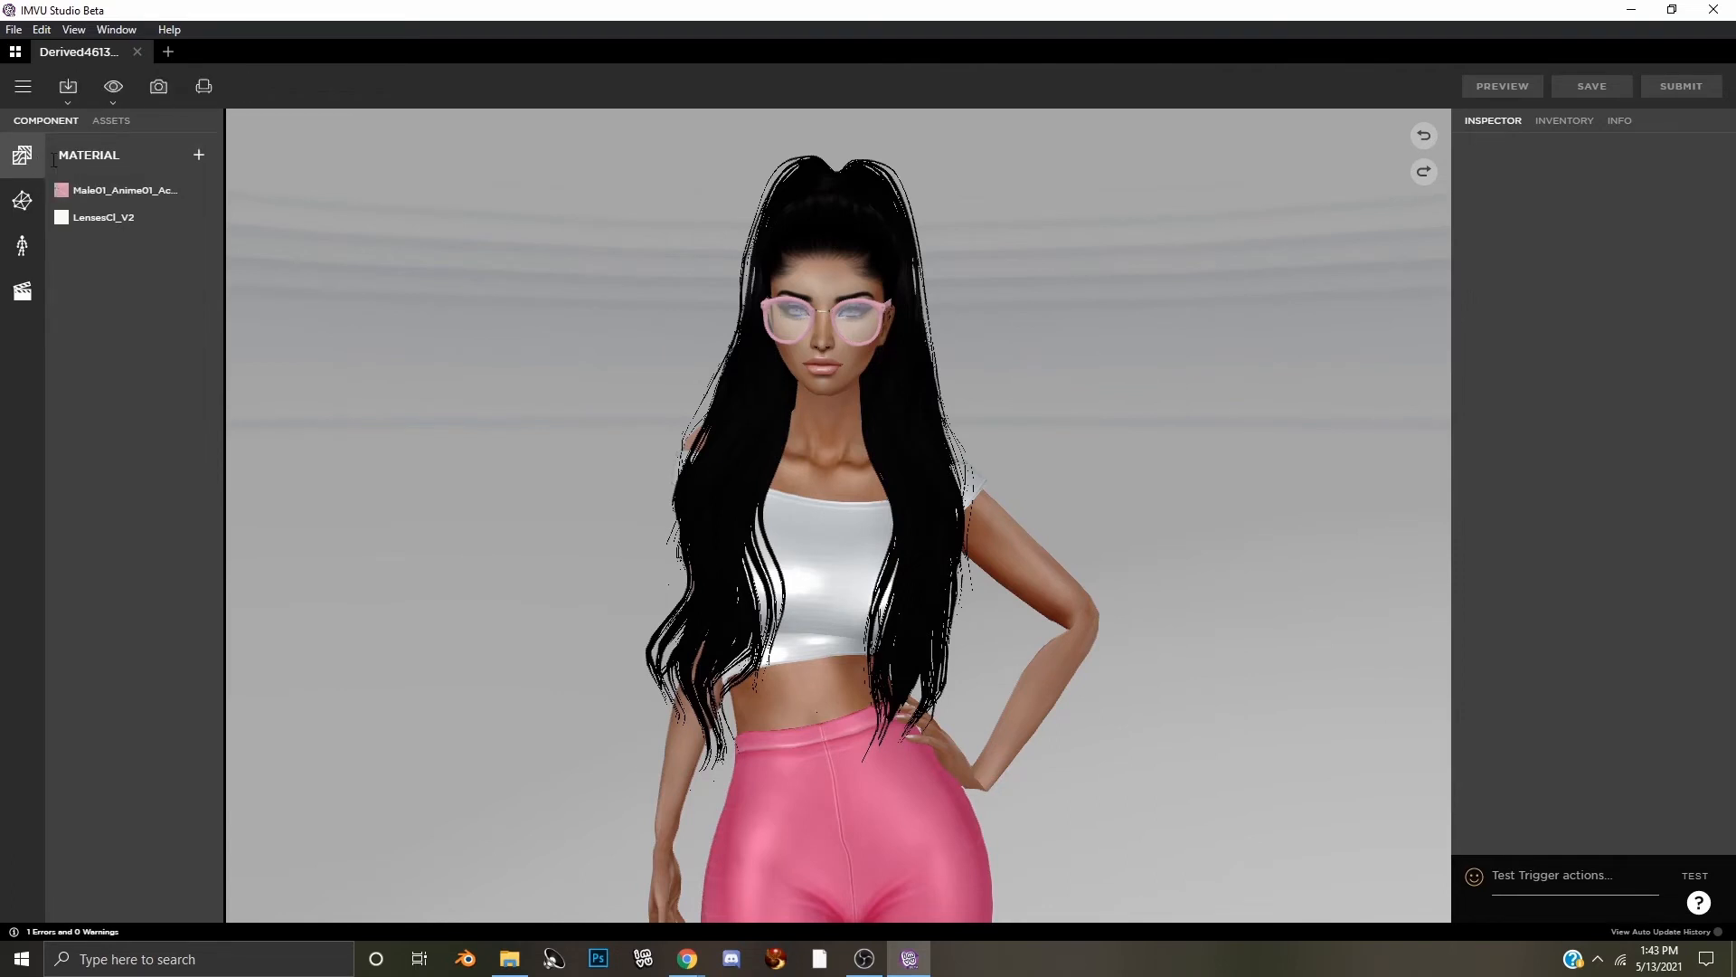
mouse_move(119, 190)
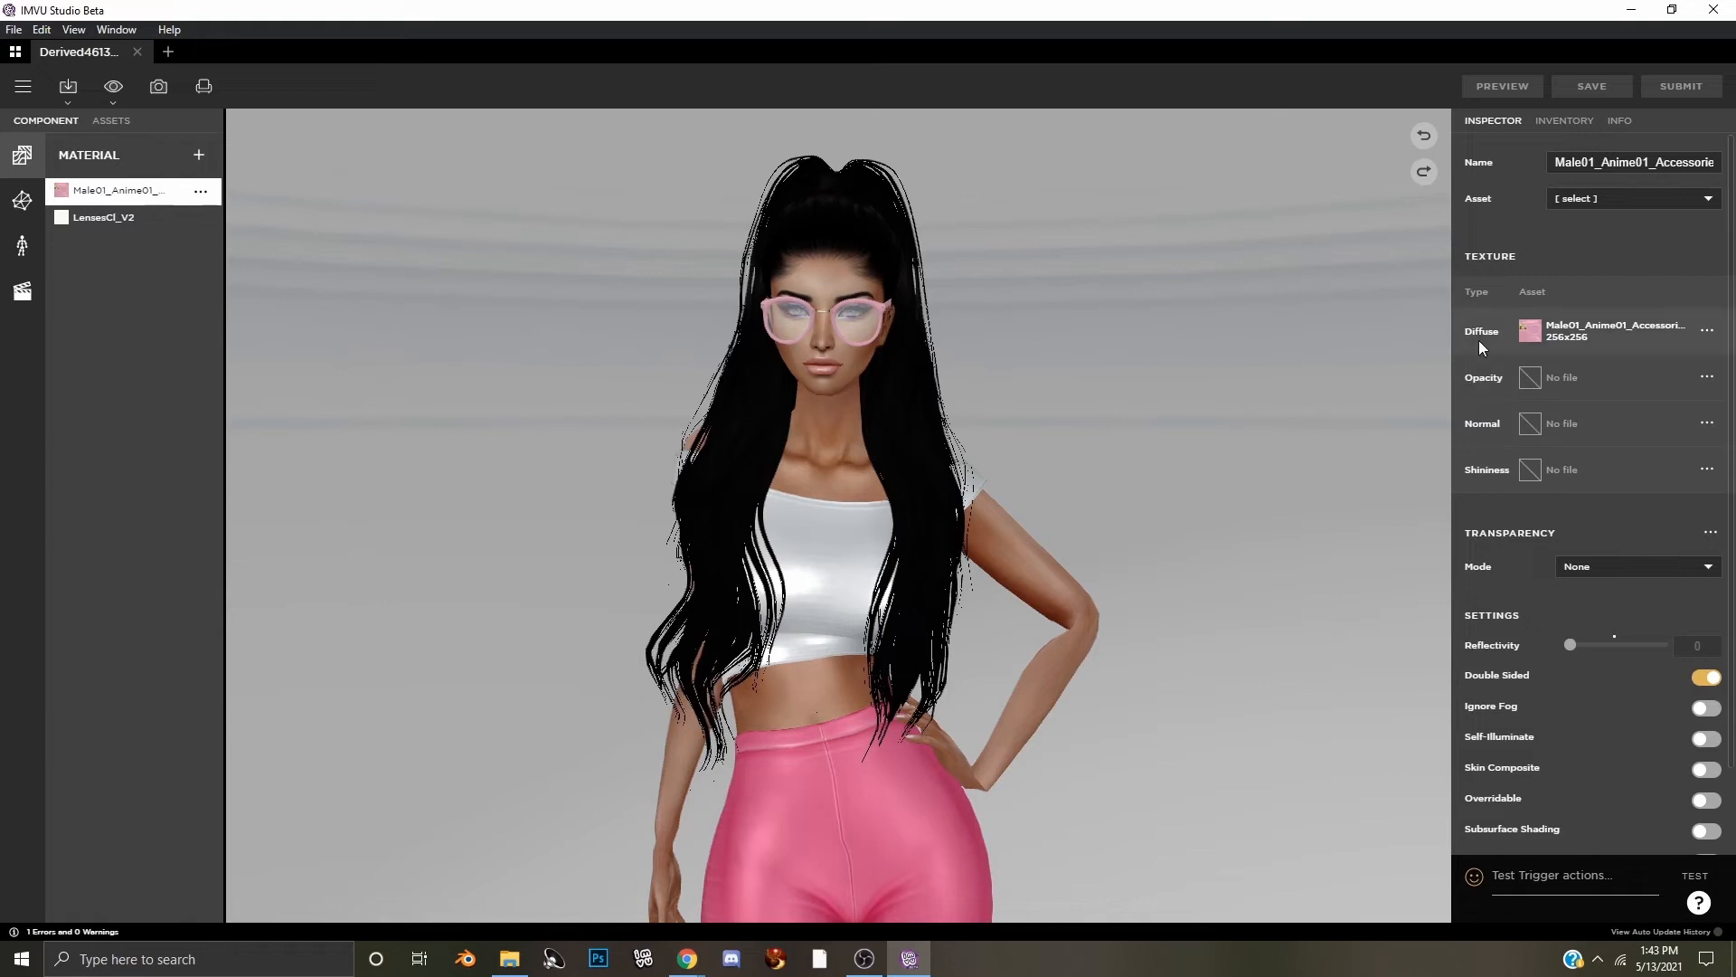
mouse_move(1503, 343)
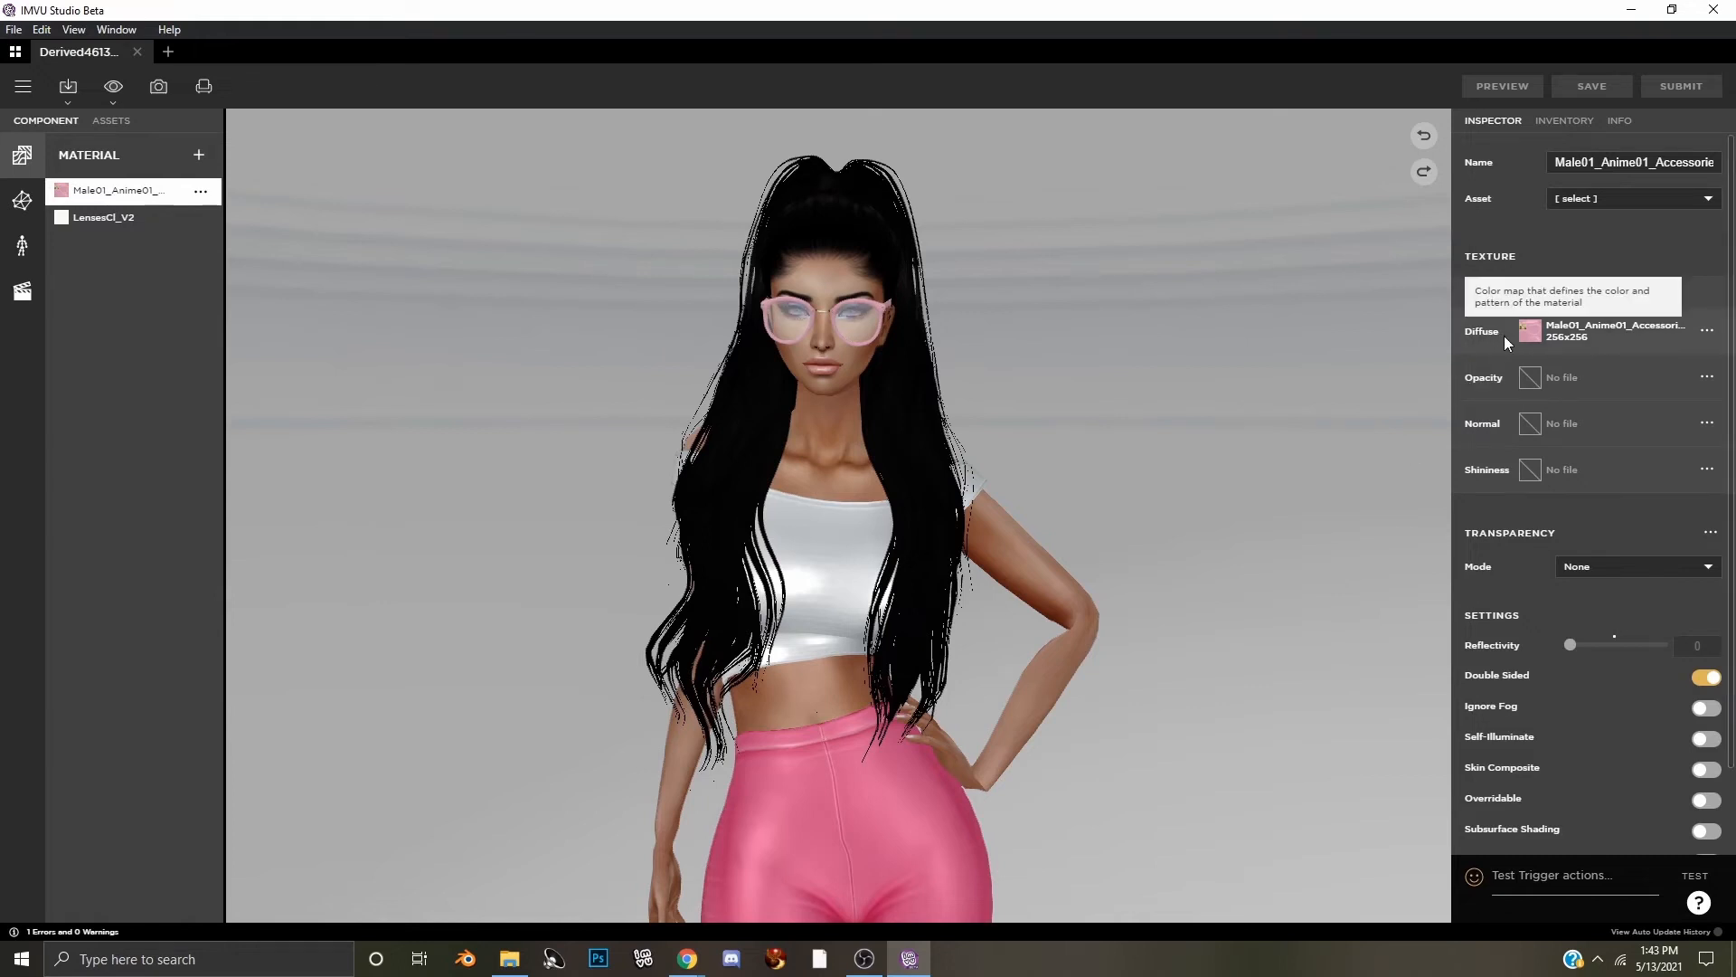
click(1532, 330)
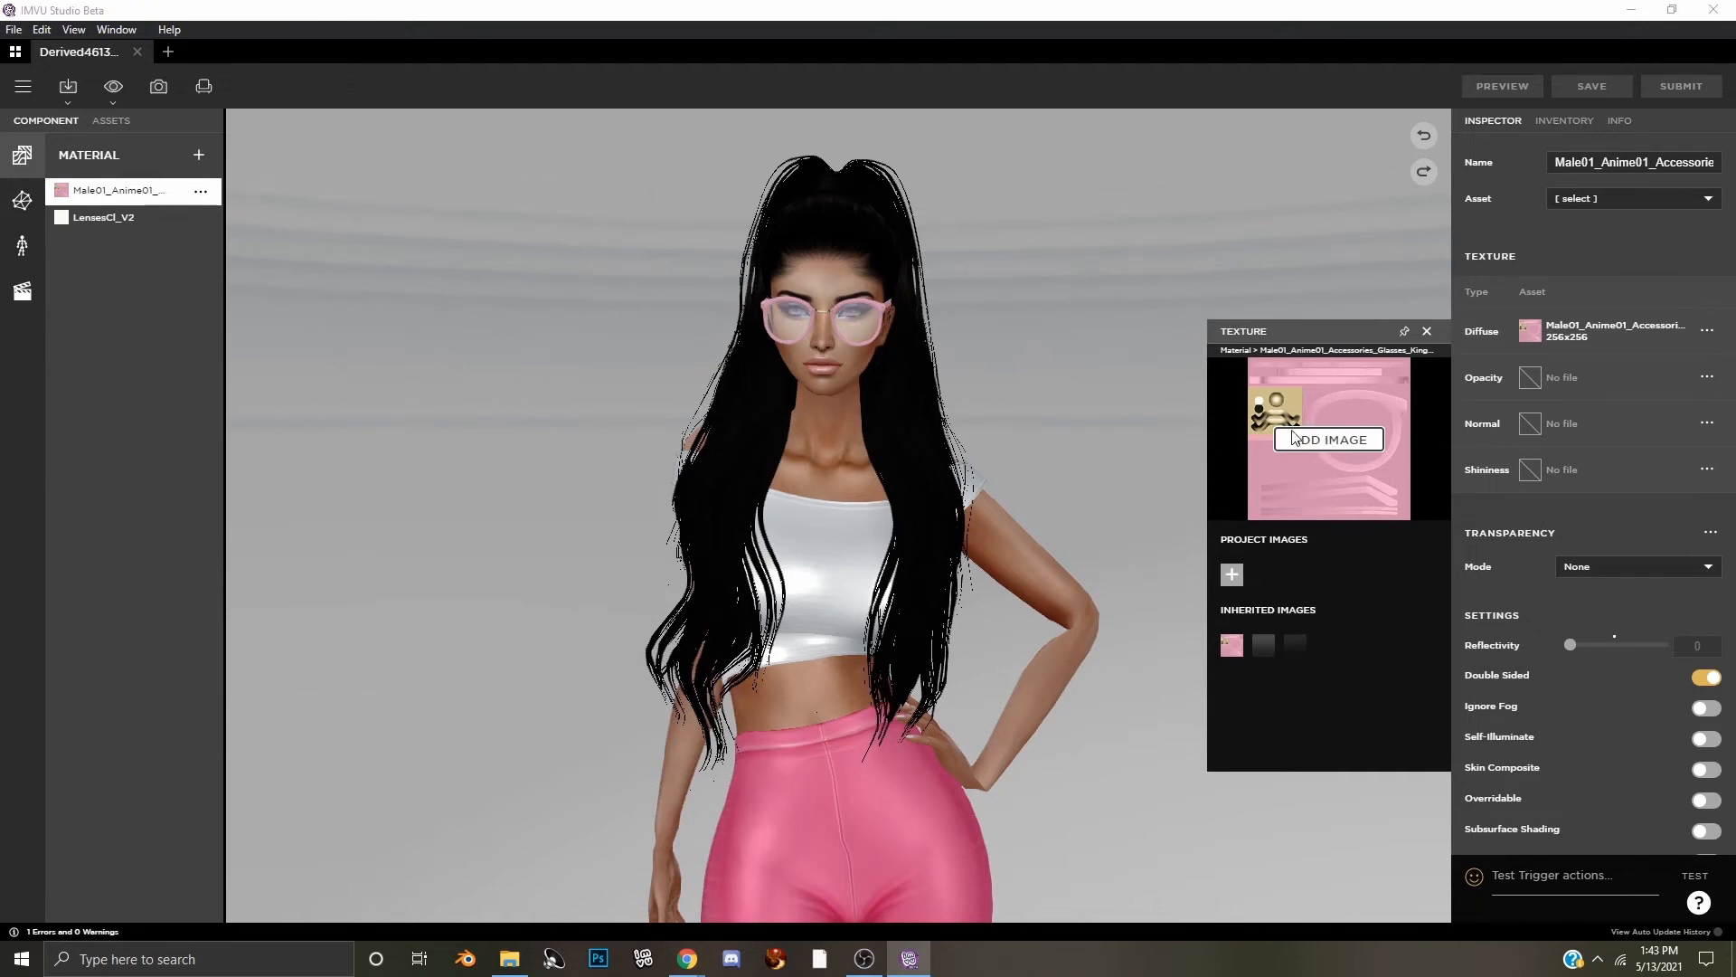
click(1328, 440)
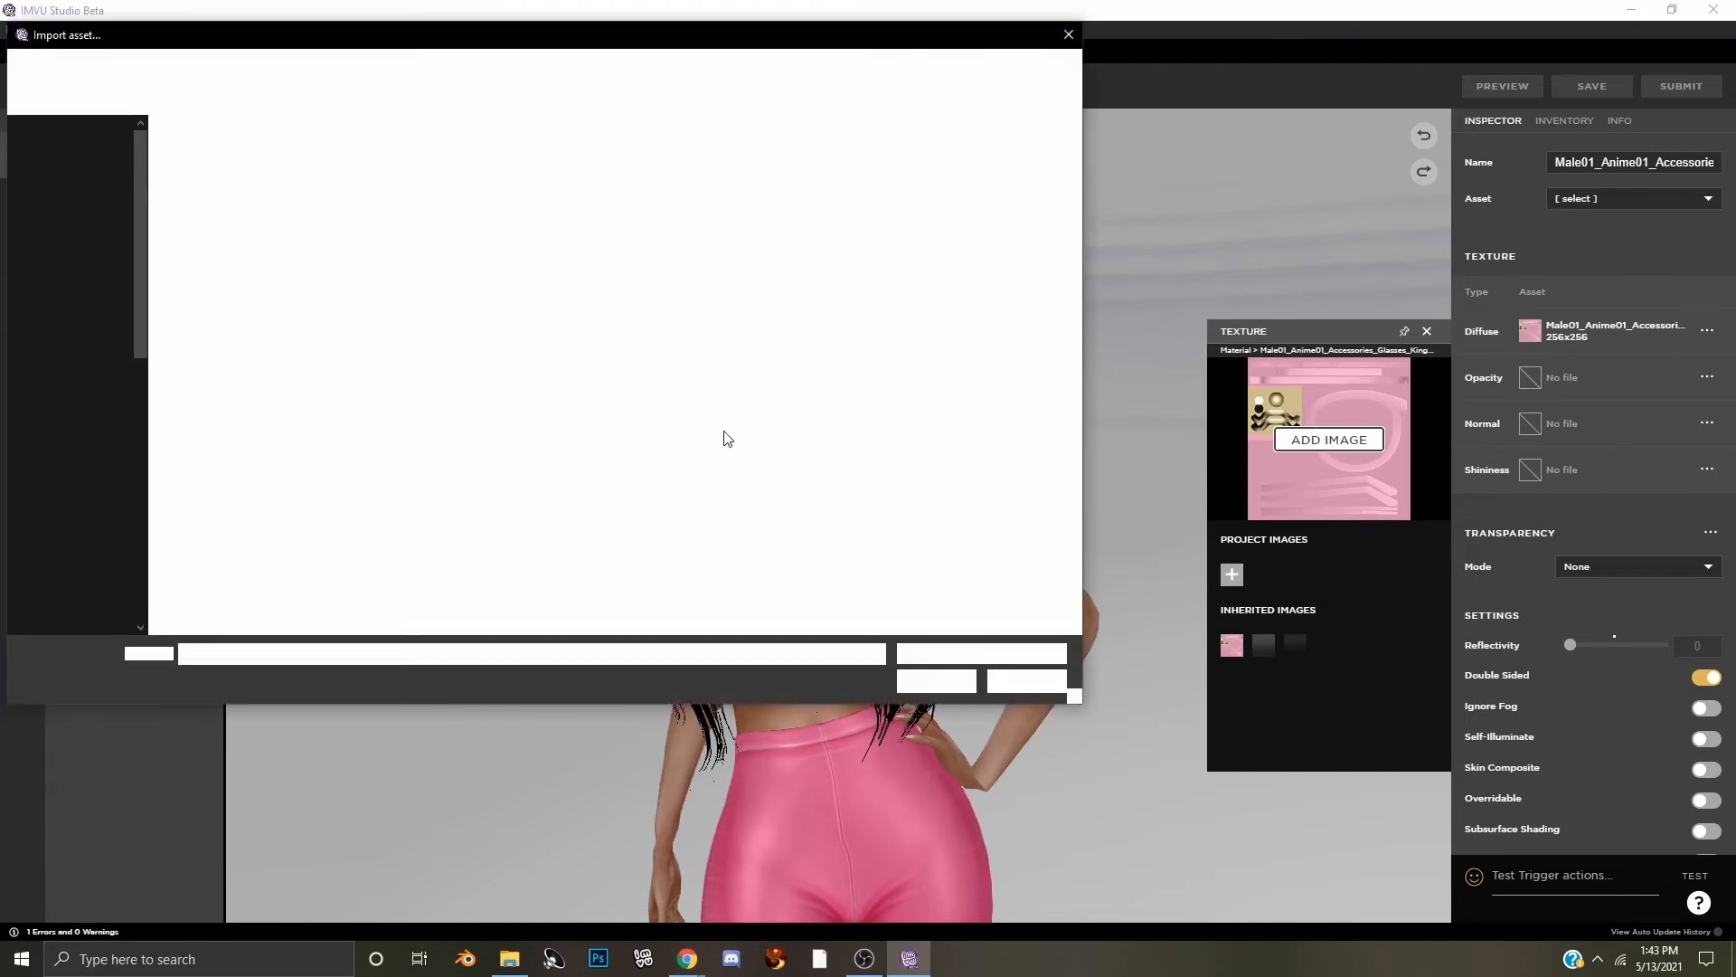
click(615, 167)
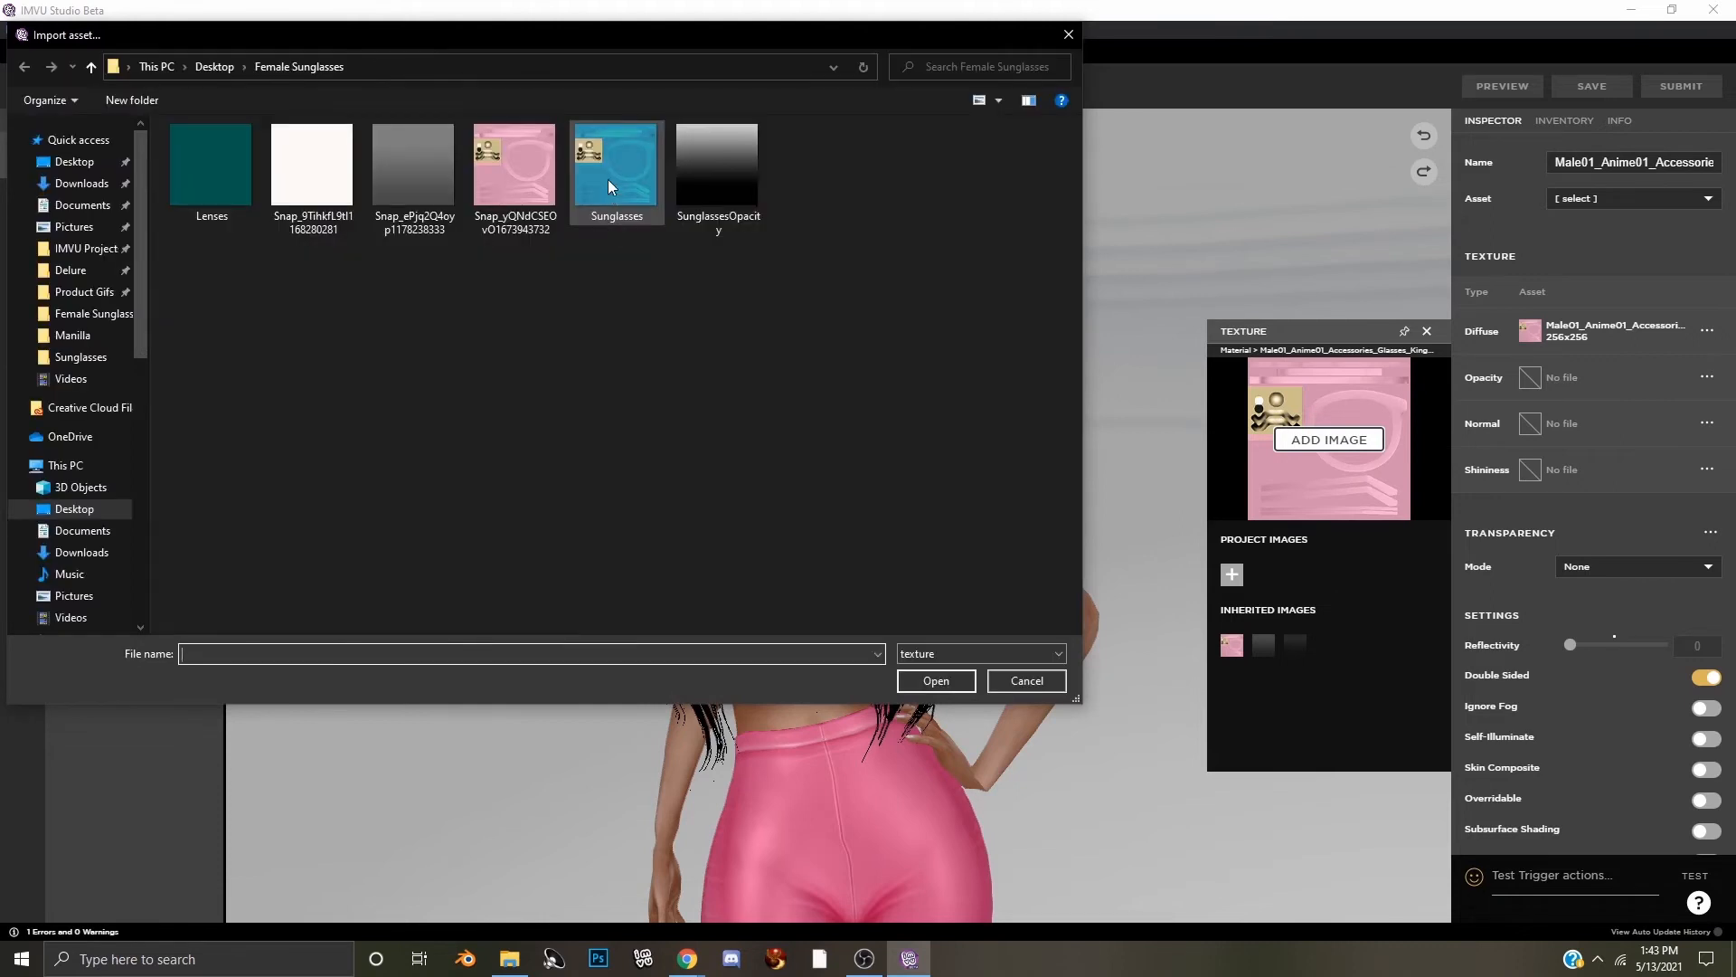
click(935, 680)
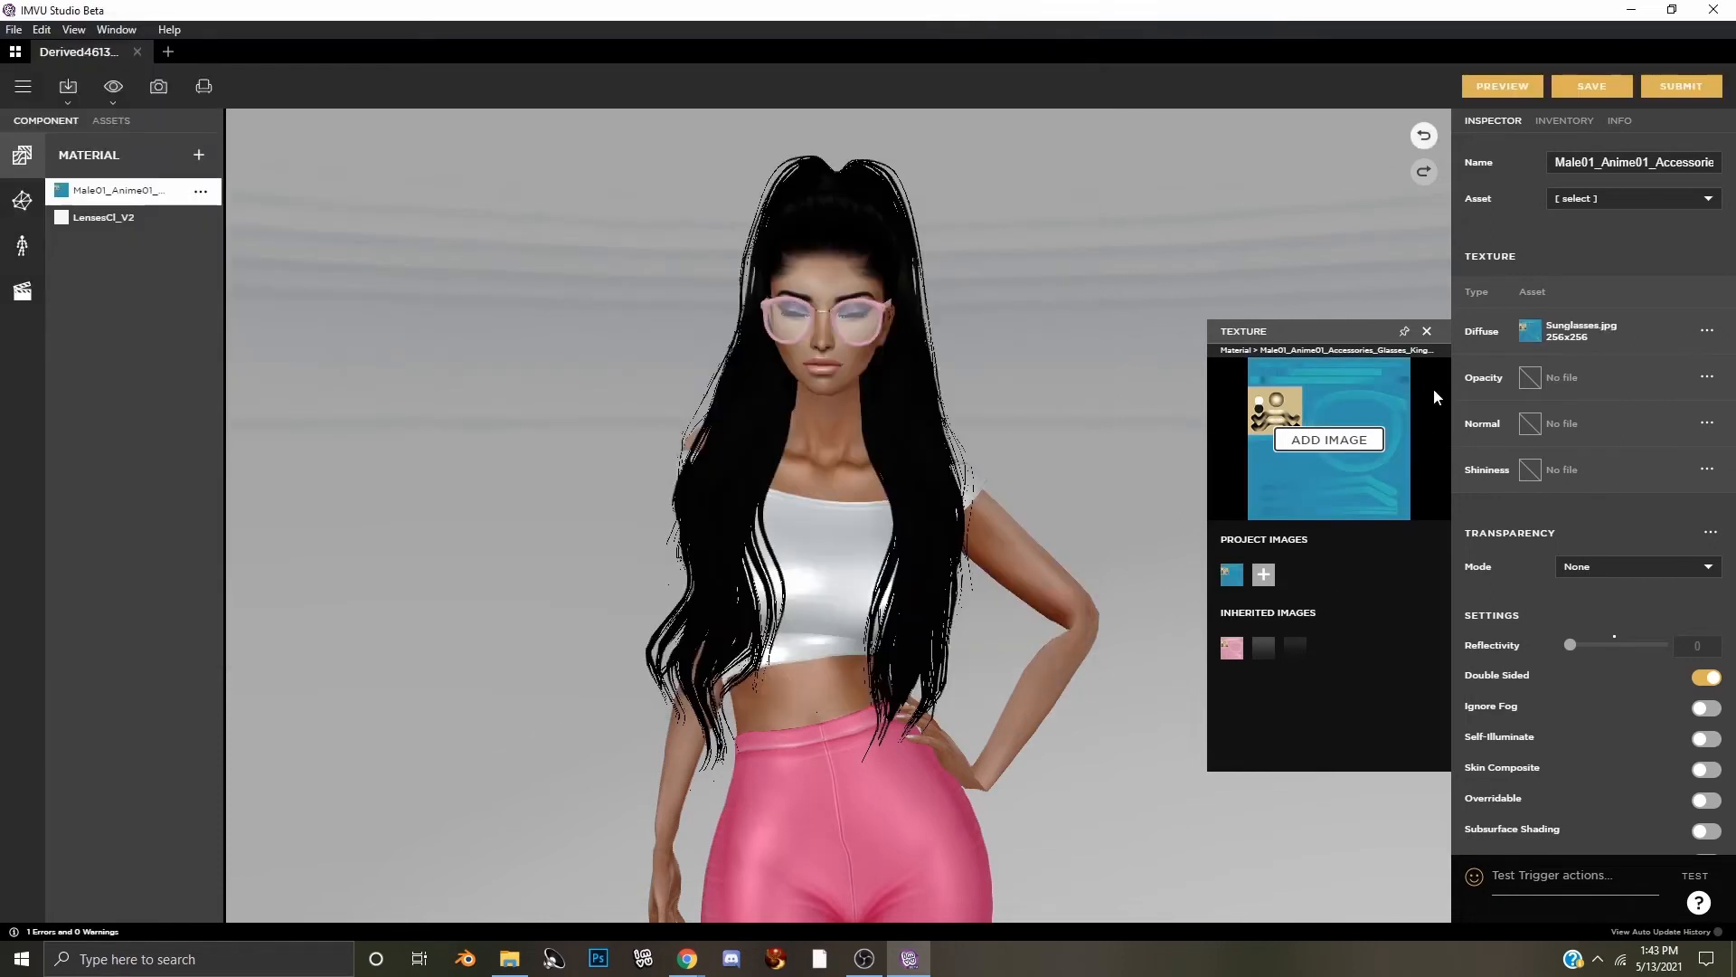
Give LensesCl_V2 the Lenses.jpg diffuse and SunglassesOpacity.jpg opacity textures
click(105, 217)
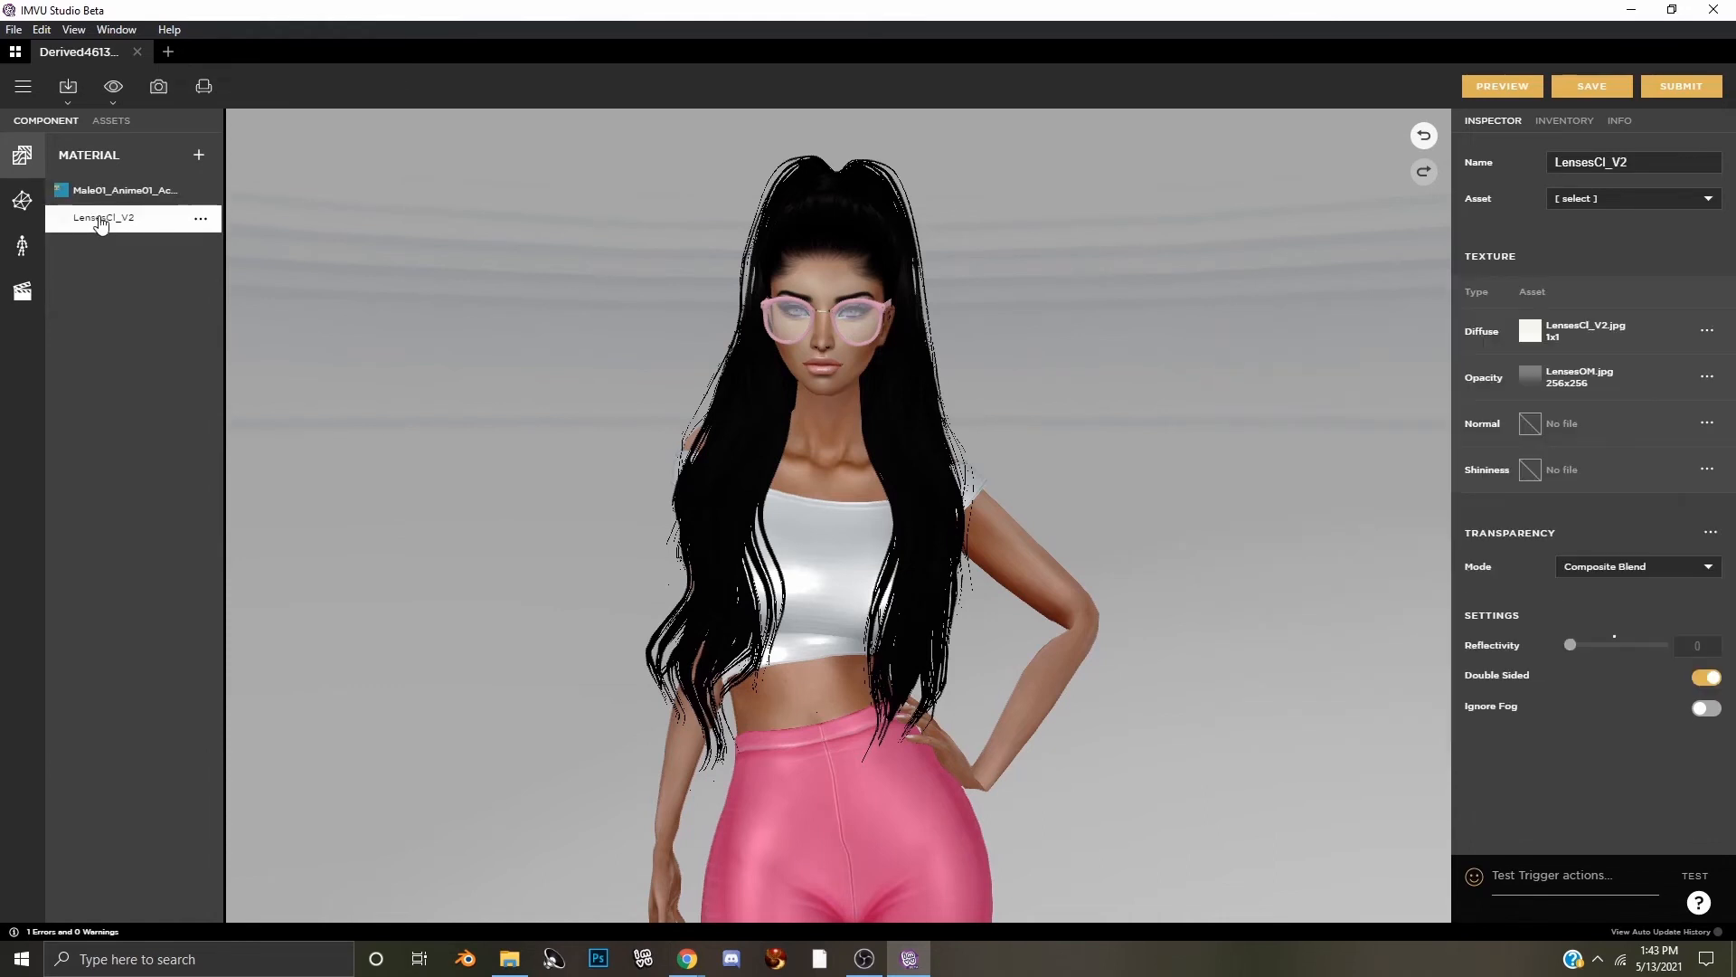
mouse_move(1532, 329)
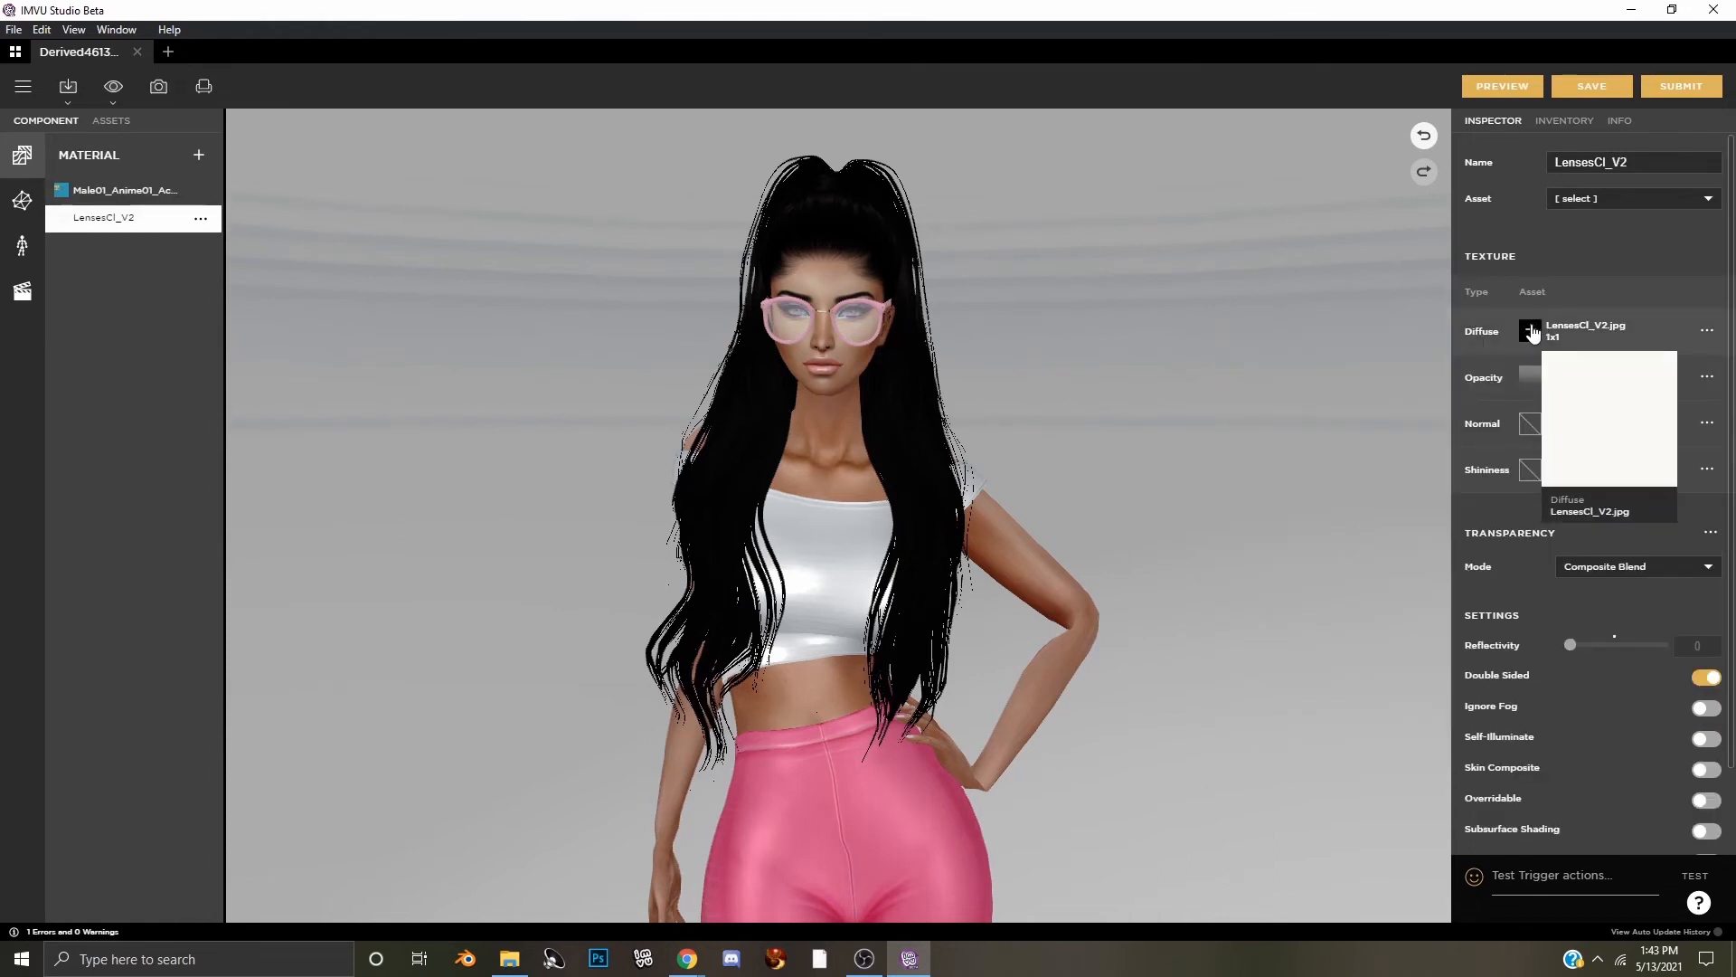
click(1530, 329)
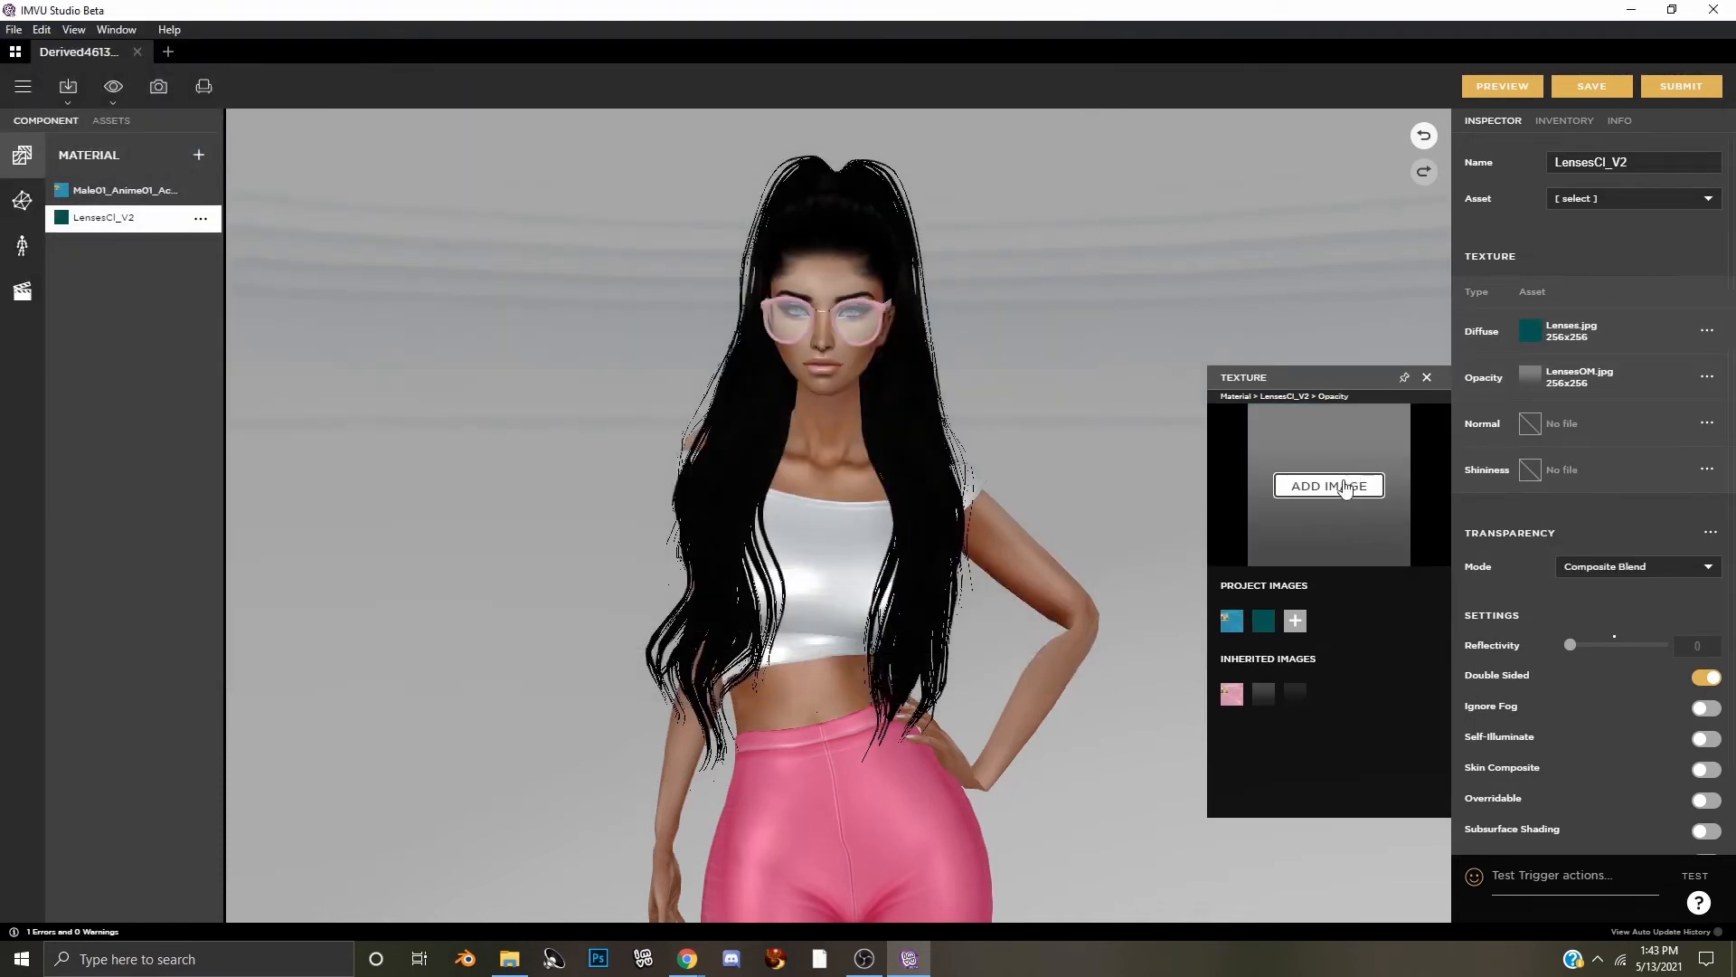
click(1328, 484)
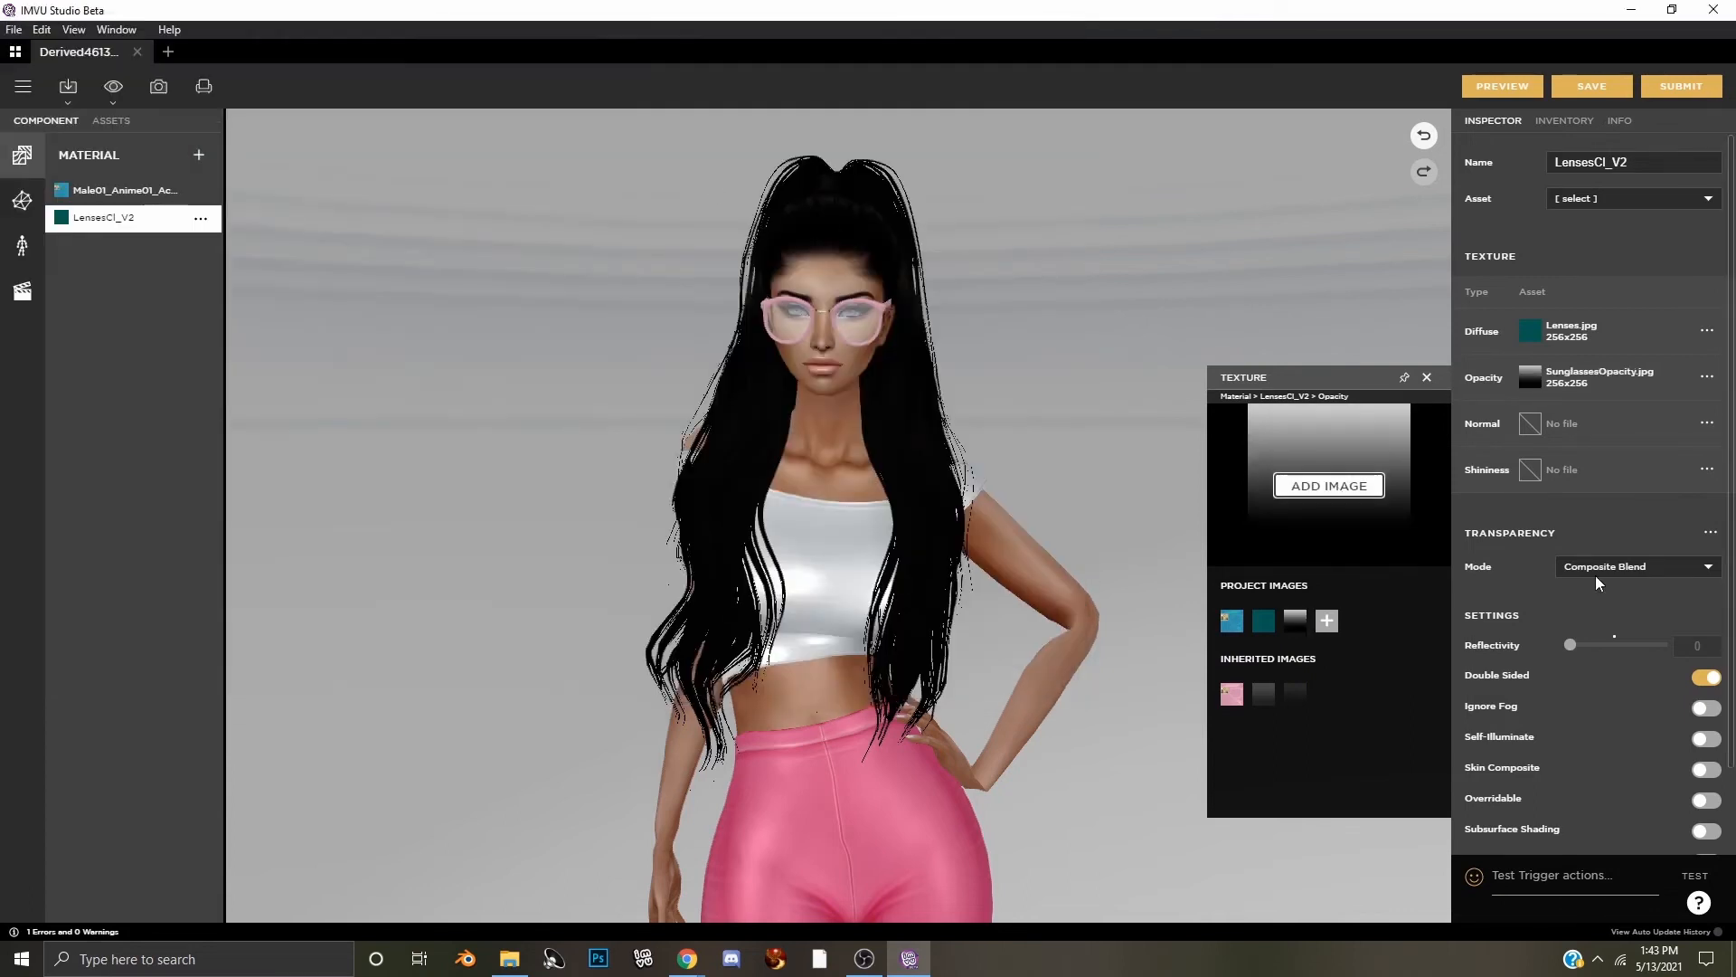
click(1427, 376)
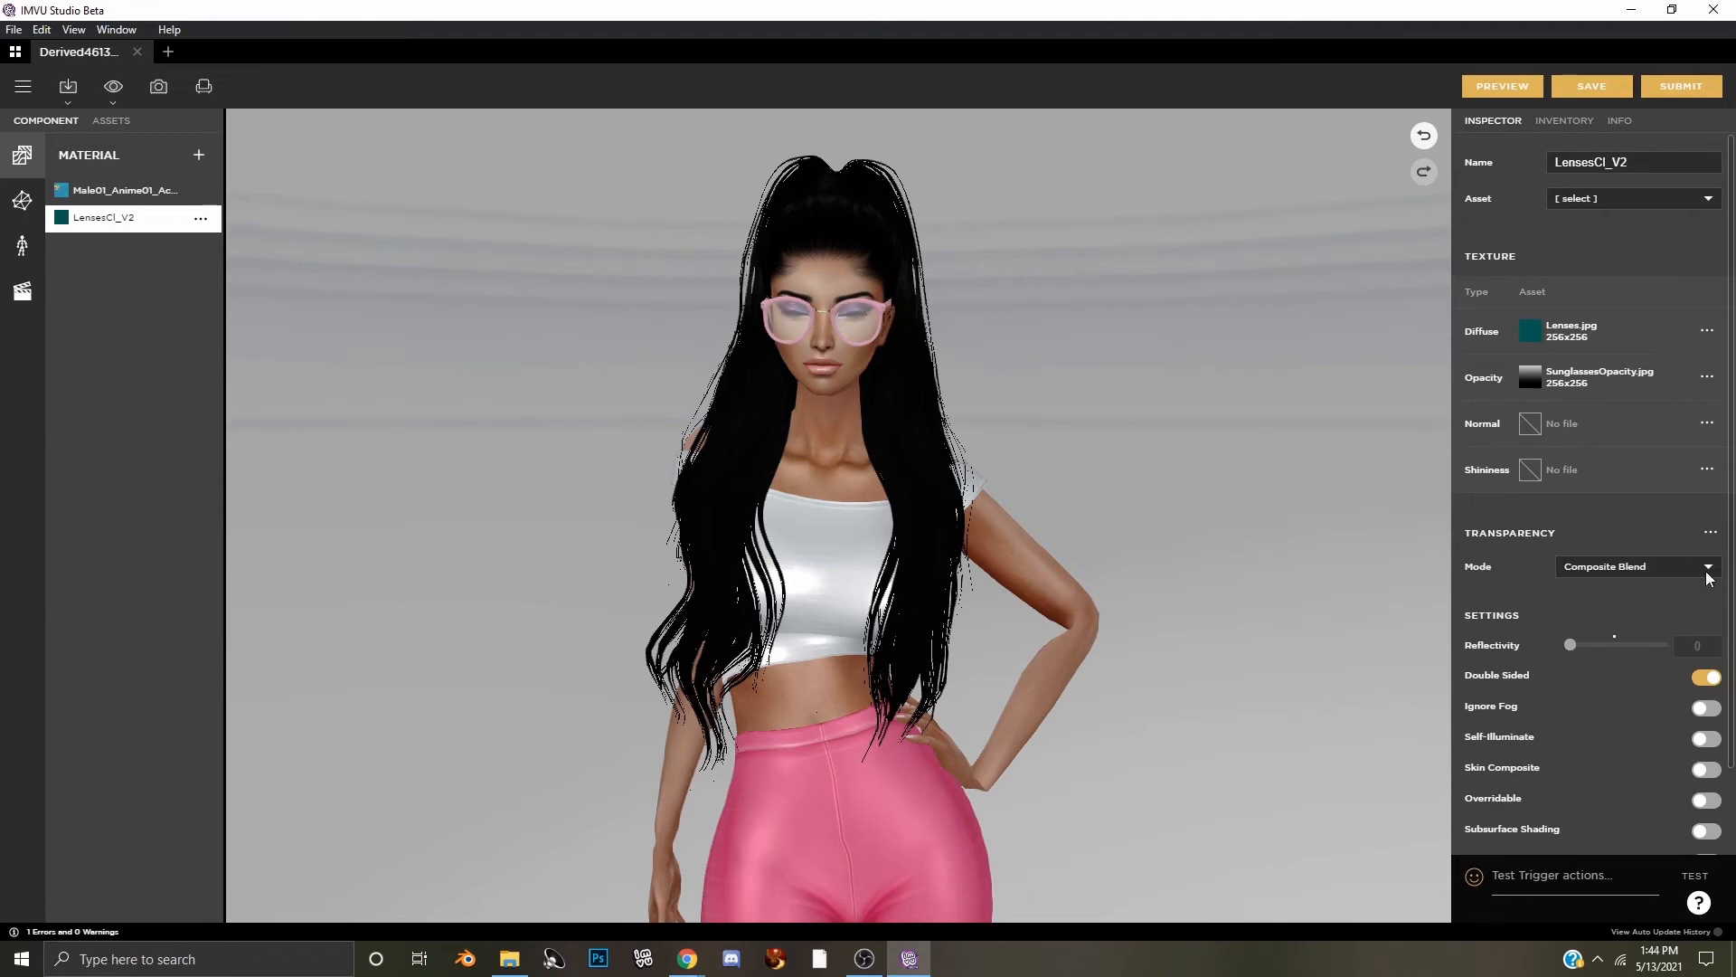
mouse_move(1502, 87)
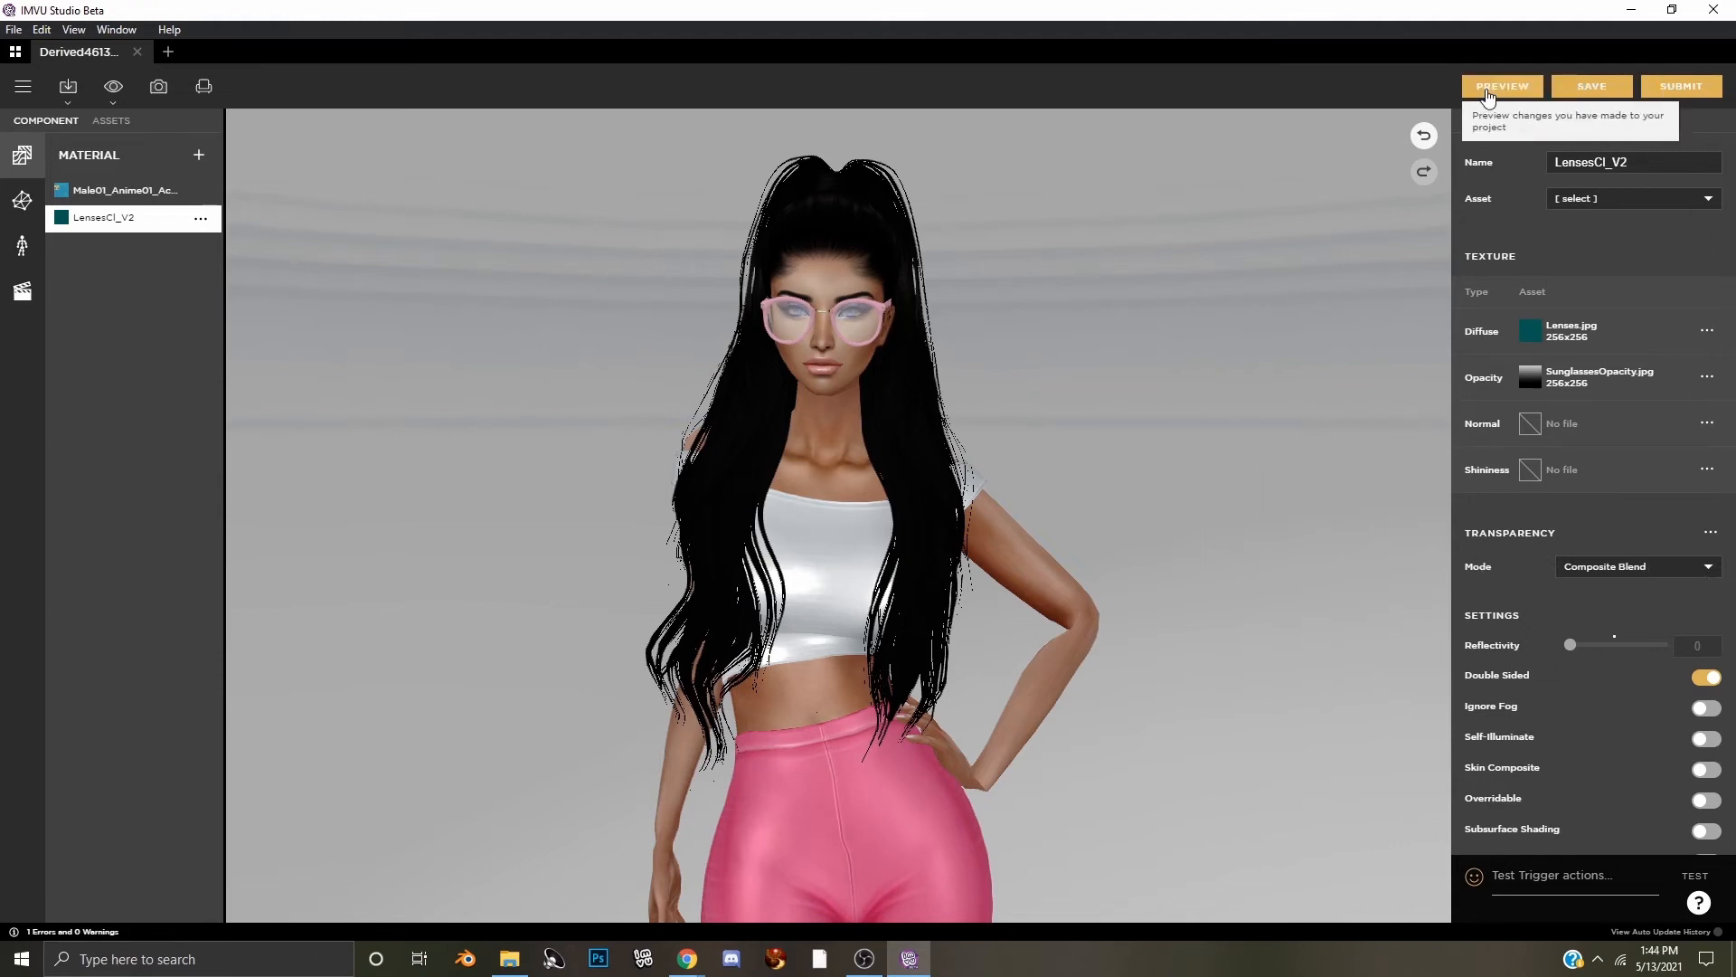
Preview the teal frames and tinted lenses zoomed in on the avatar's face
click(1501, 87)
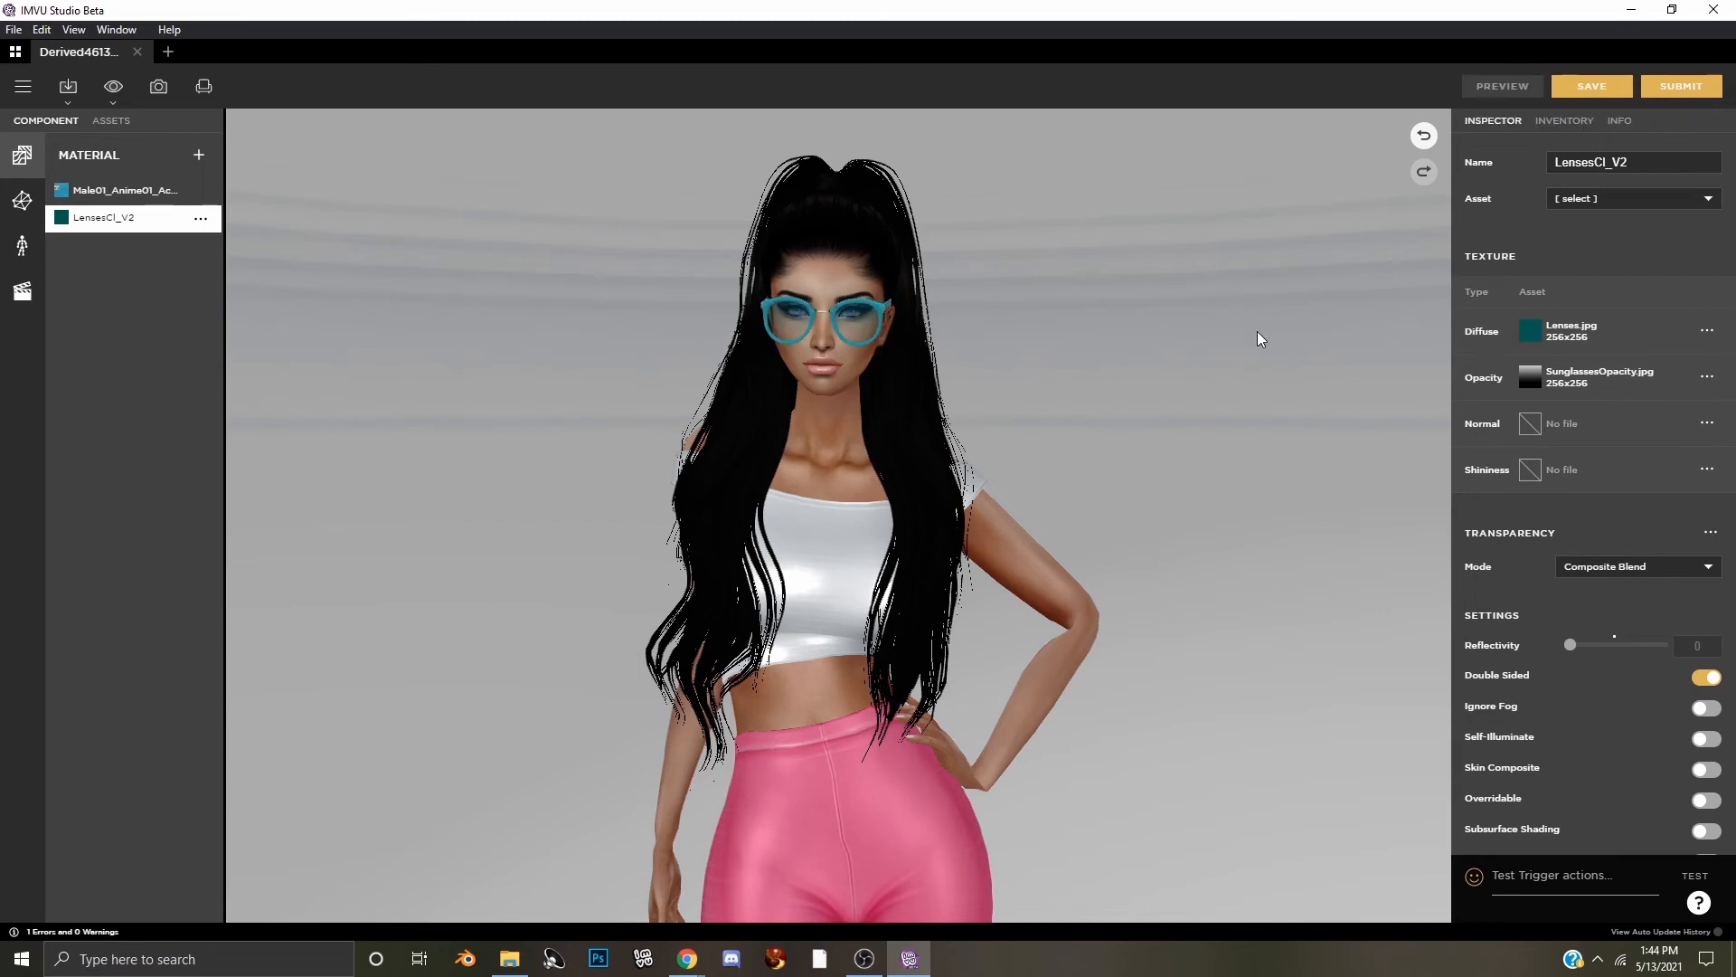
scroll(up, 3)
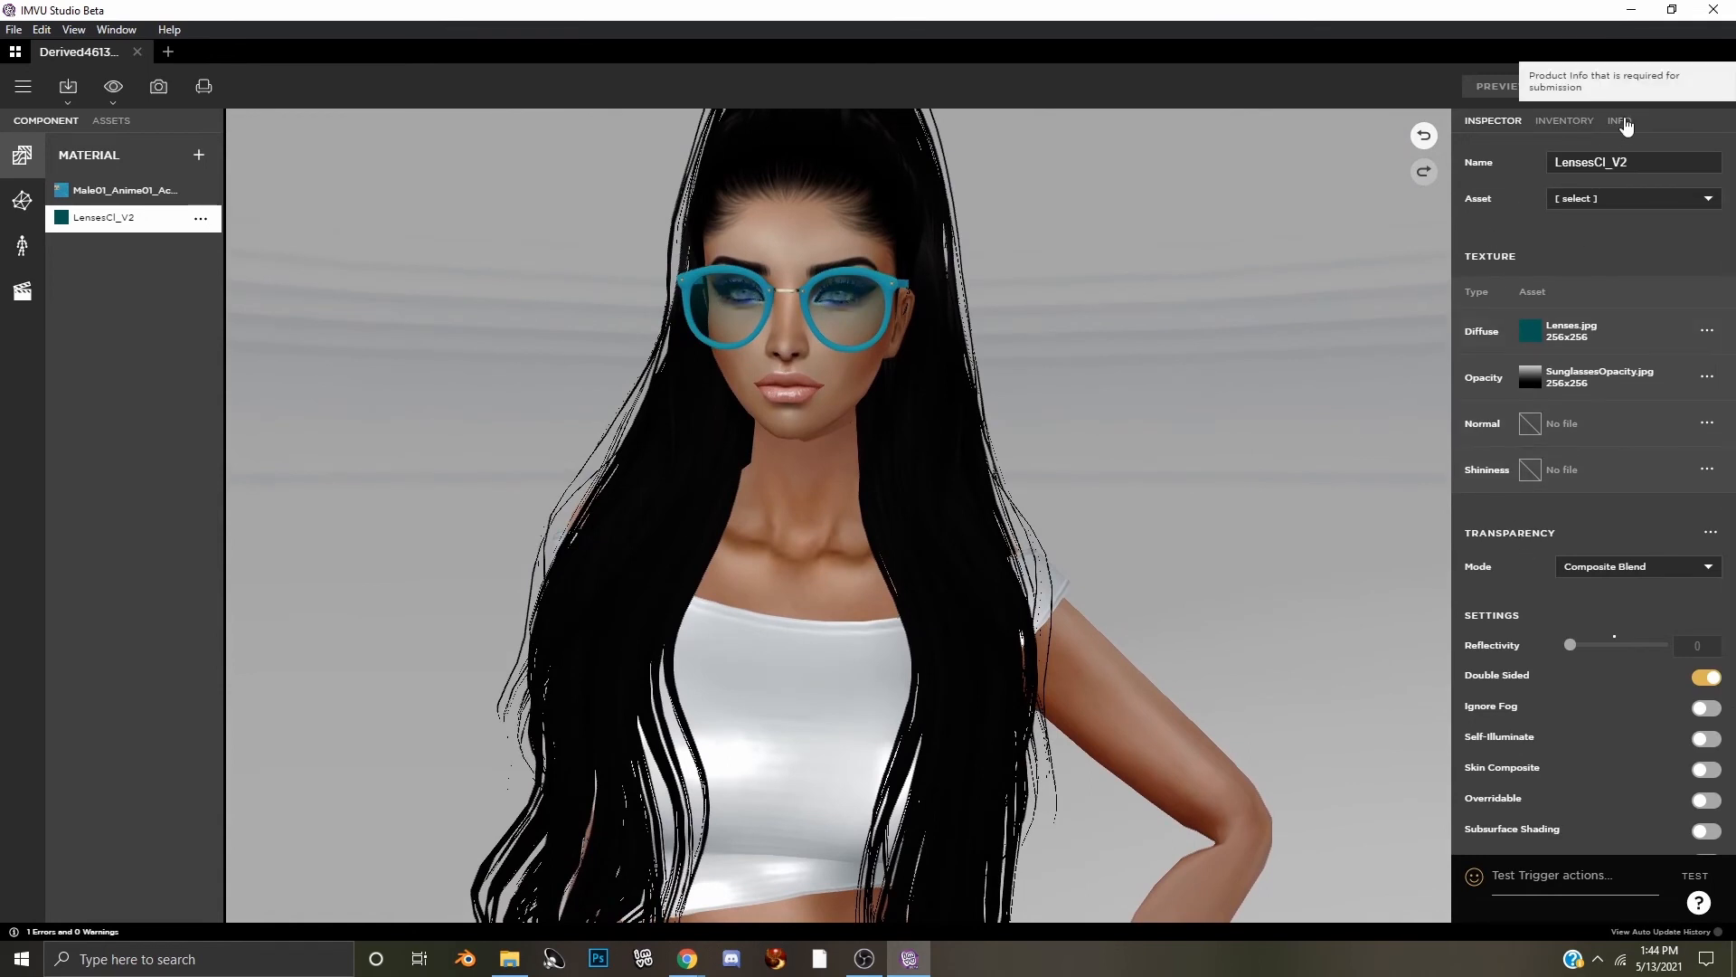
In Info, add a thumbnail image and name the product 'Sunglasses Tutorial'
click(1619, 121)
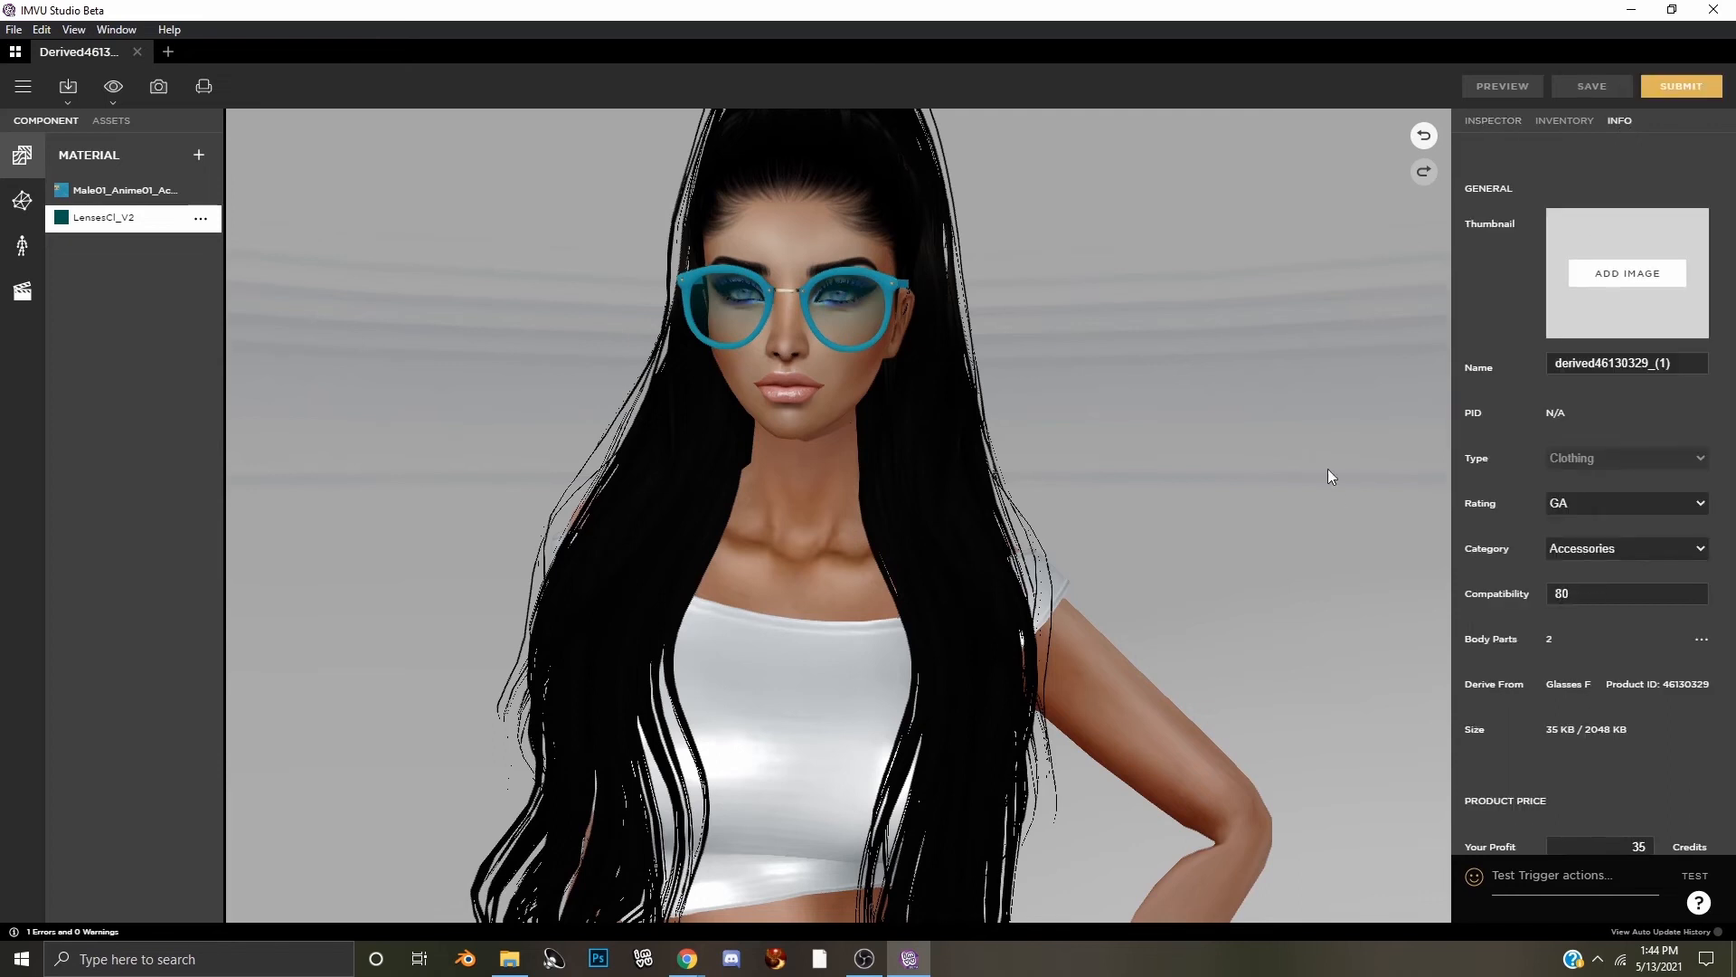
scroll(down, 3)
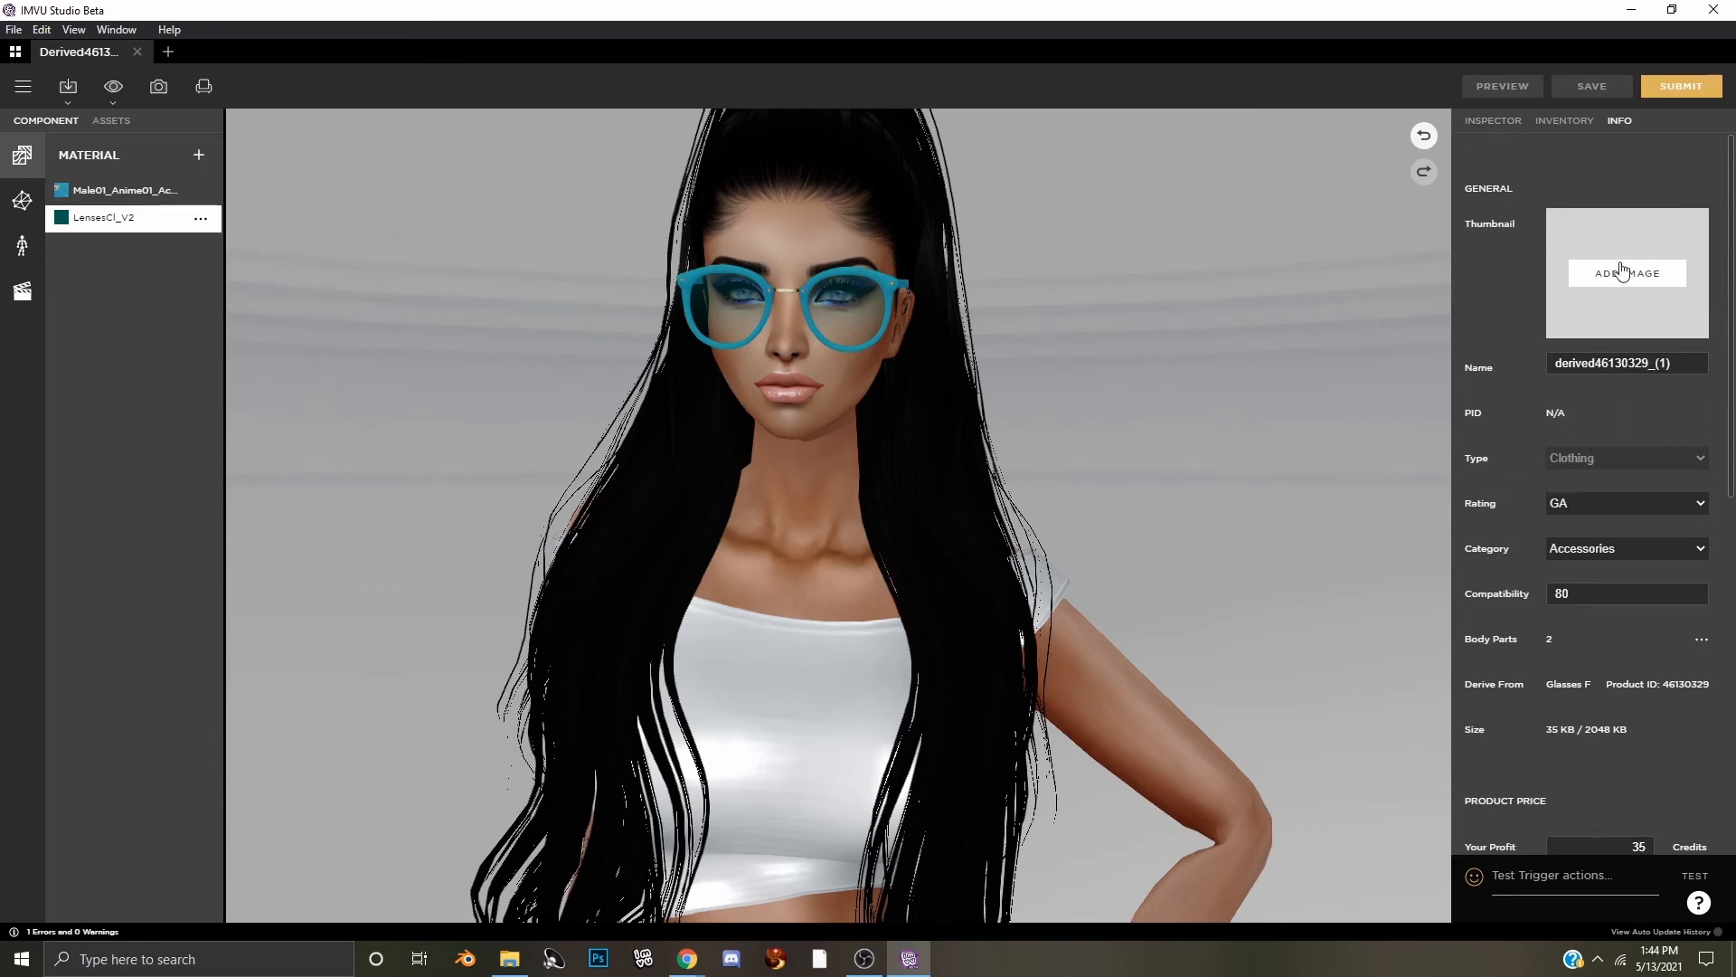
click(1626, 273)
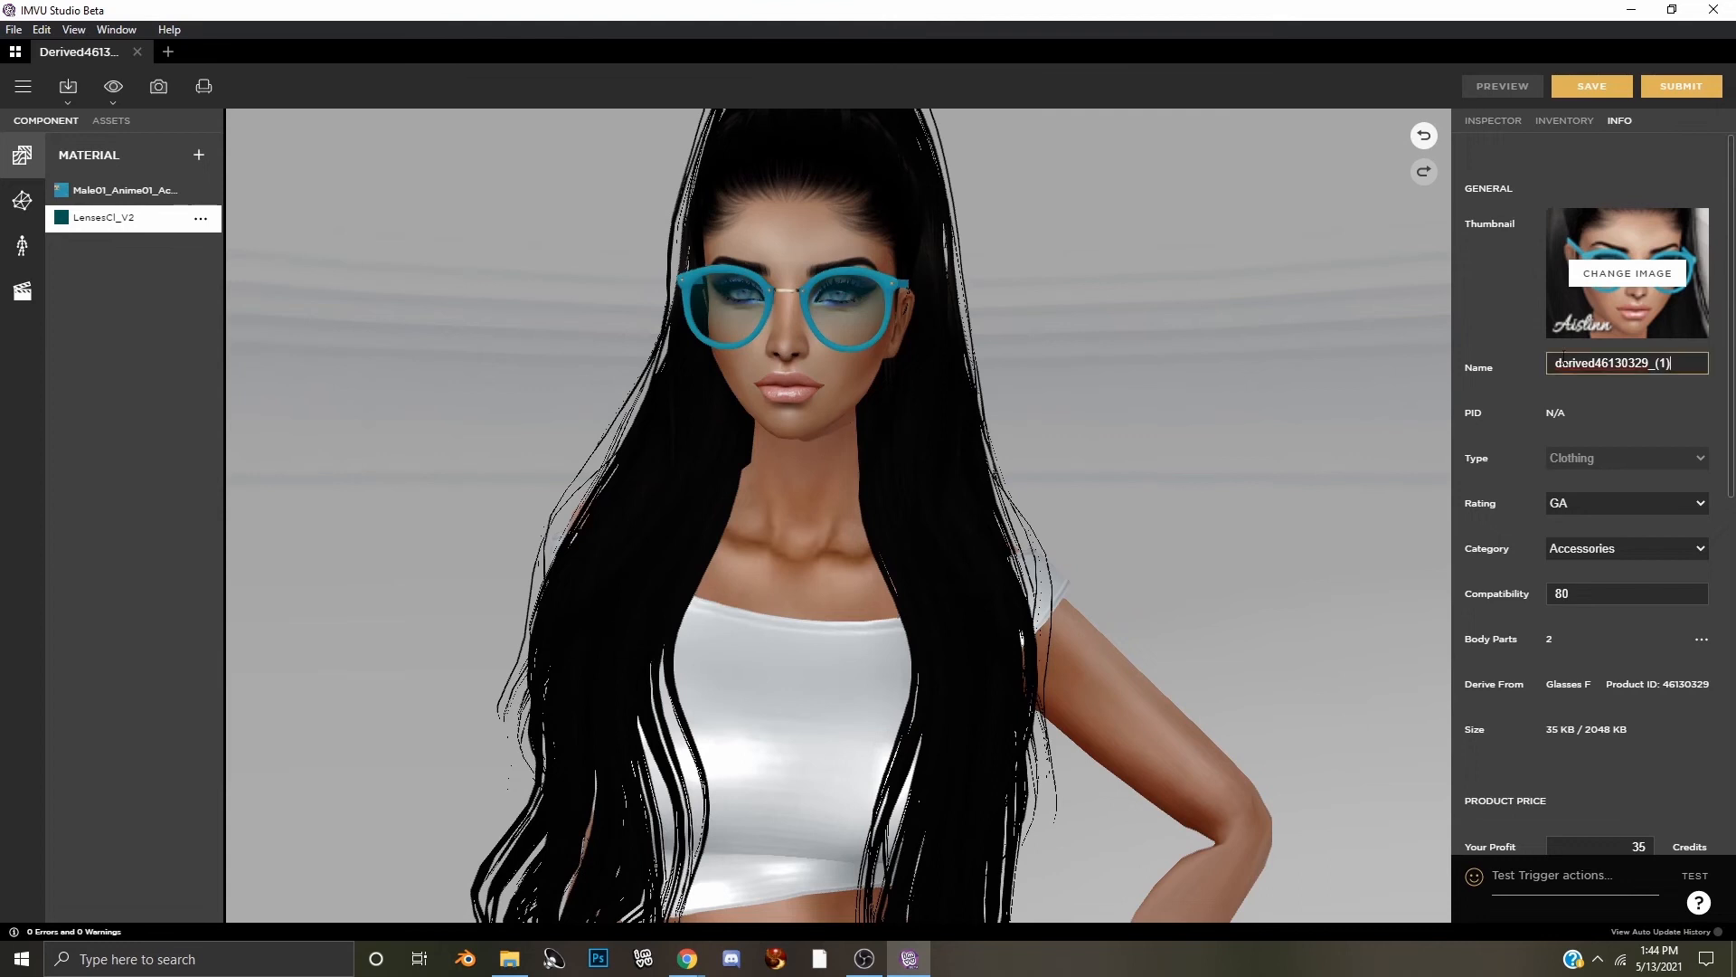
text(Sunglasses Tutorial)
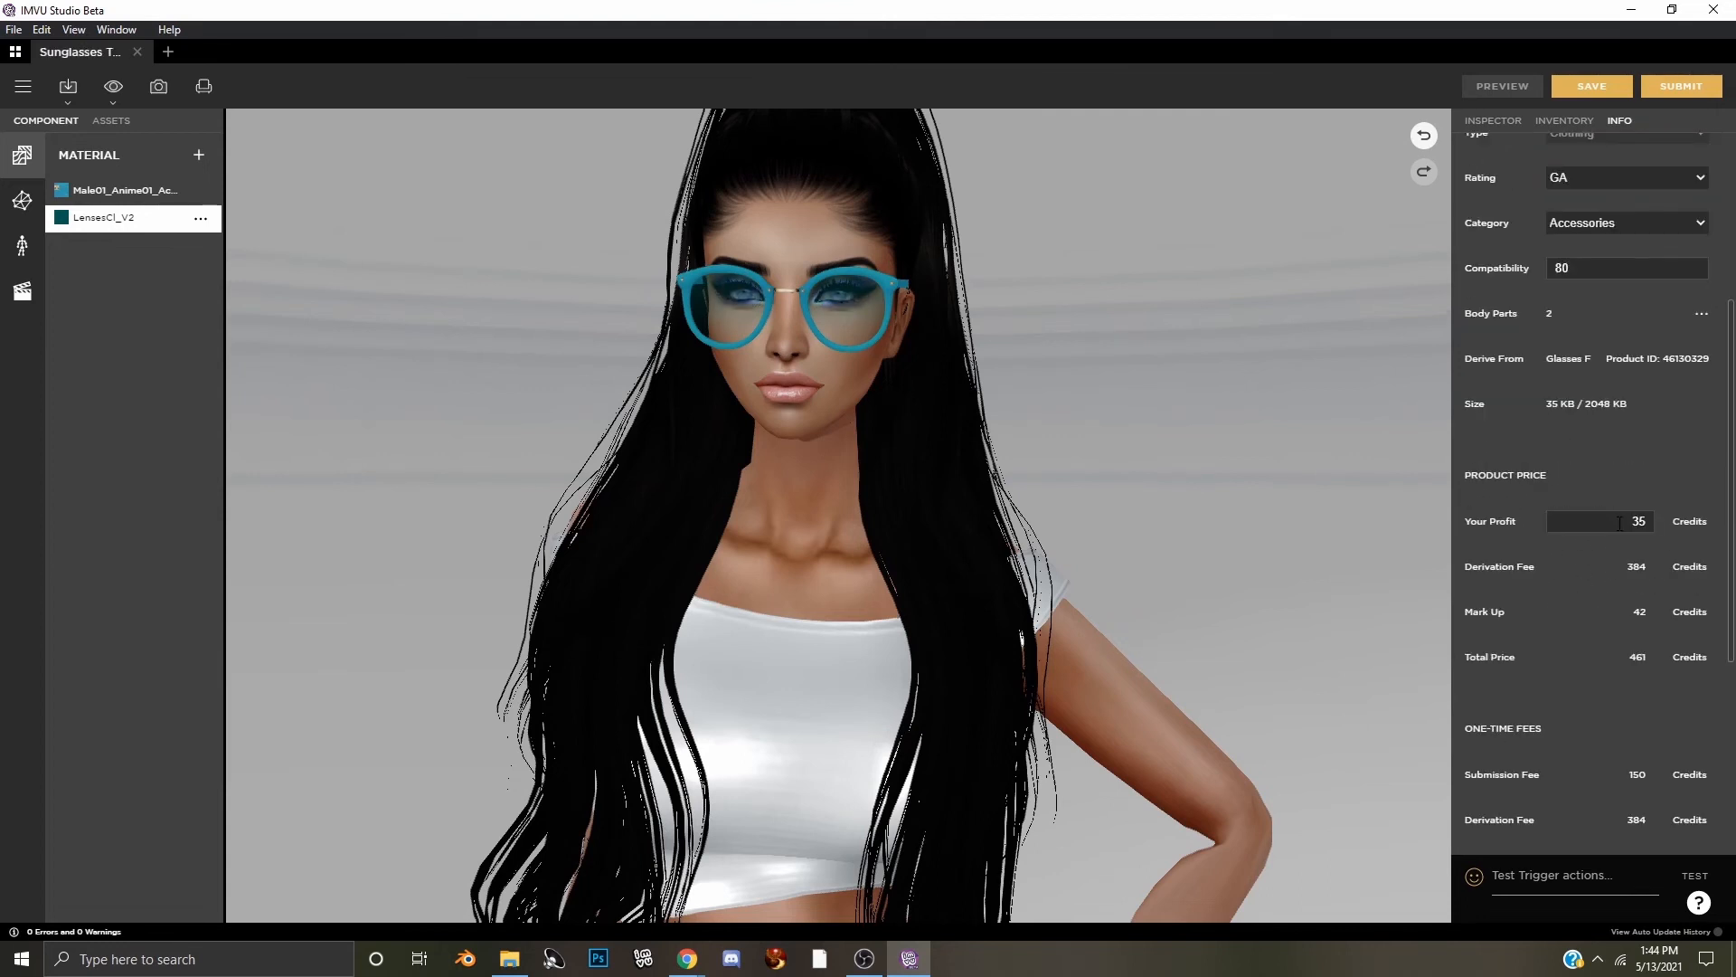
mouse_move(1574, 564)
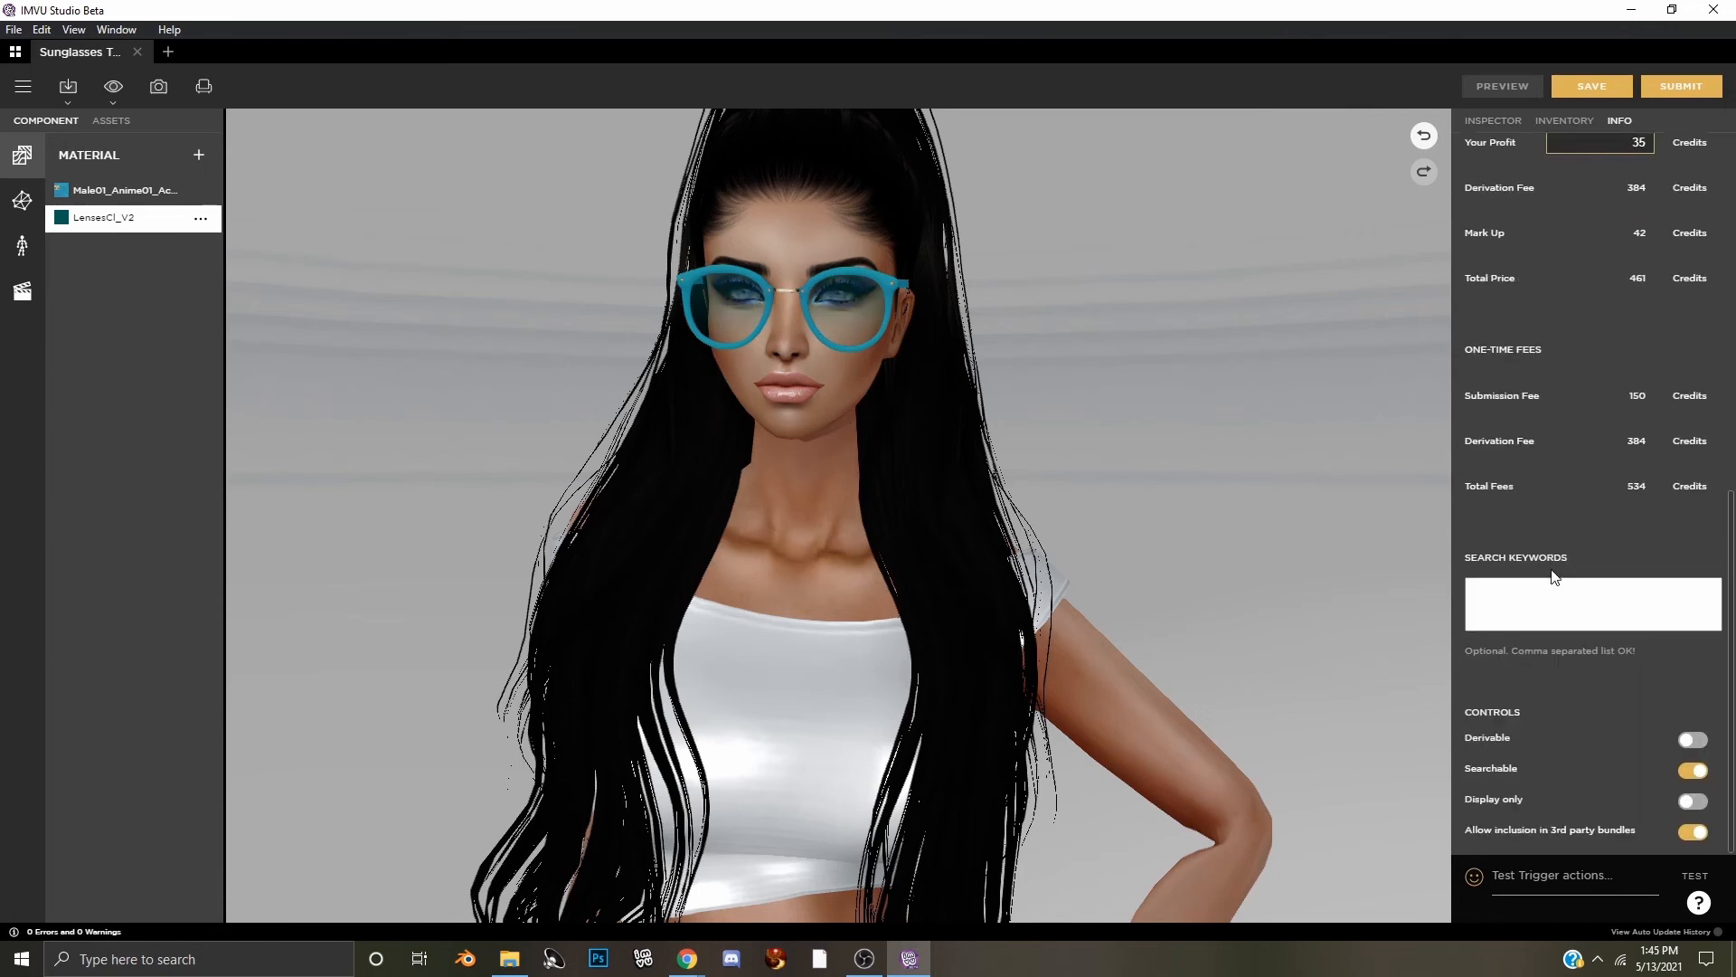
Enter keywords sunglasses, accessory, boho, chic, vintage, teal, aqua, green, blue and check Controls
click(1592, 604)
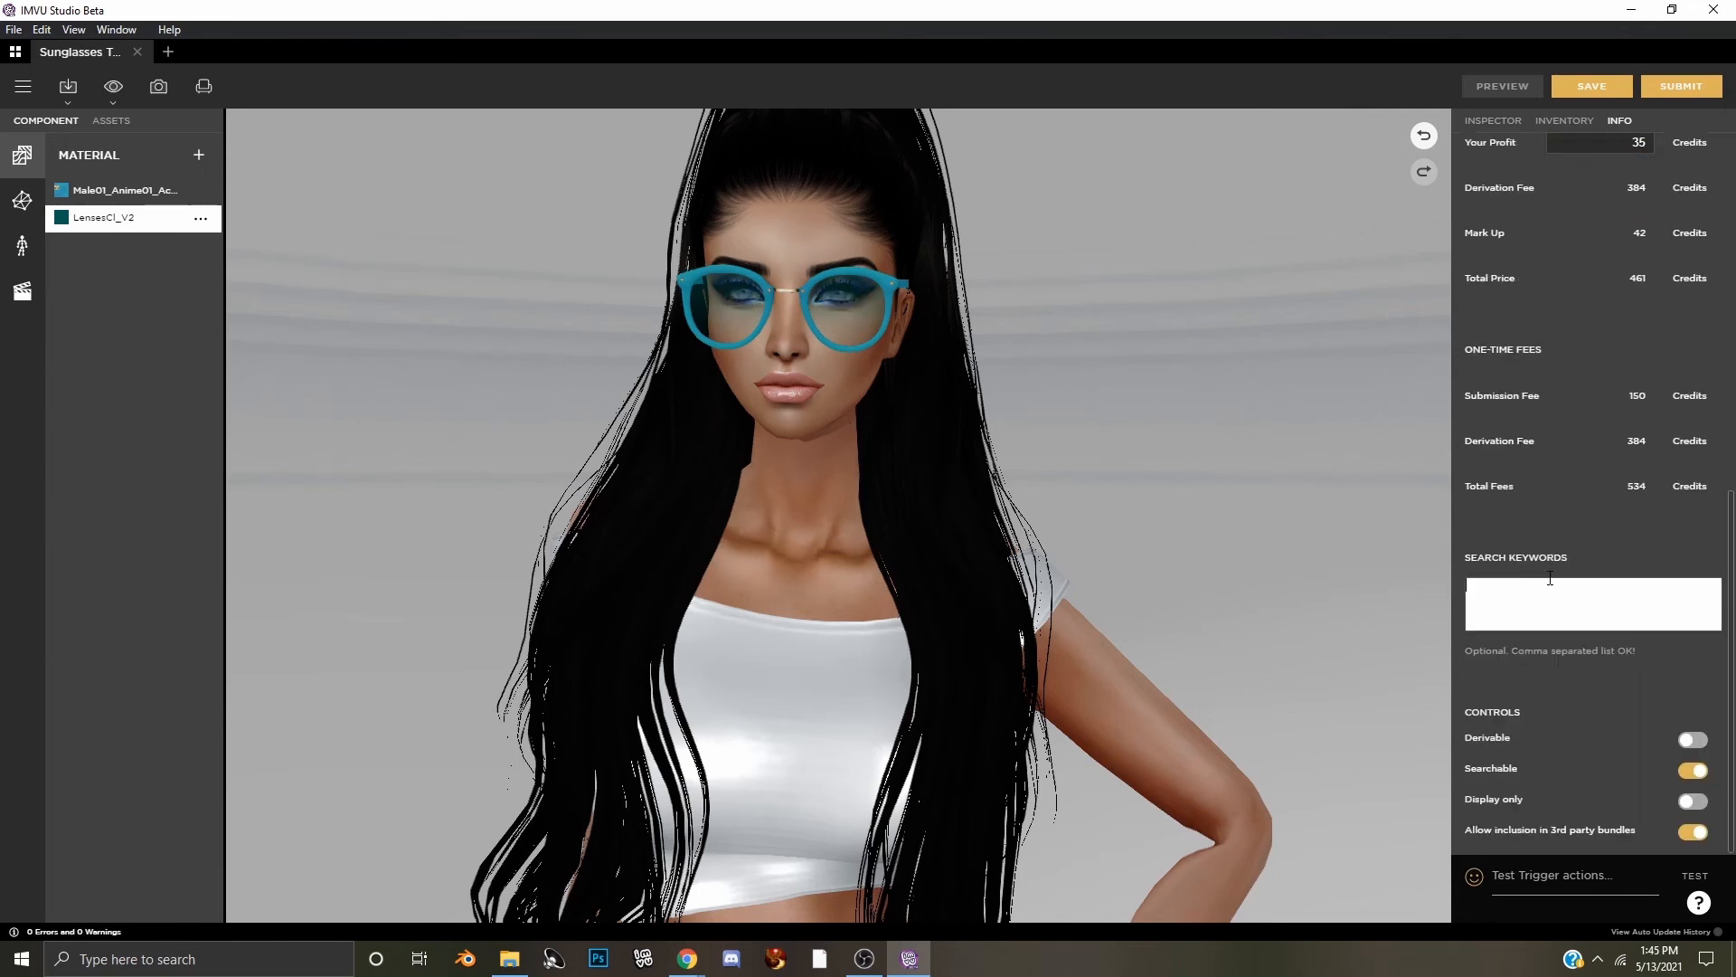
text(sunglasses,accessory,boho,chic,vintage,teal,aqua,green,blue)
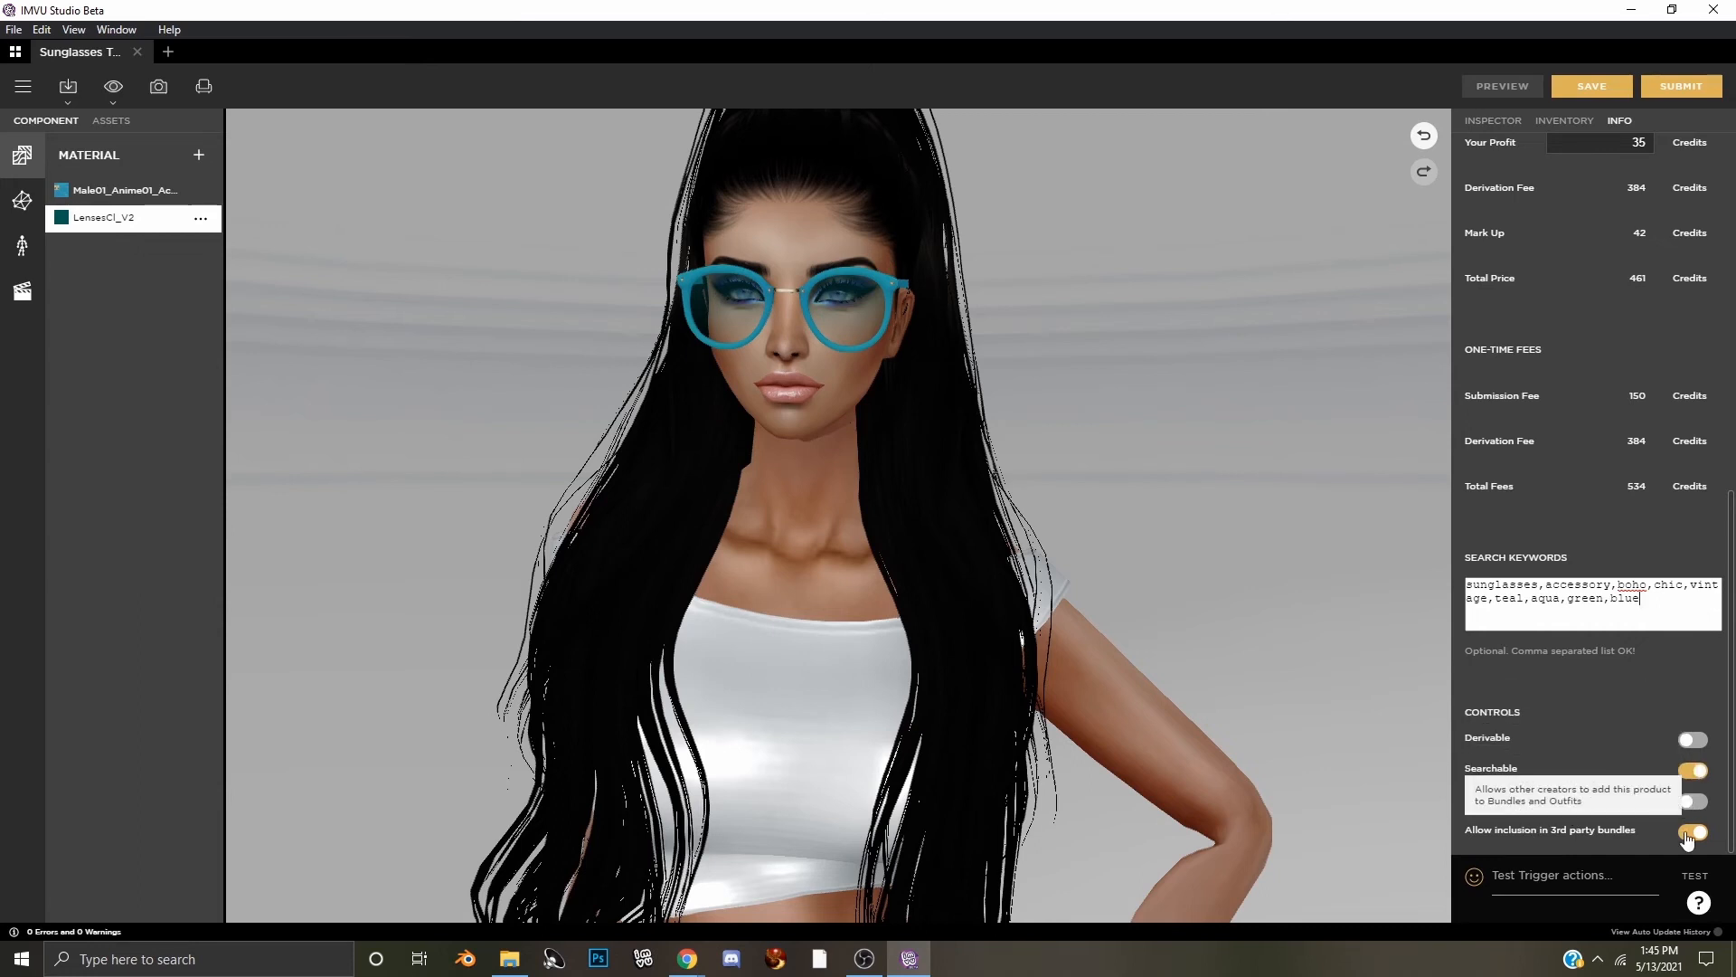
click(1691, 832)
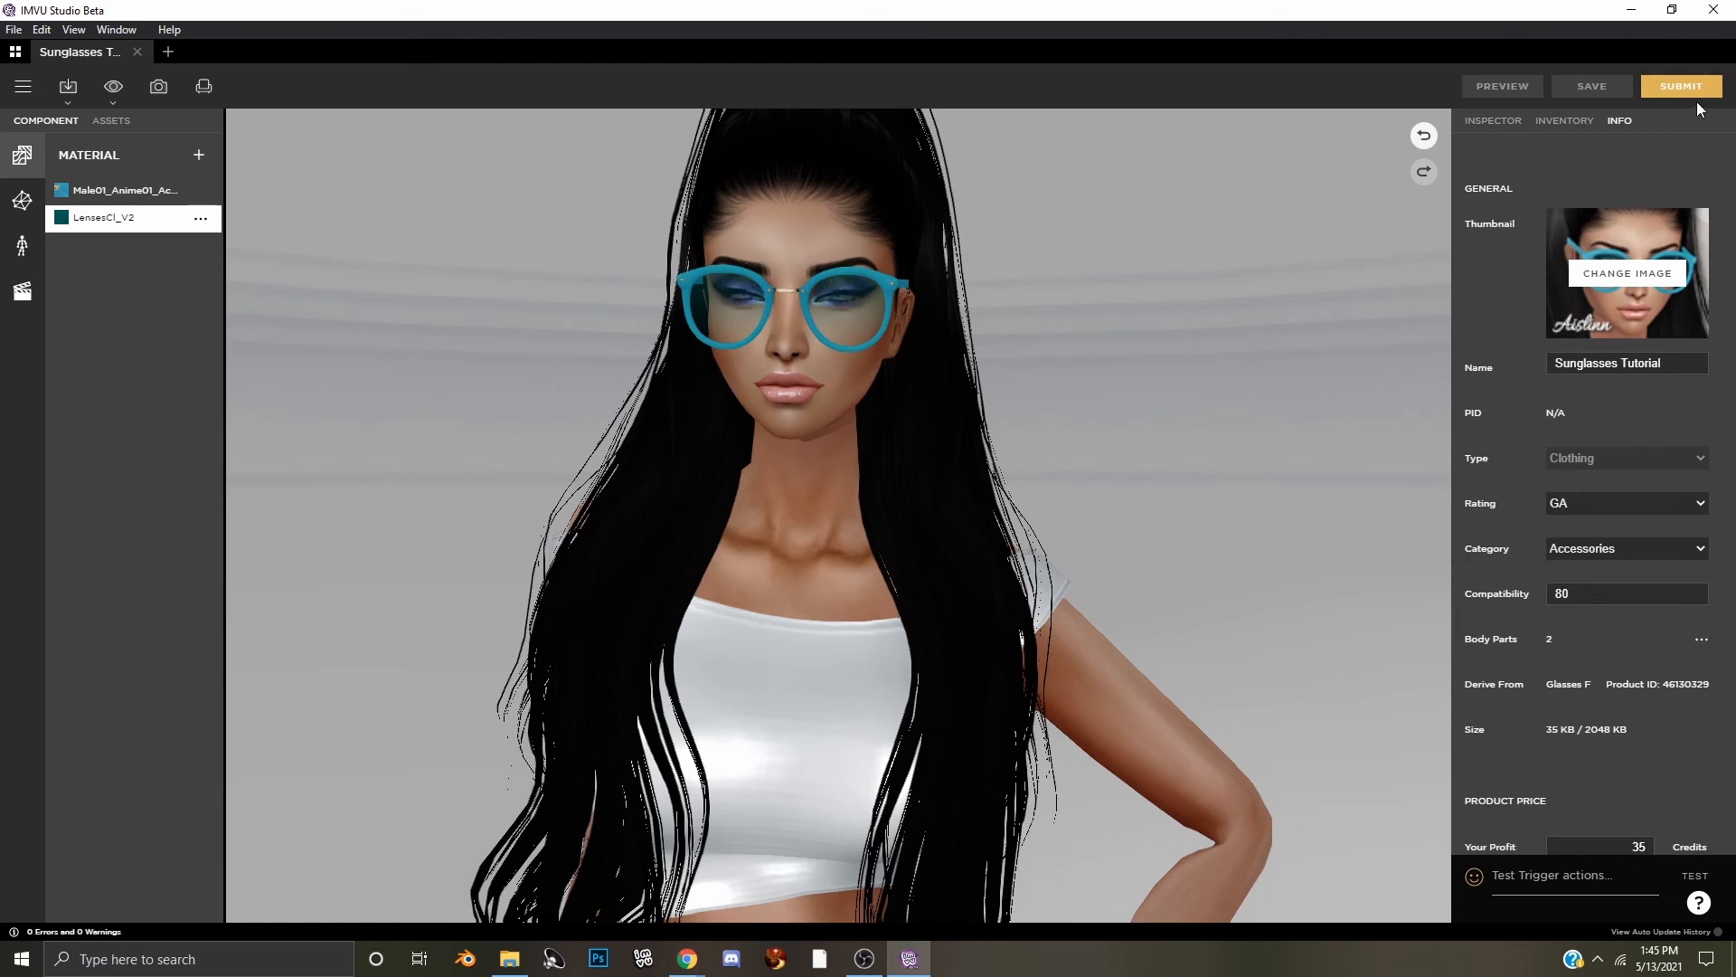
Submit Sunglasses Tutorial to the shop and view its unpublished IMVU product page in the browser
click(1679, 85)
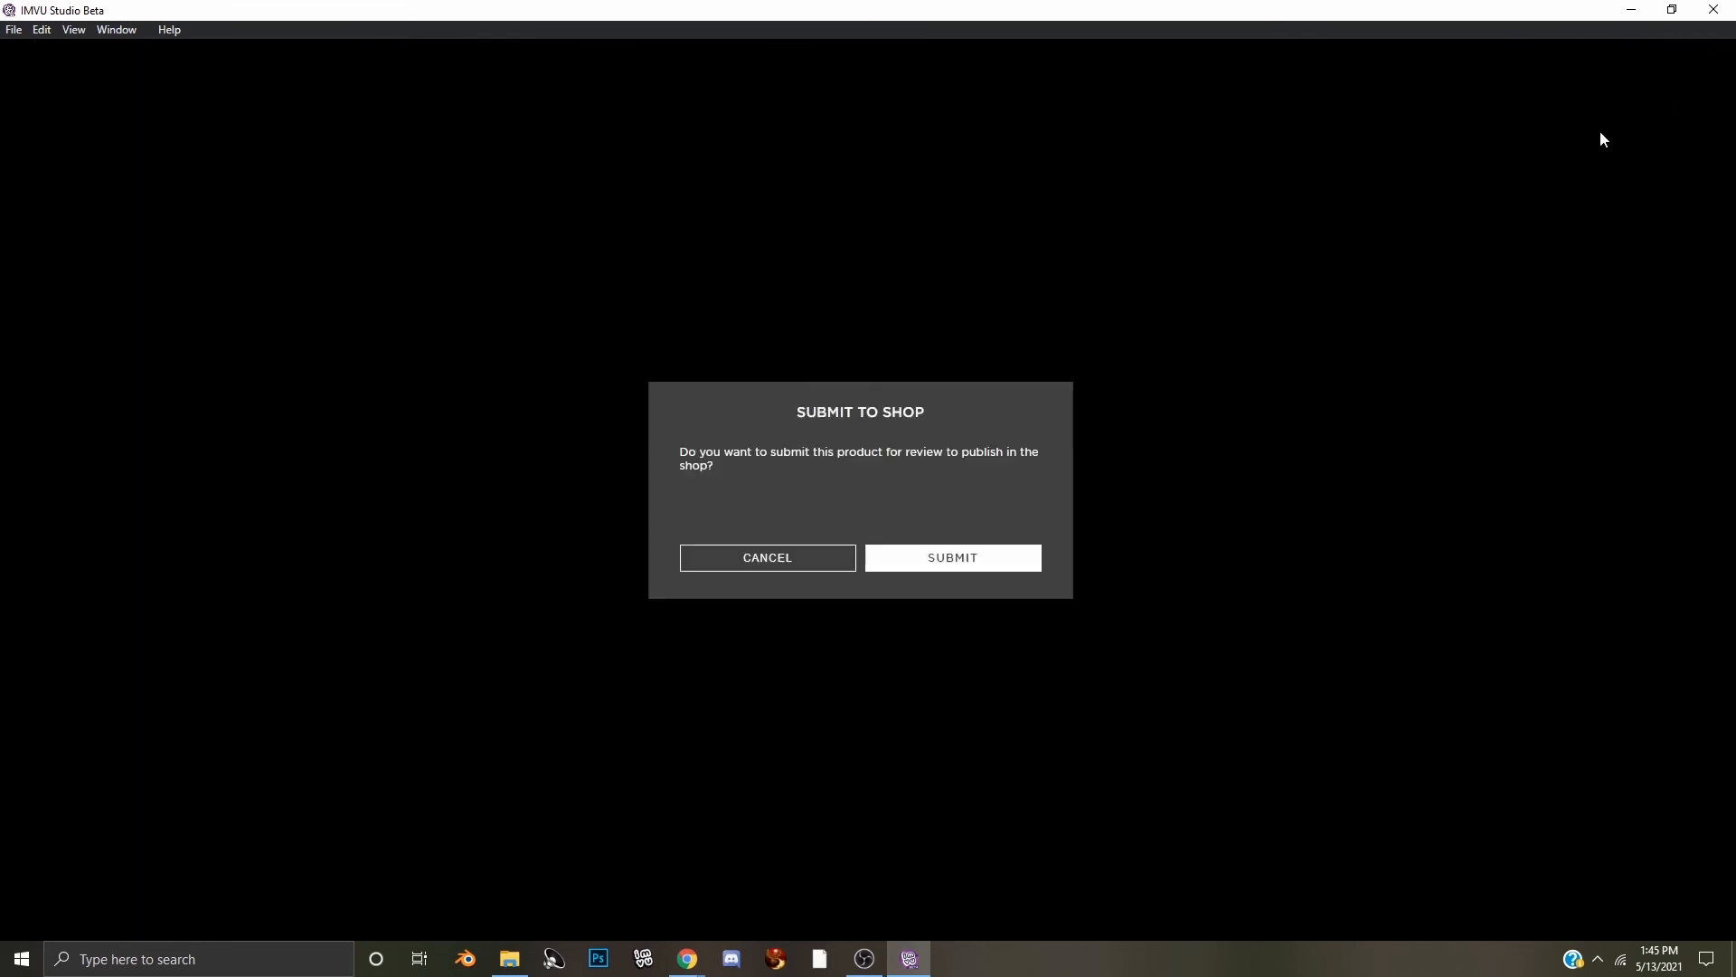
mouse_move(850, 244)
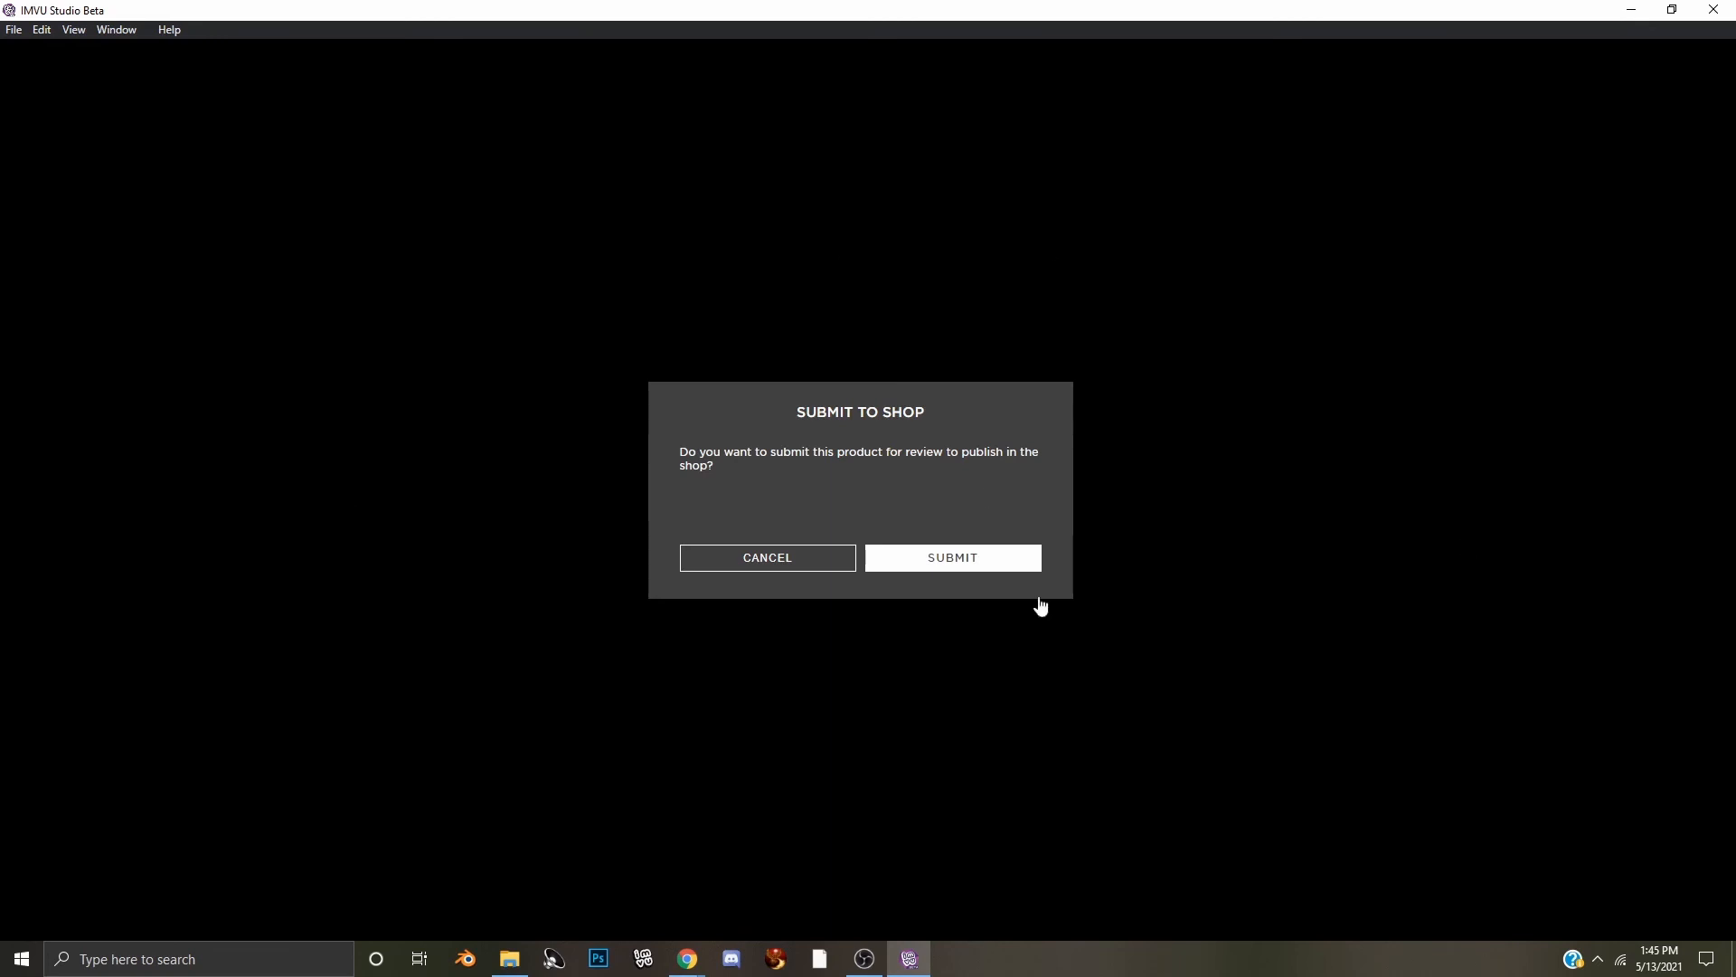
mouse_move(941, 565)
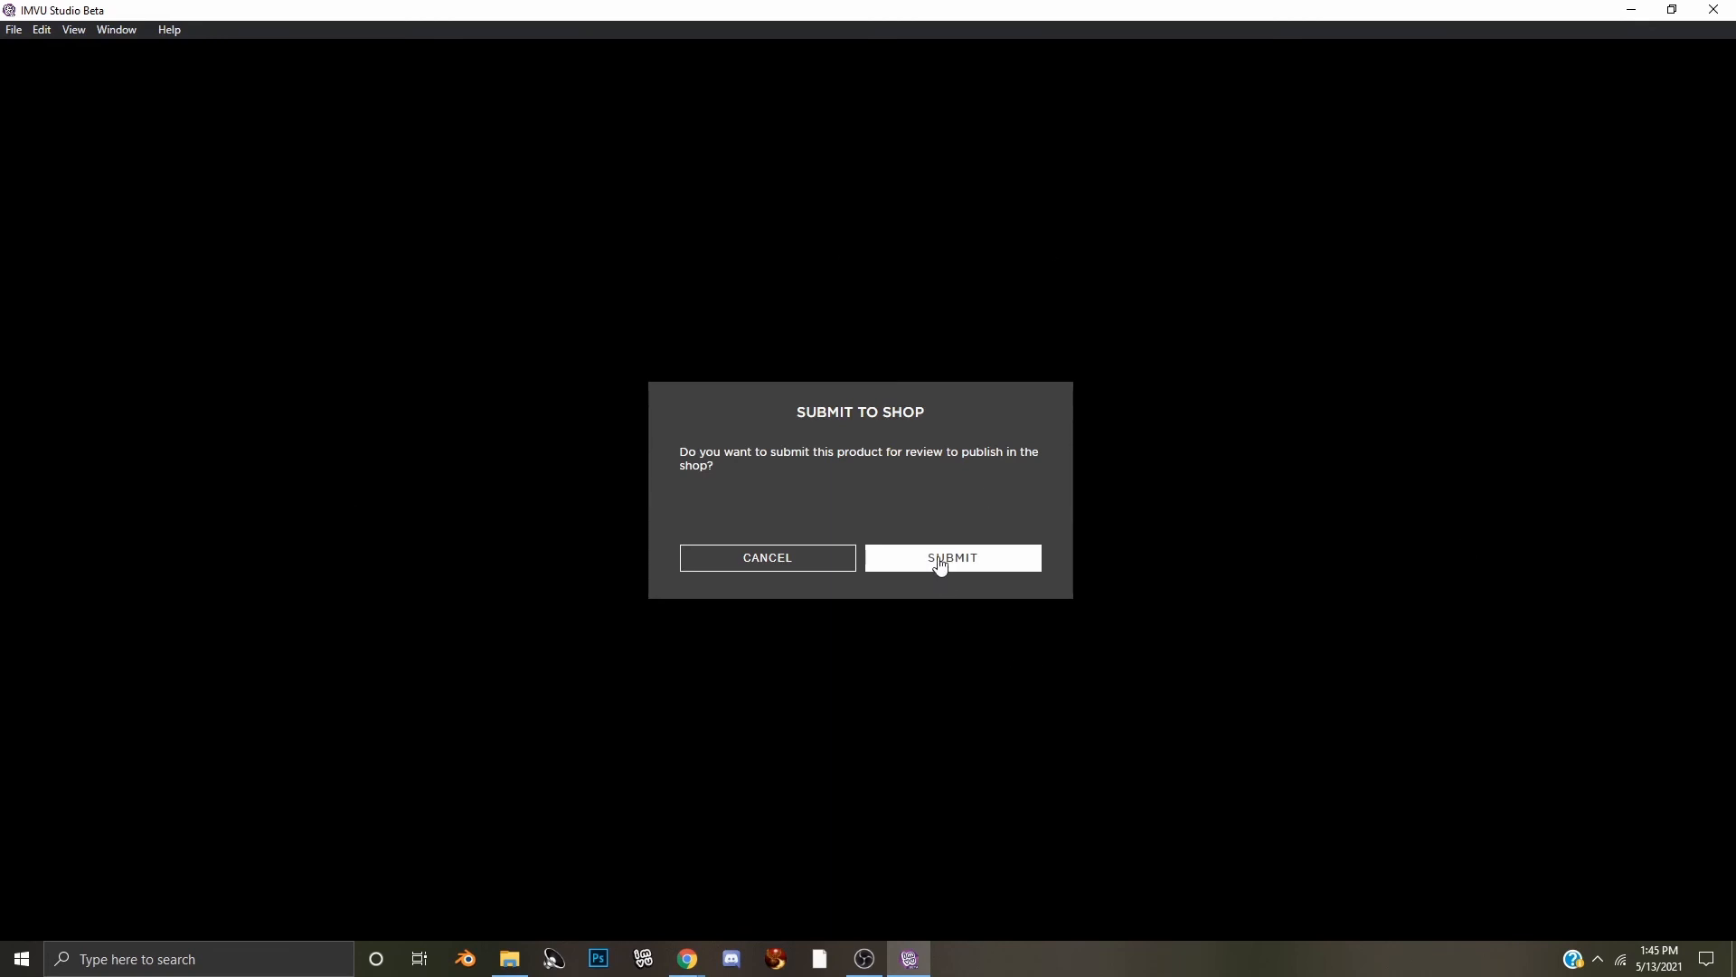
click(949, 557)
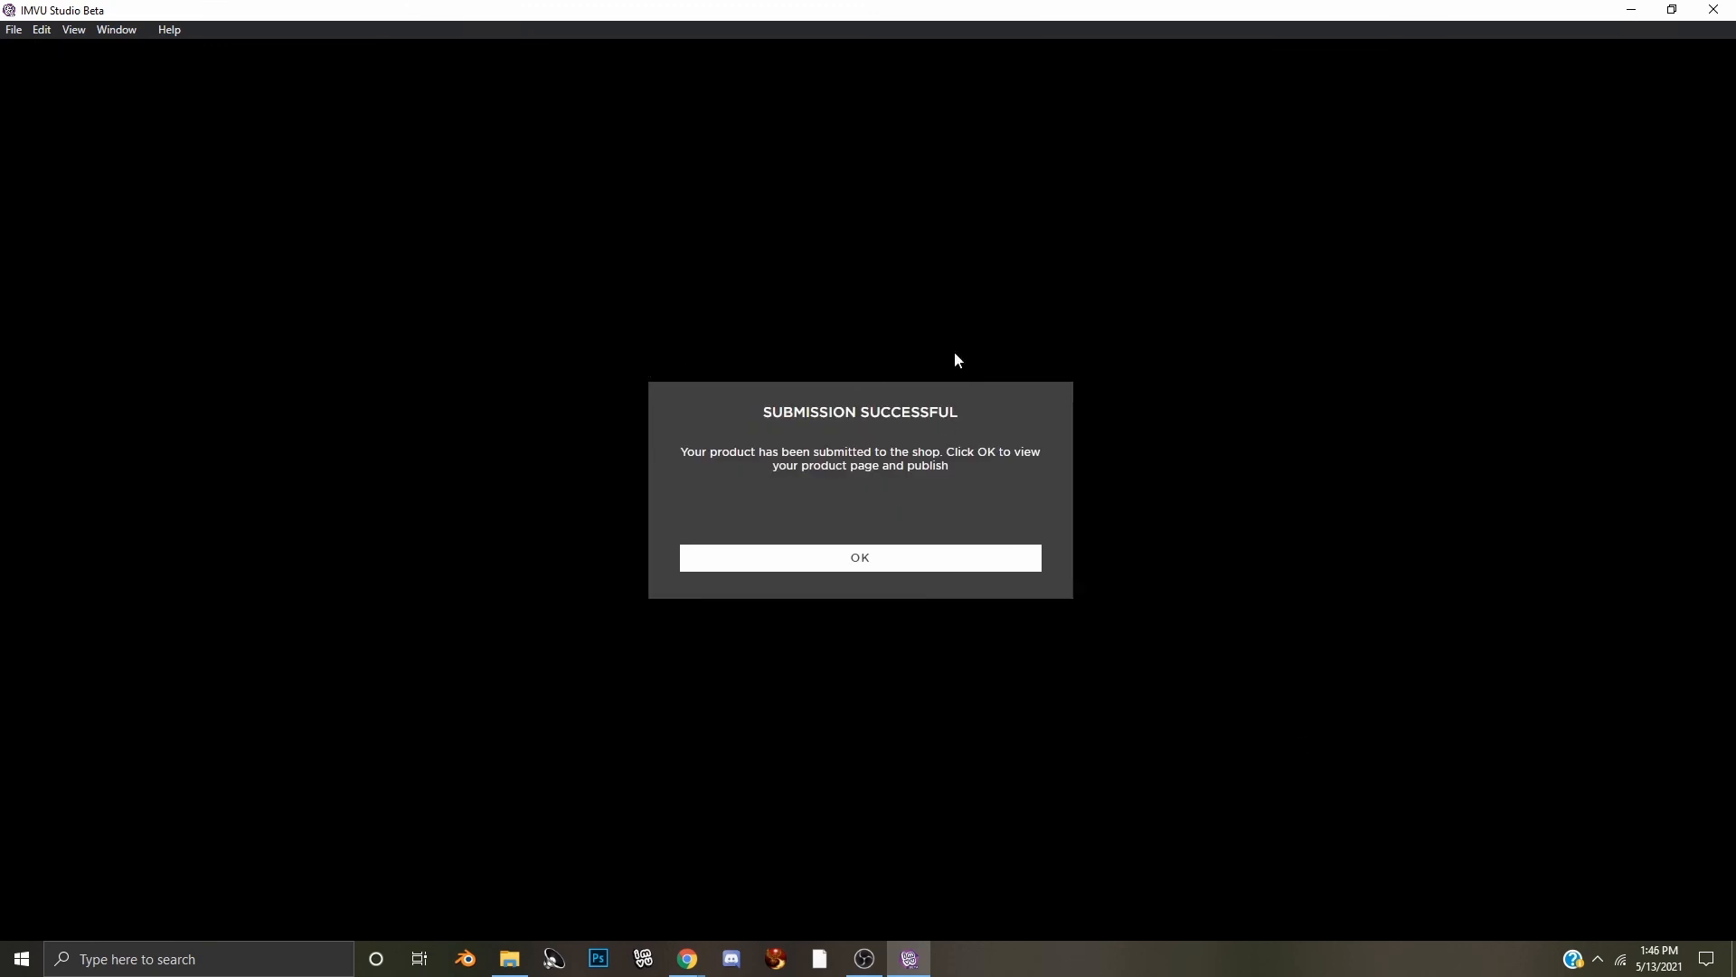
mouse_move(883, 566)
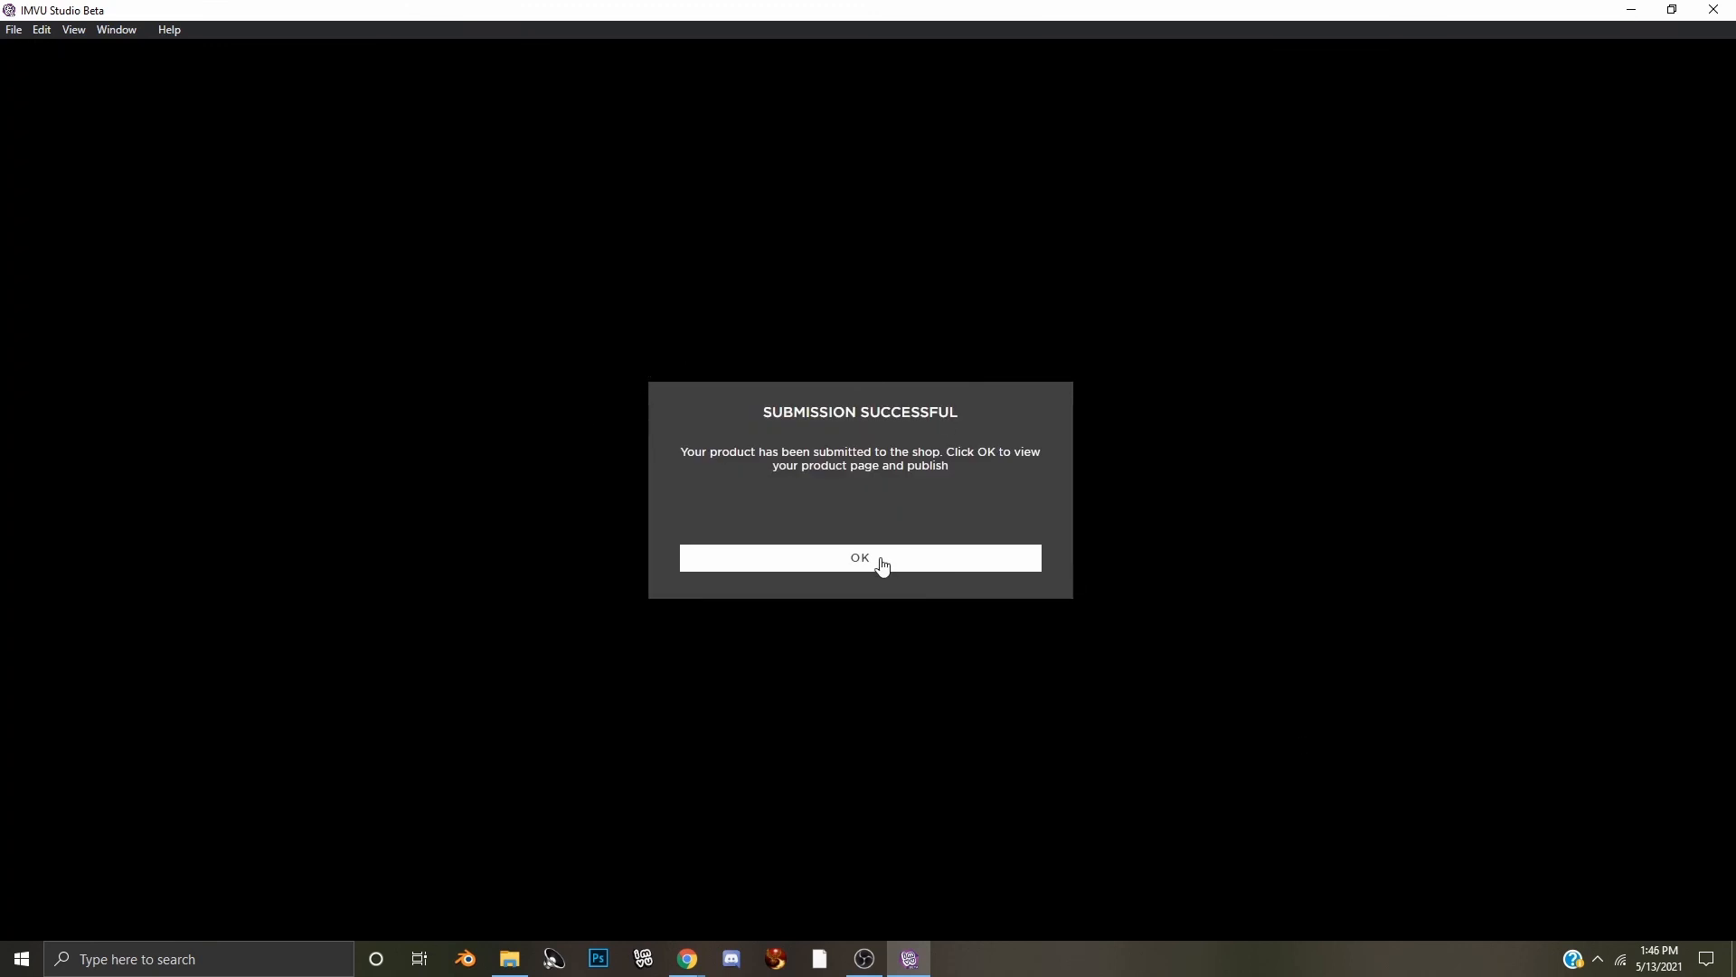
click(859, 557)
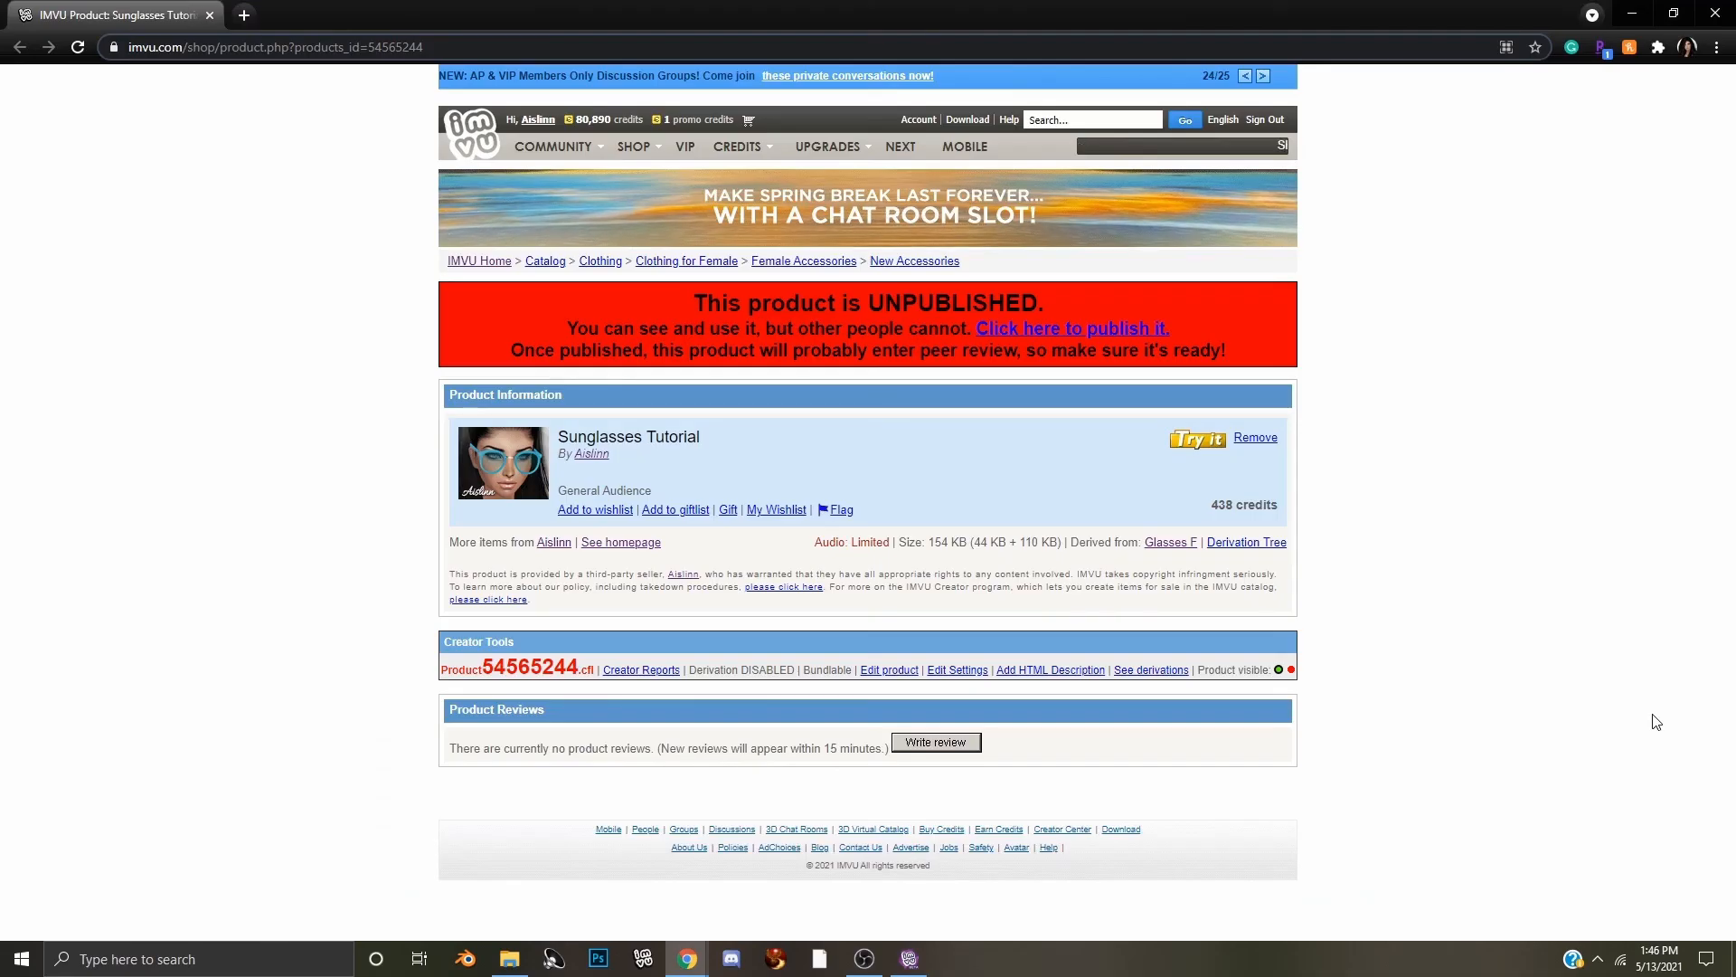